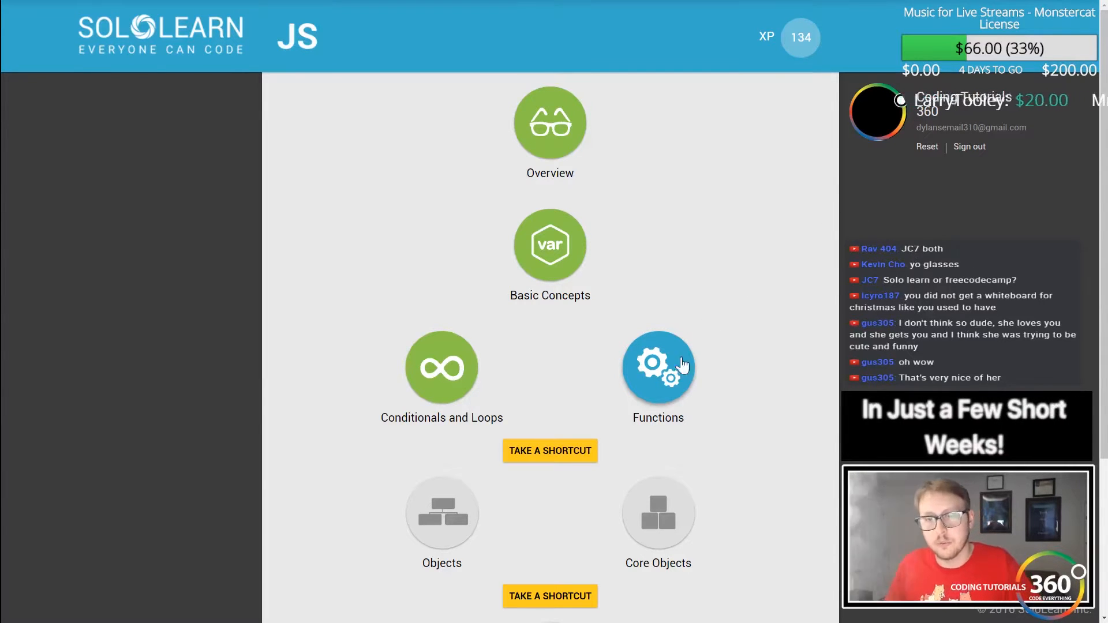
# Open the Functions circle on the JS course map and launch the User-Defined Functions lesson
pyautogui.click(657, 367)
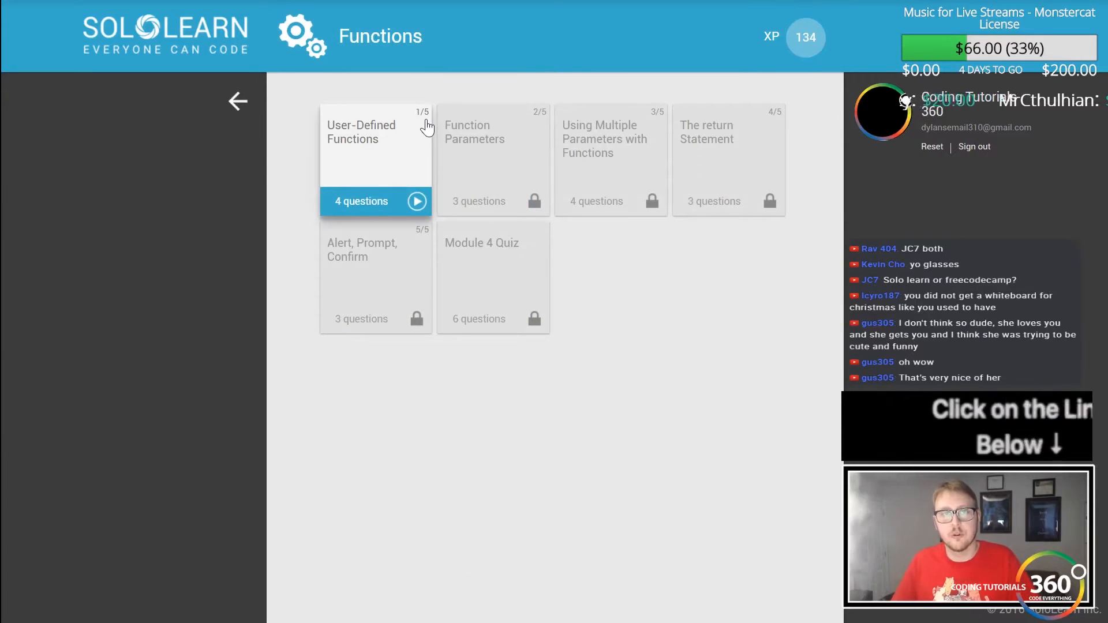
pyautogui.click(417, 201)
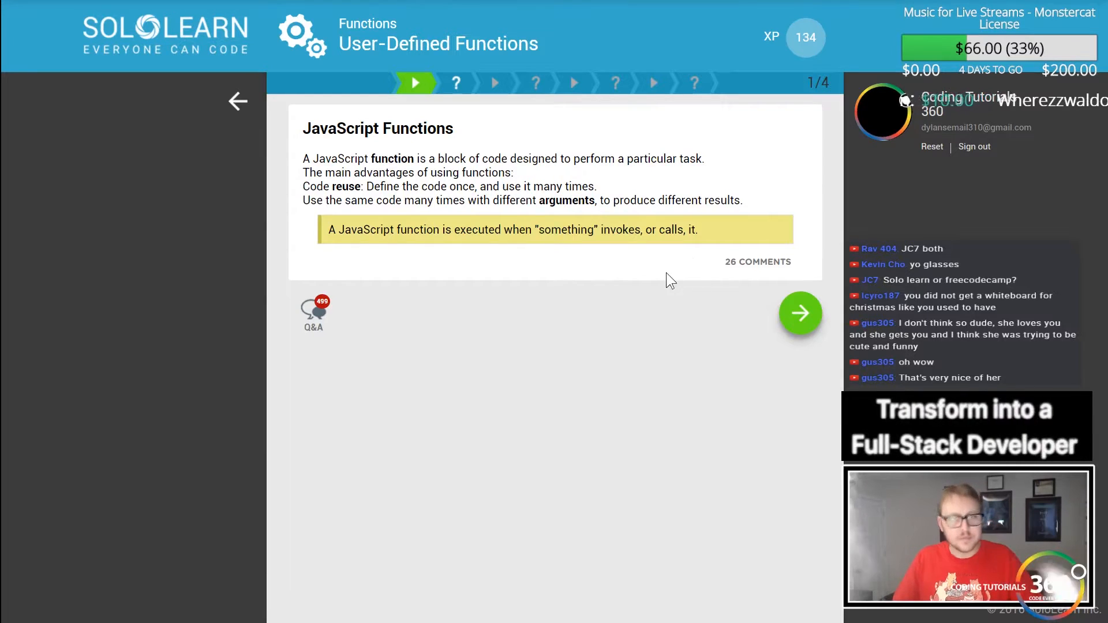
# Answer that a function is 'A certain block of code' and submit it
pyautogui.click(799, 314)
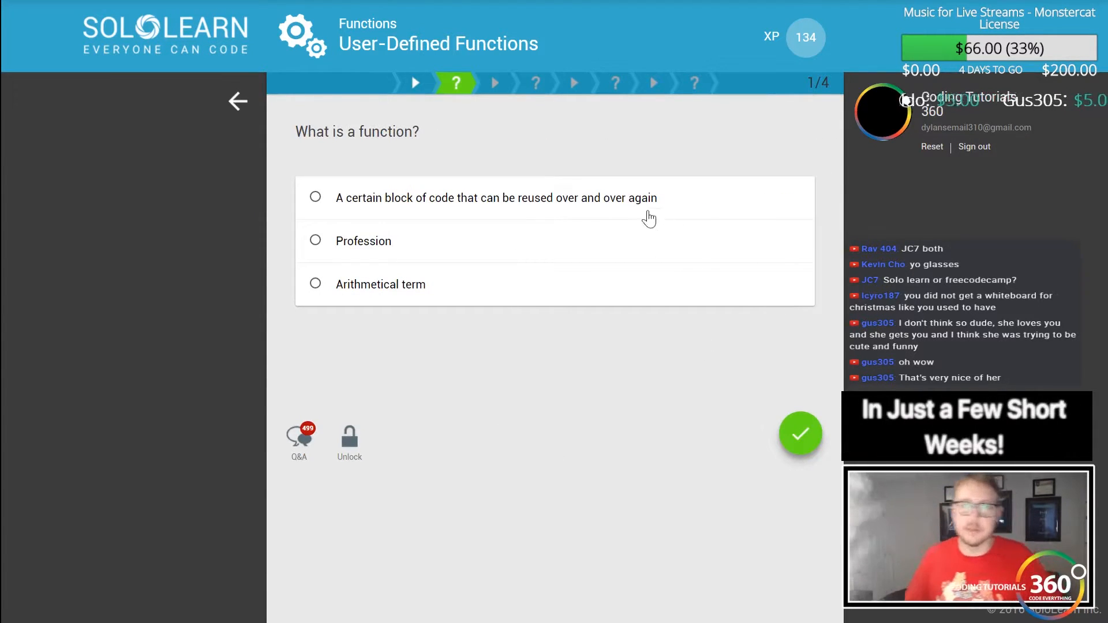
pyautogui.click(314, 197)
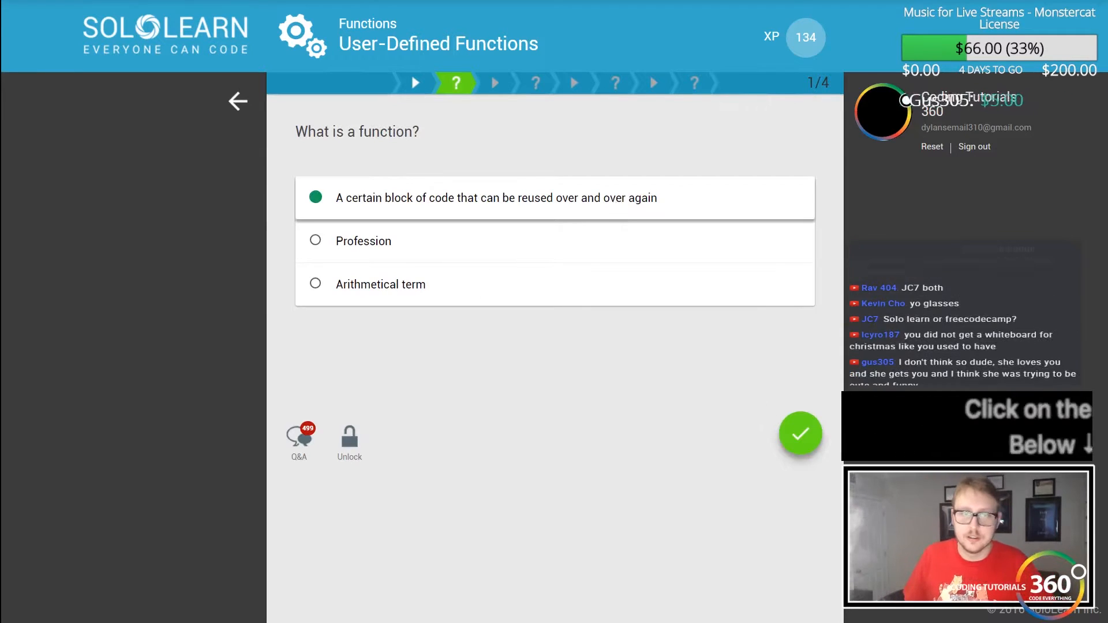
pyautogui.click(799, 434)
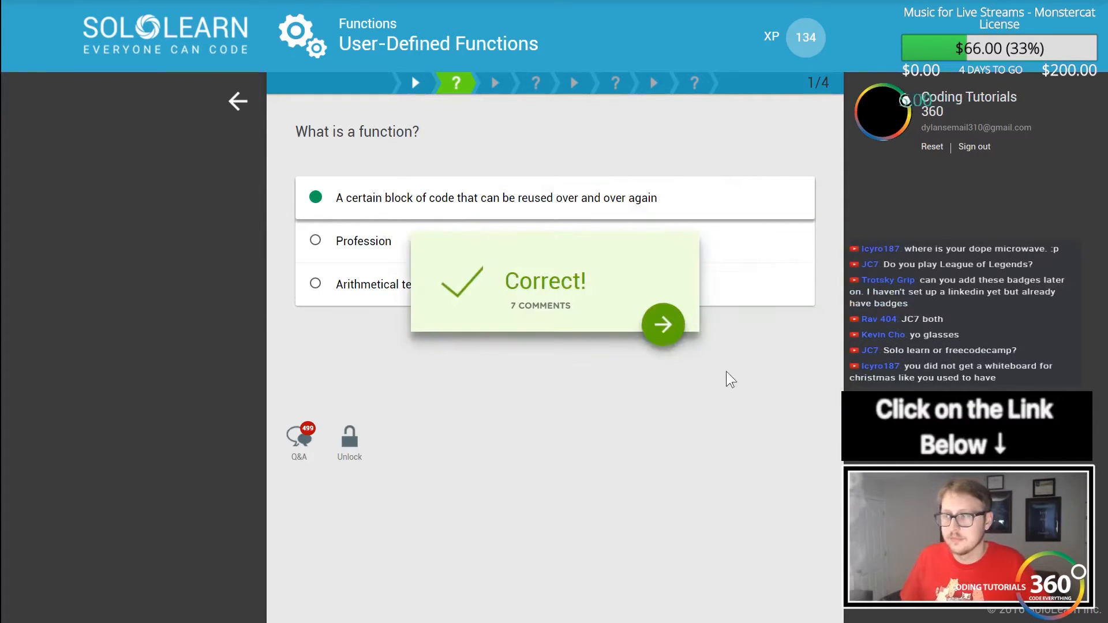
pyautogui.click(662, 325)
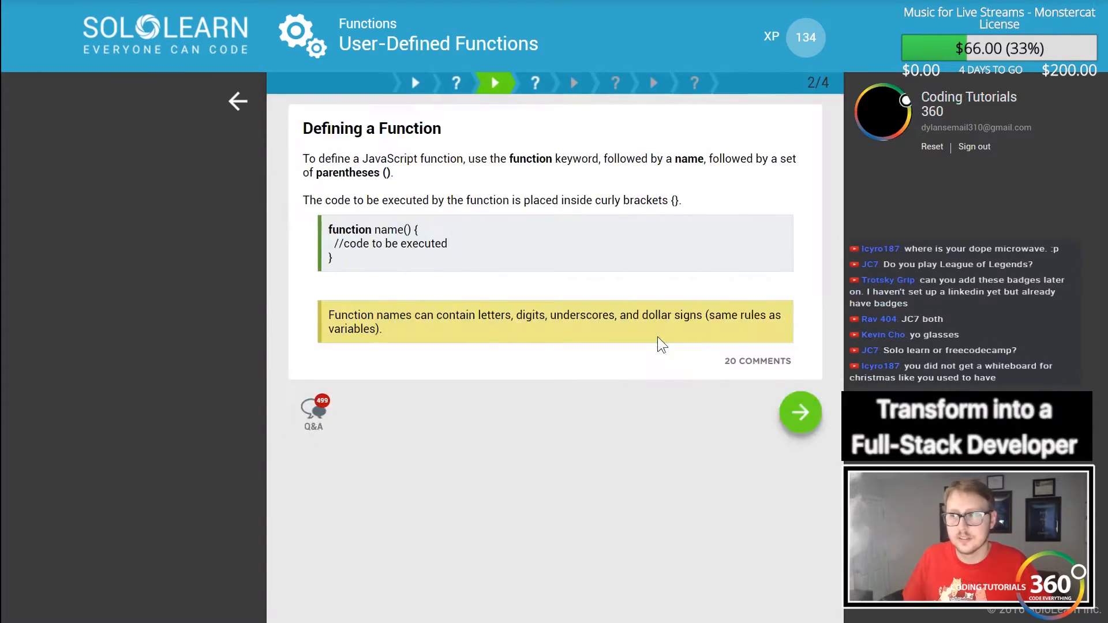
pyautogui.moveTo(670, 428)
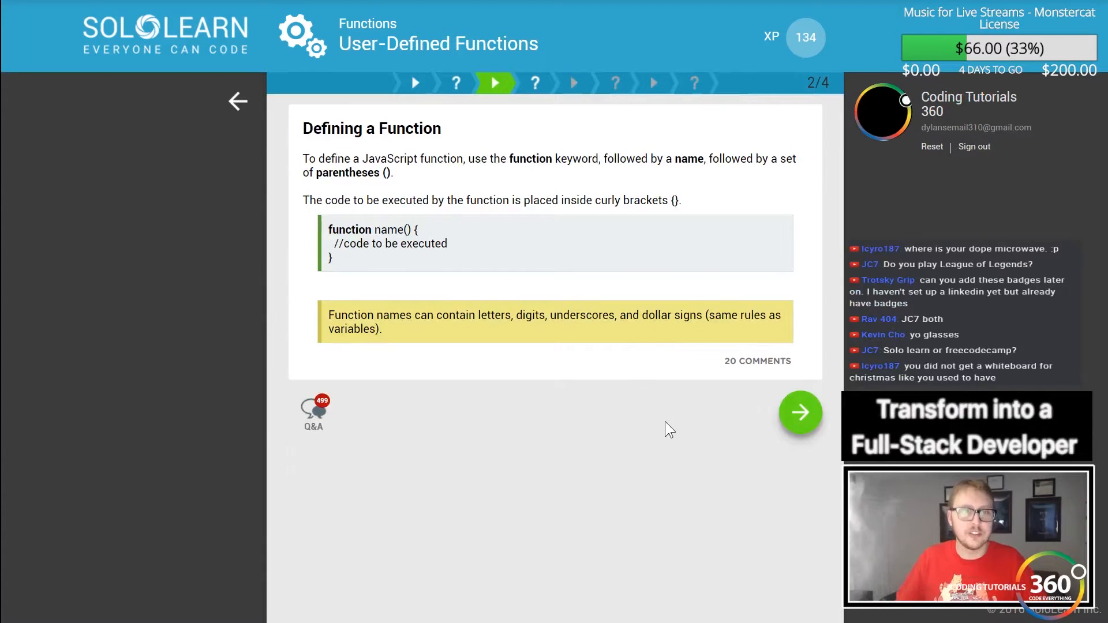
# Complete the test function definition with 'function' and braces, and submit
pyautogui.click(800, 412)
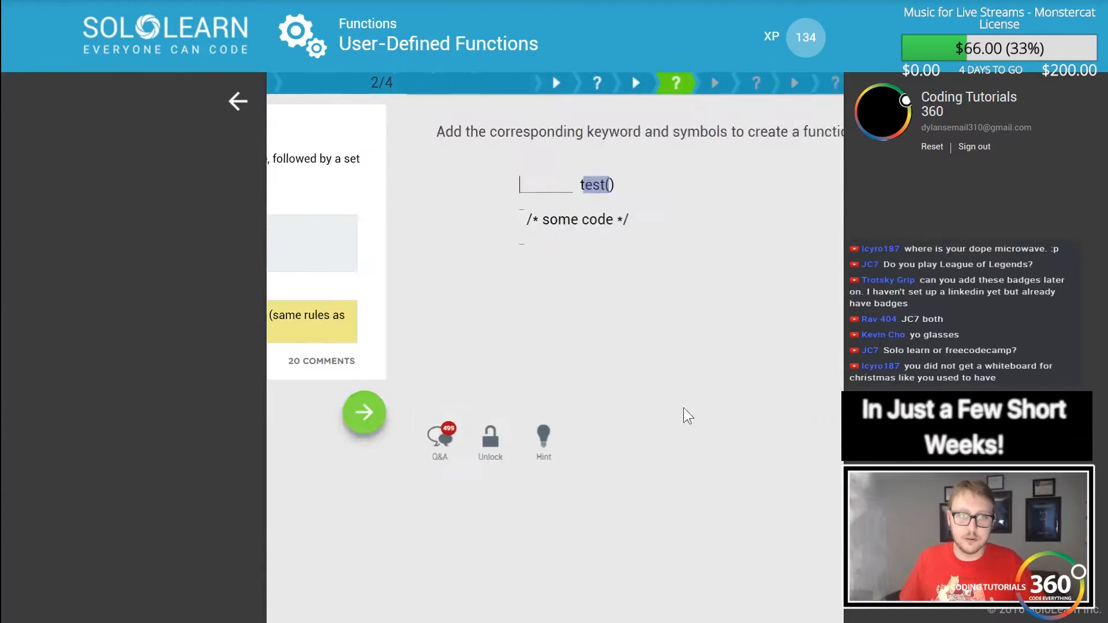
pyautogui.write('funct')
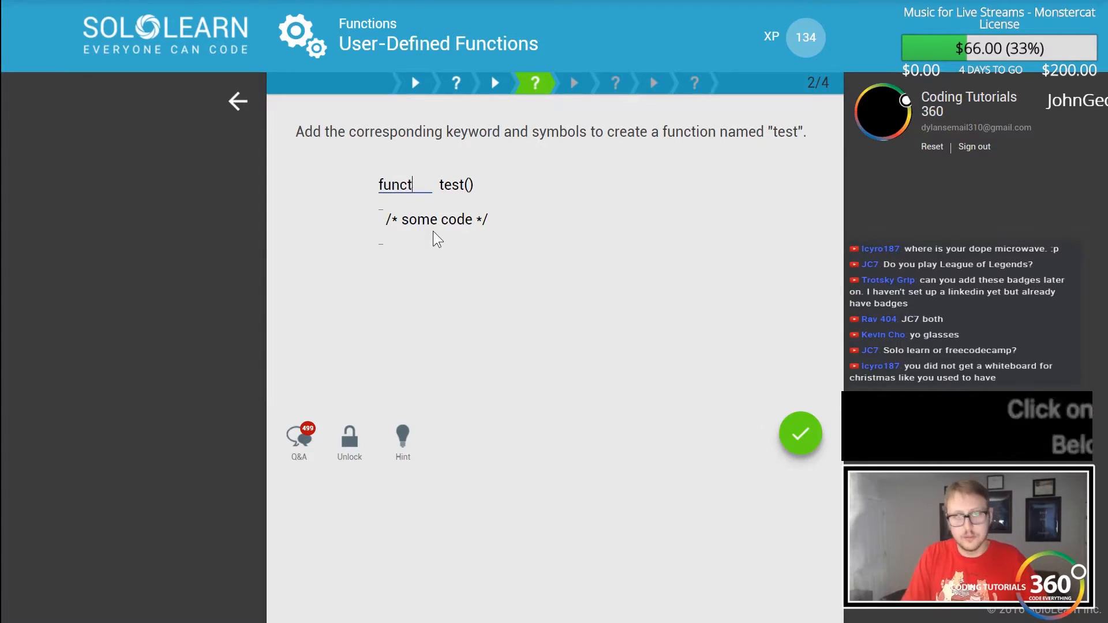
pyautogui.write('ion')
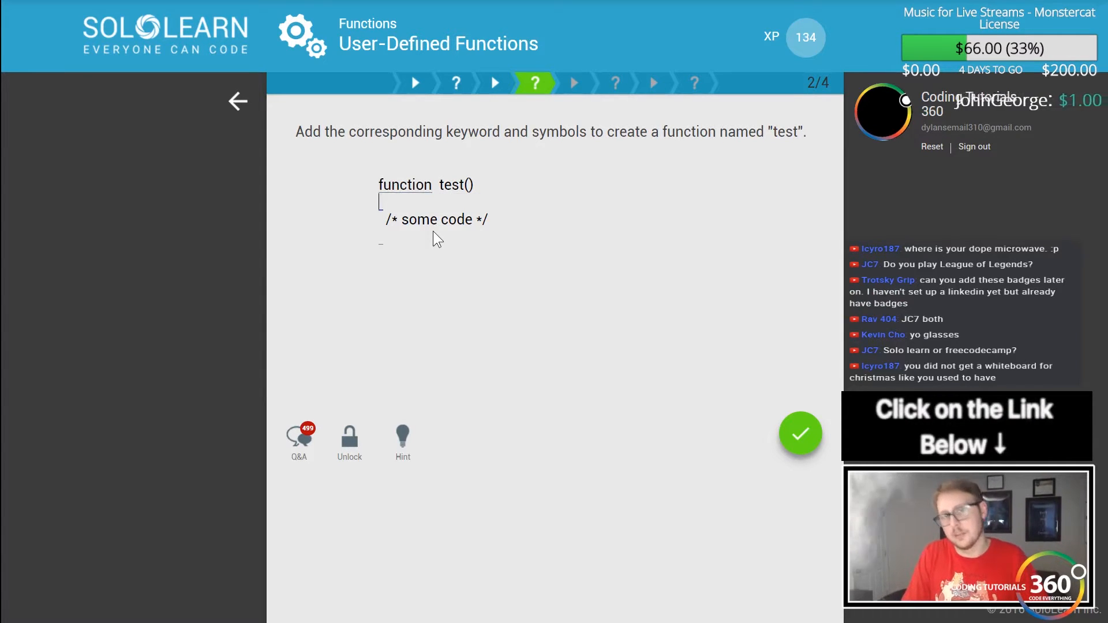
pyautogui.write('{')
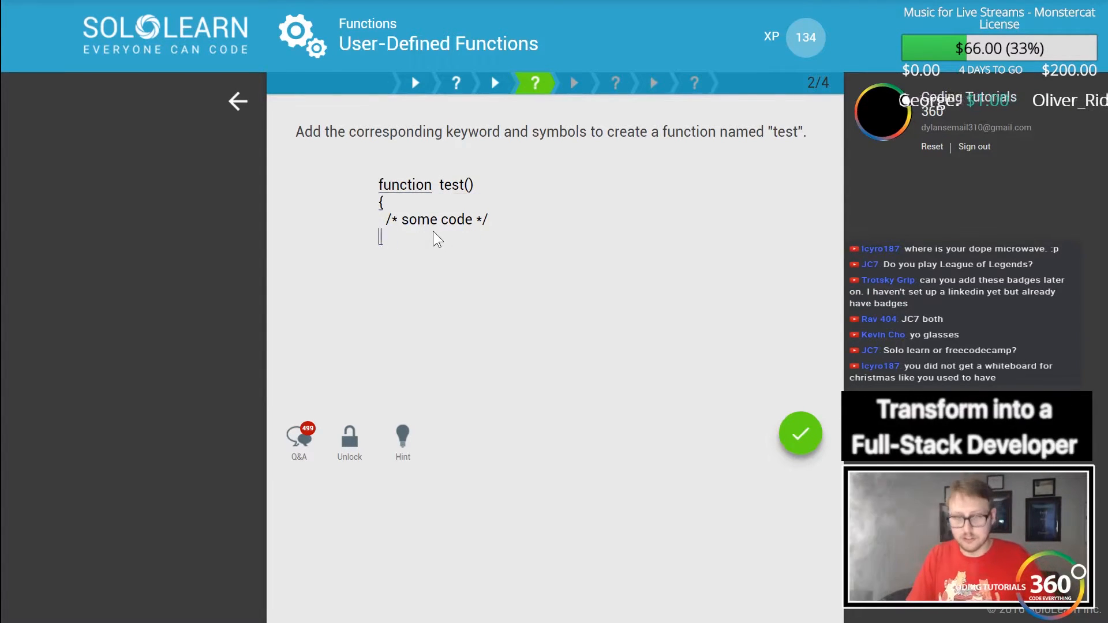
pyautogui.write('}')
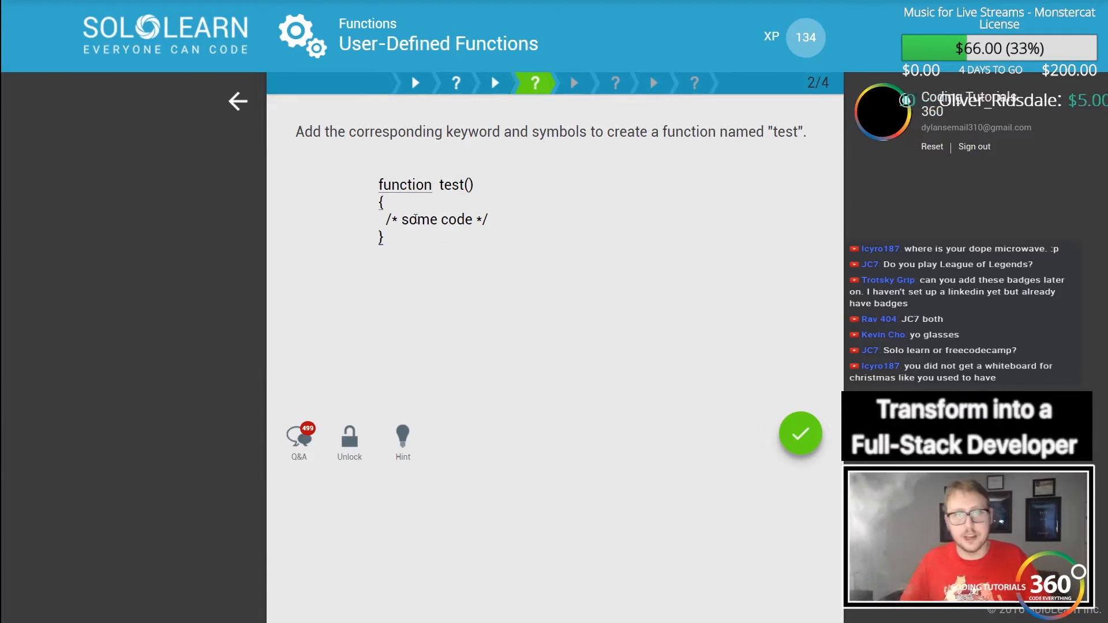
pyautogui.doubleClick(431, 219)
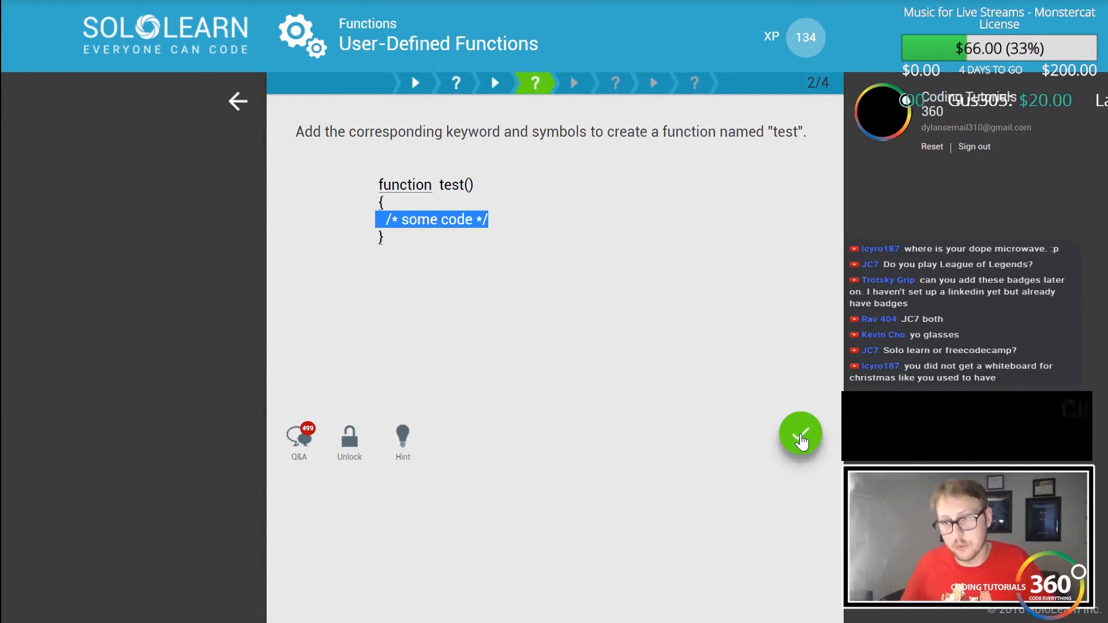
pyautogui.click(800, 435)
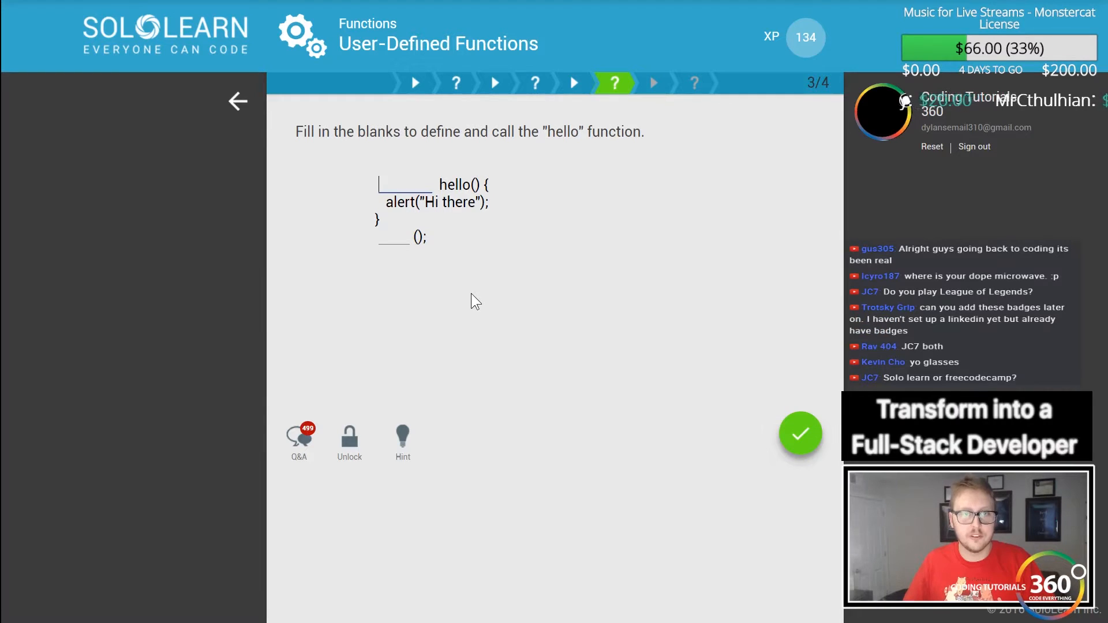
# Fill the blanks with 'function' and 'hello' to define and call hello, and submit
pyautogui.write('fuctio')
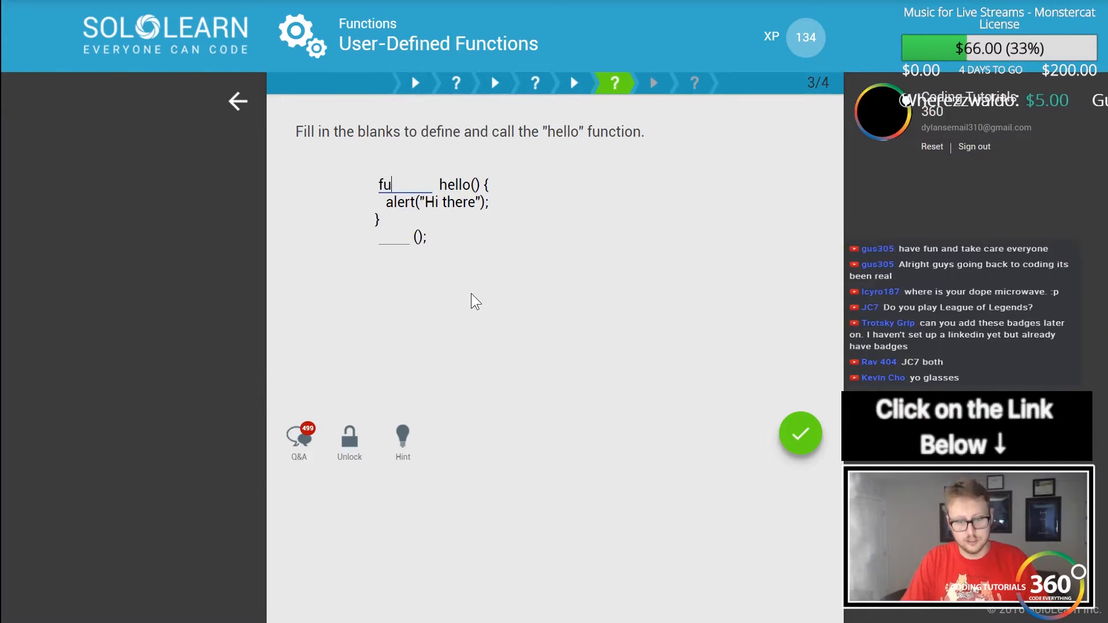
pyautogui.write('nction')
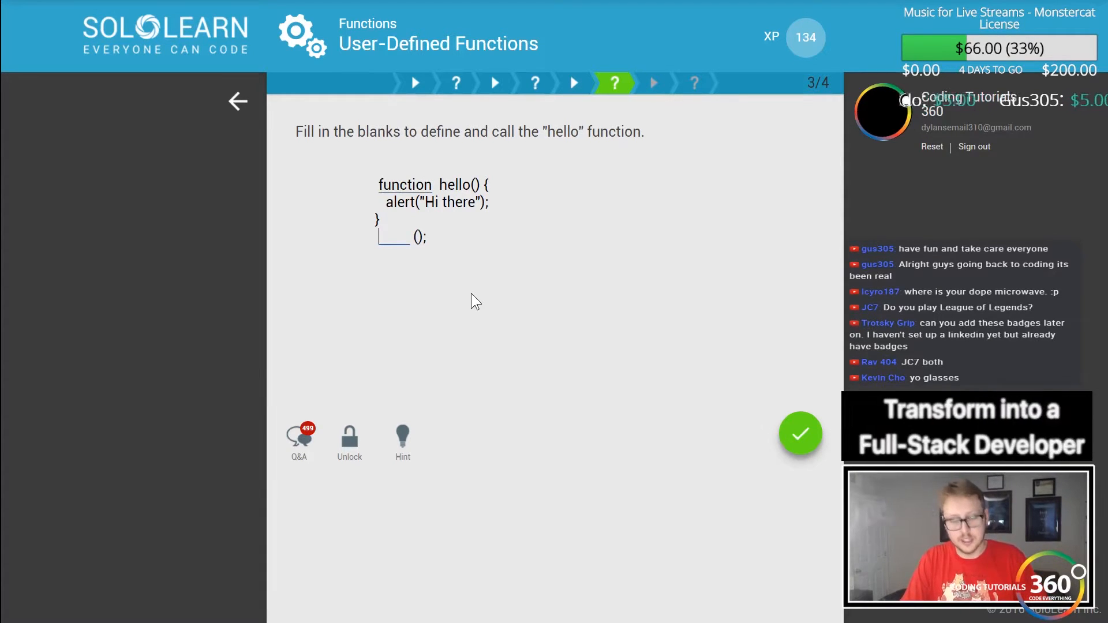
pyautogui.write('hello')
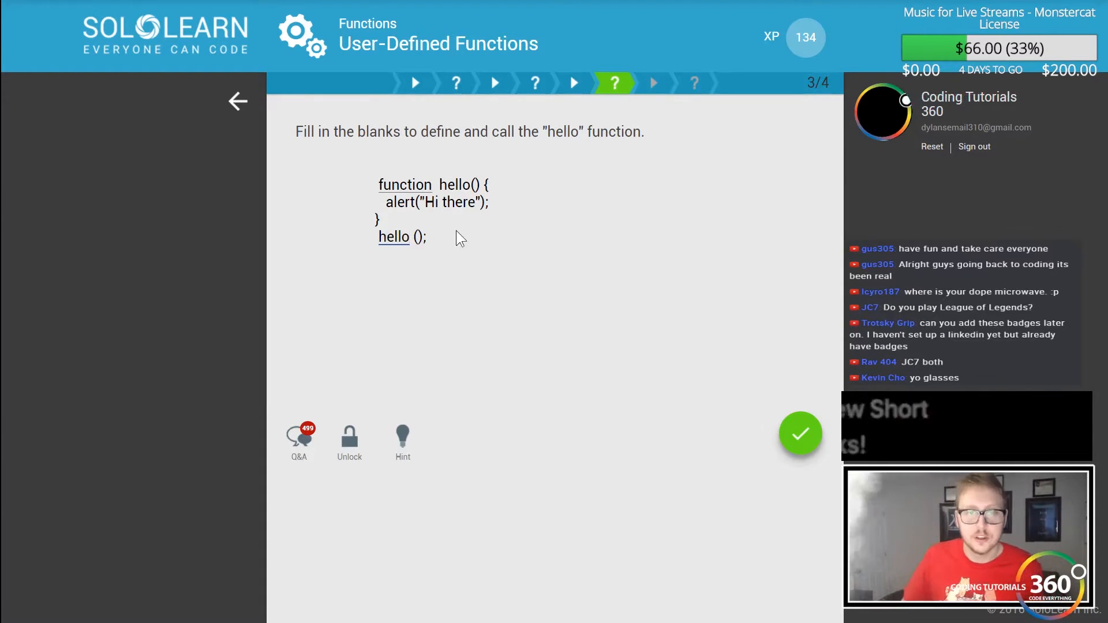
pyautogui.doubleClick(400, 237)
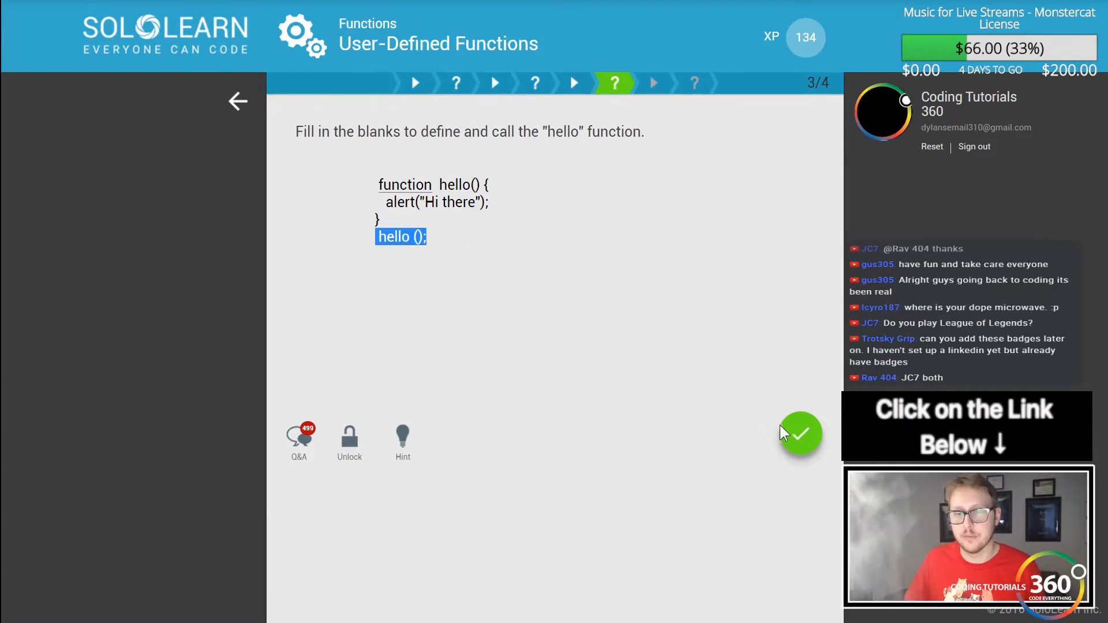
pyautogui.click(801, 433)
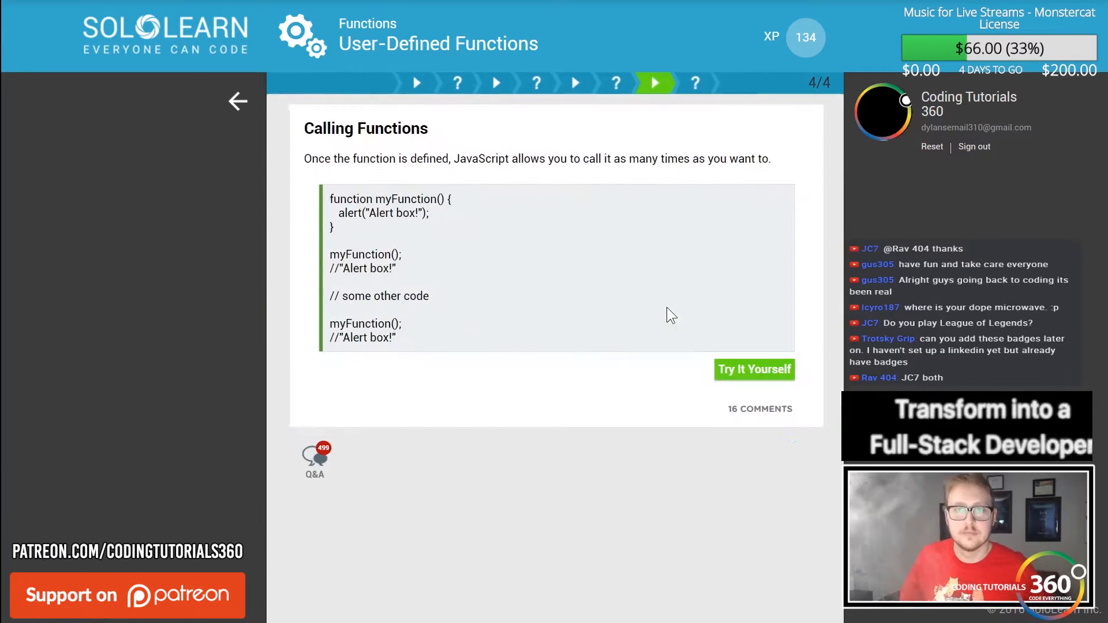
pyautogui.moveTo(800, 460)
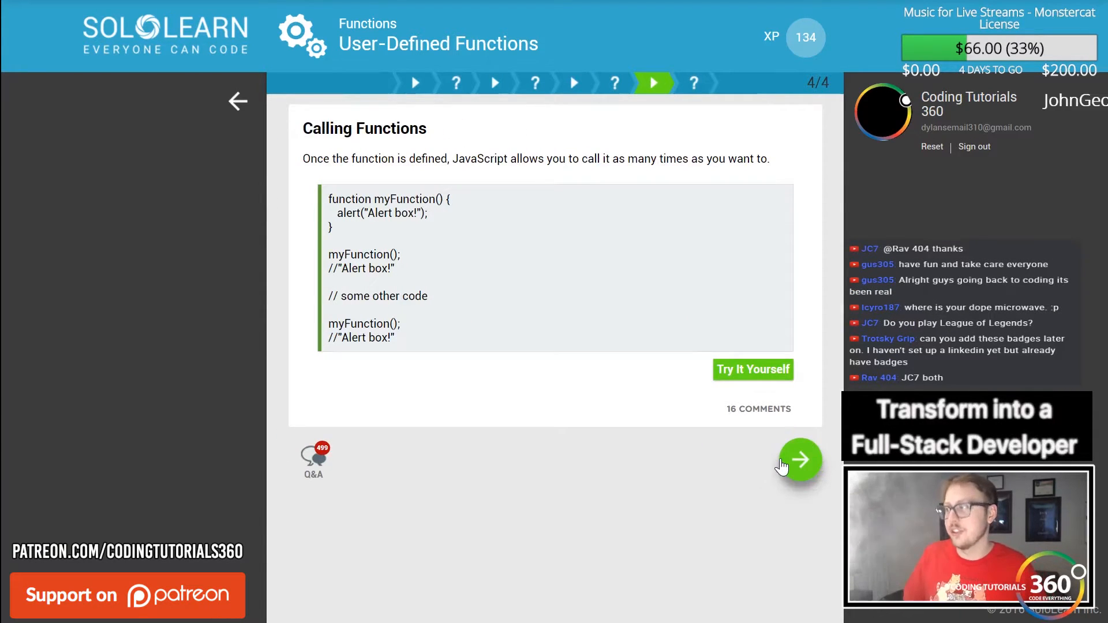
# Answer 'As many as needed' for the final question and finish the lesson
pyautogui.click(800, 459)
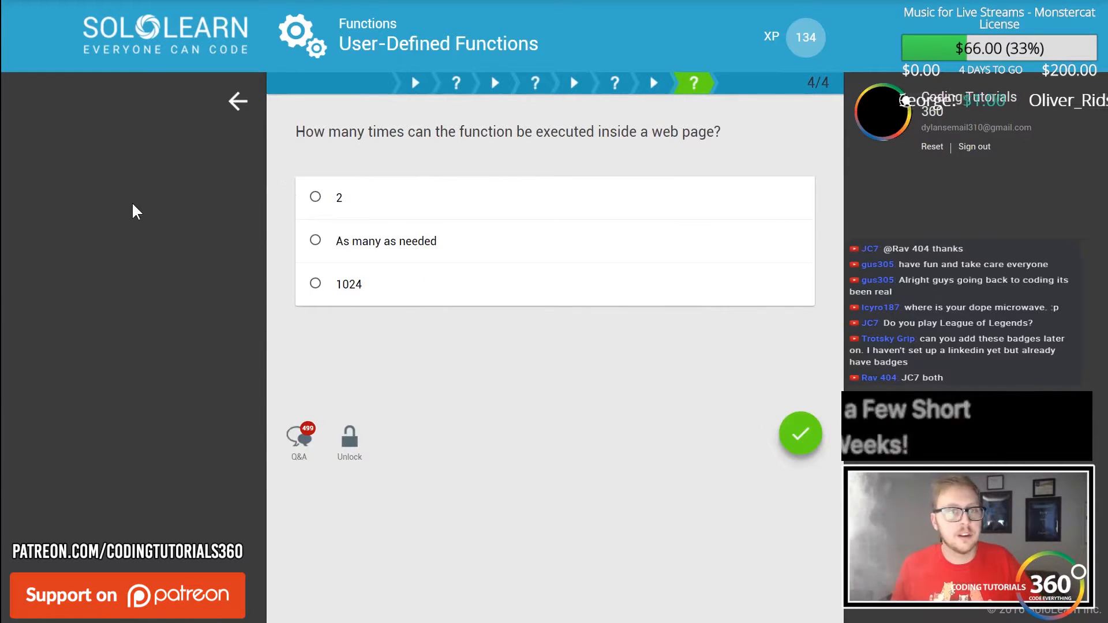
pyautogui.click(316, 241)
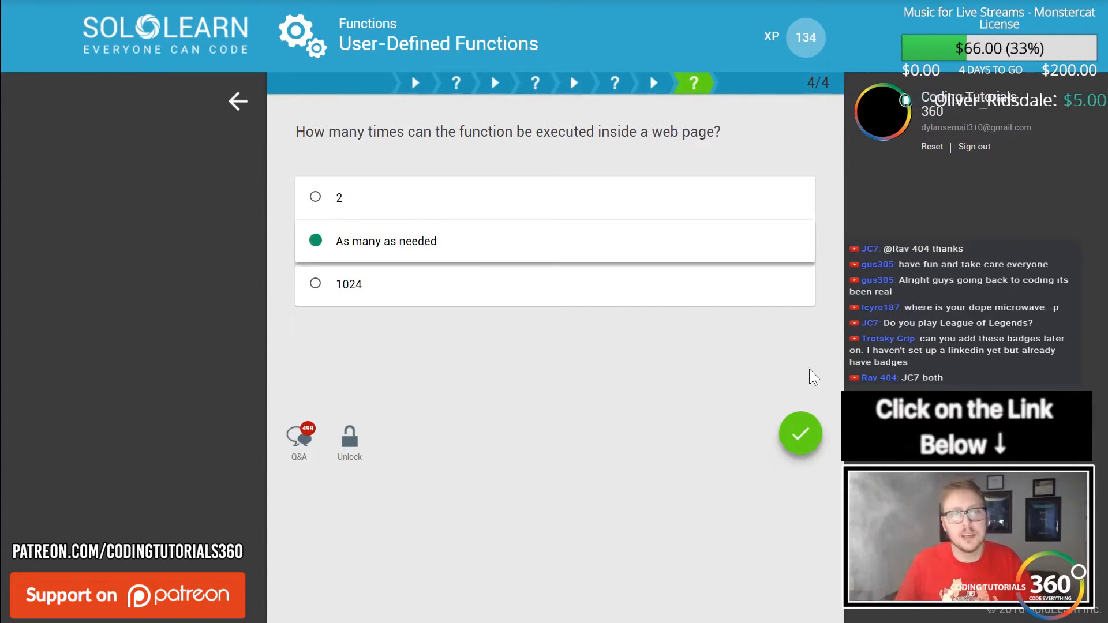
pyautogui.click(800, 434)
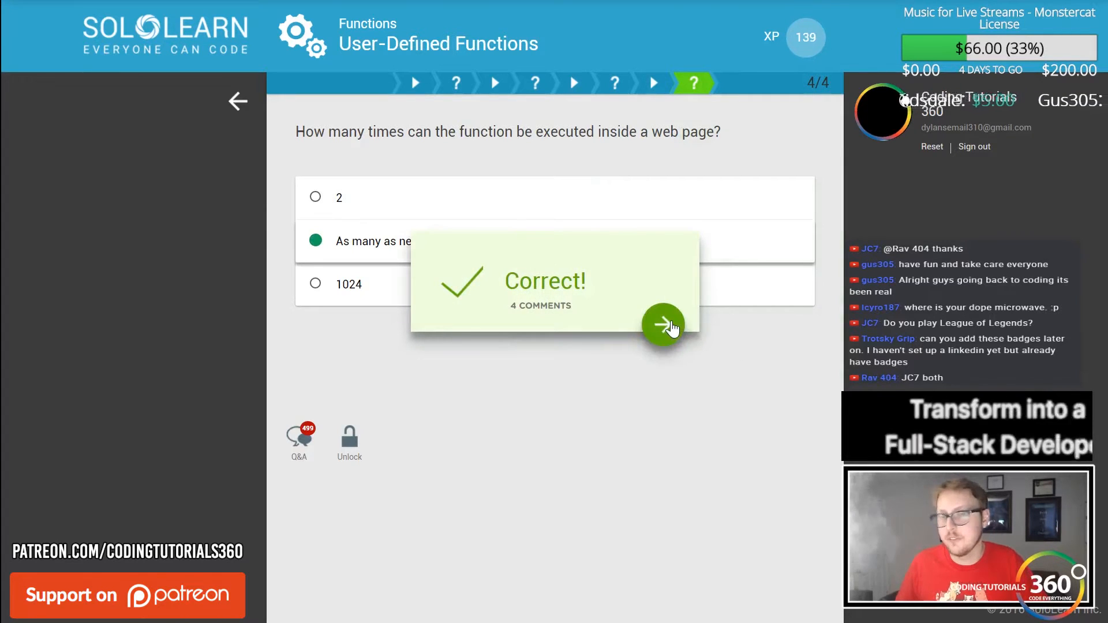
pyautogui.click(663, 325)
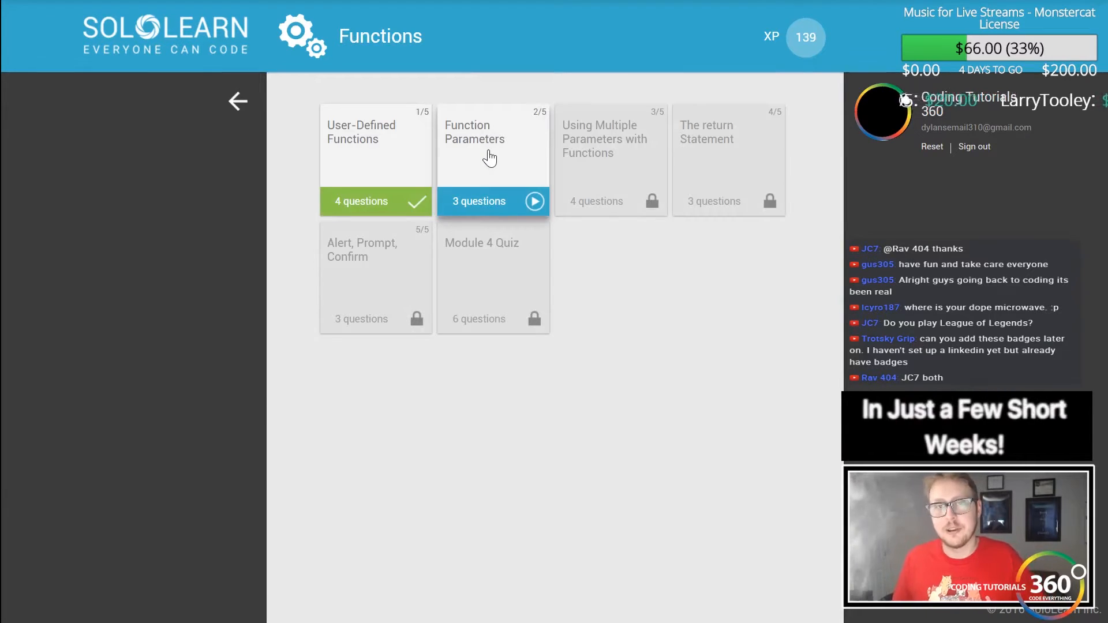
# Start Function Parameters and answer 'Write a variable name in the parentheses'
pyautogui.click(492, 145)
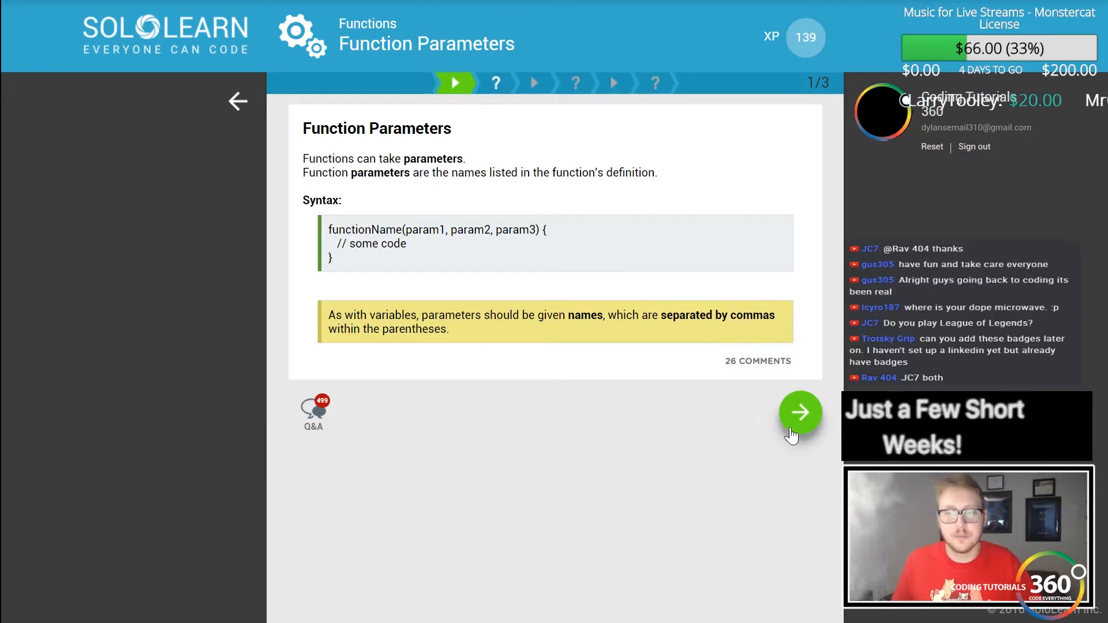
pyautogui.click(800, 412)
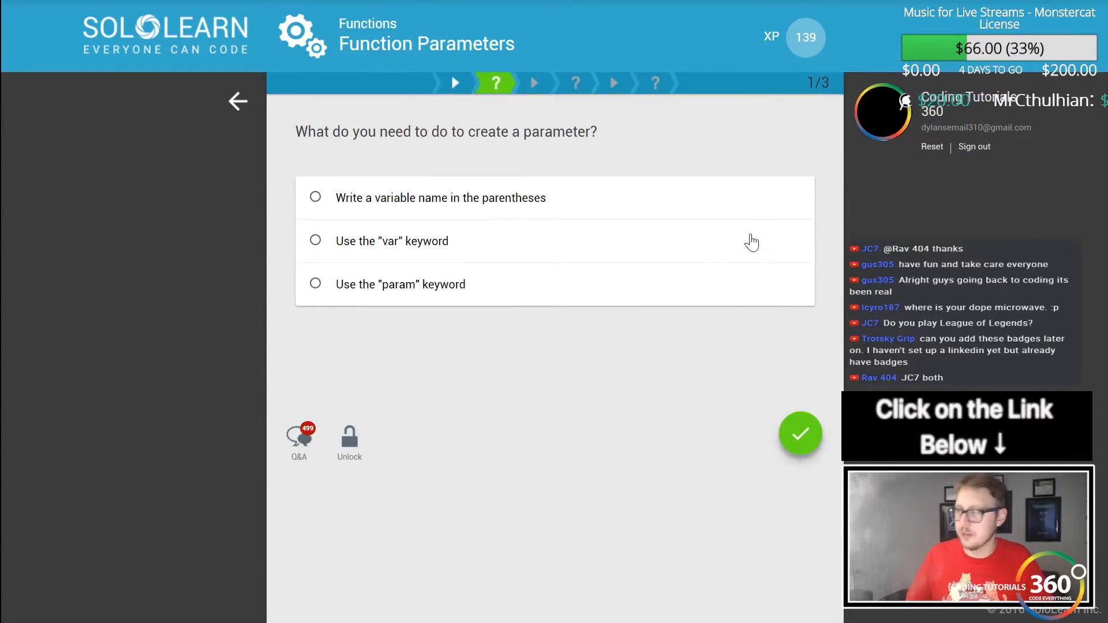
pyautogui.moveTo(663, 324)
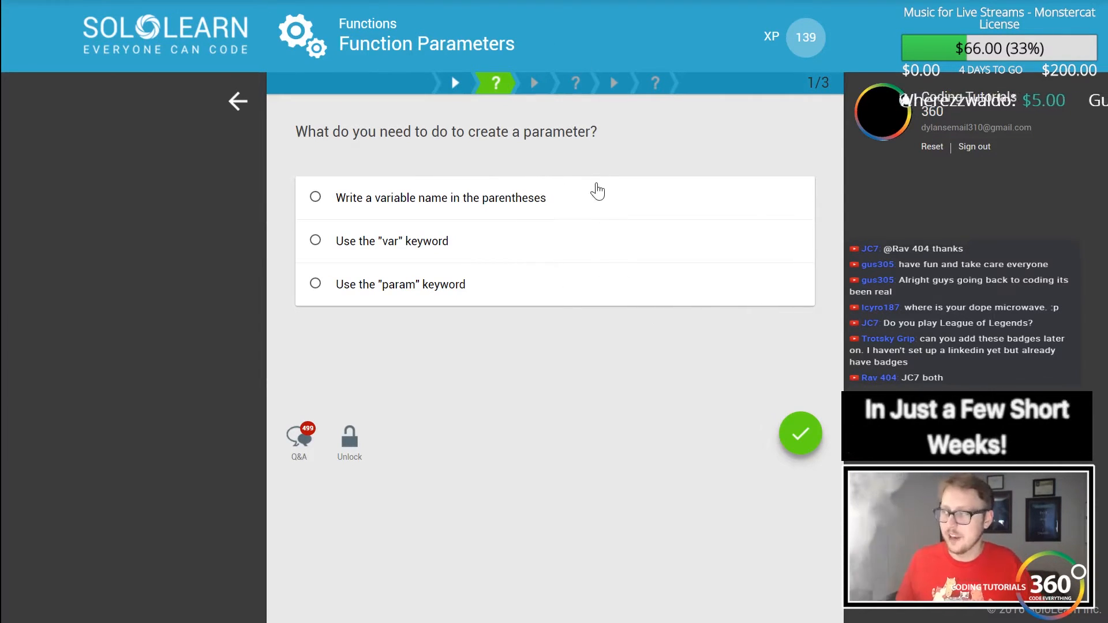
pyautogui.moveTo(424, 170)
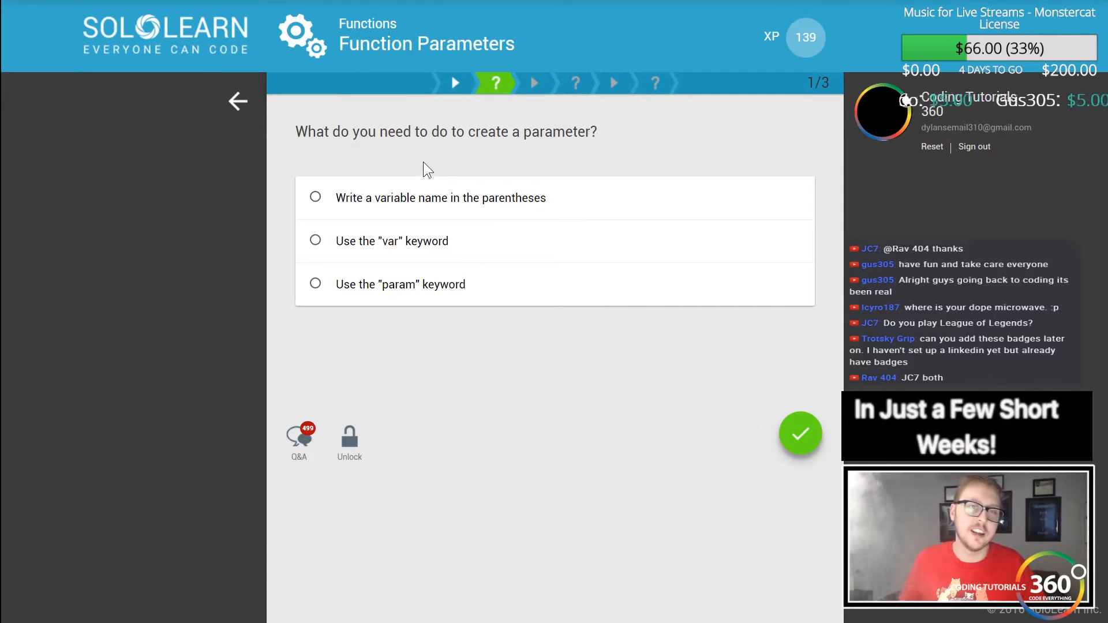
pyautogui.moveTo(430, 208)
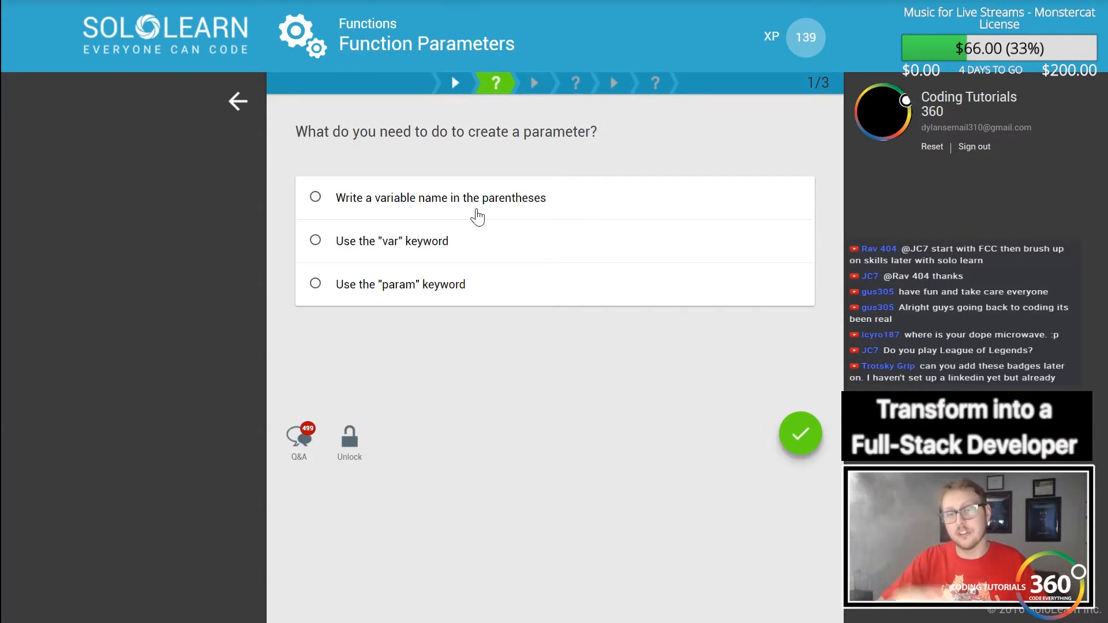
pyautogui.moveTo(346, 182)
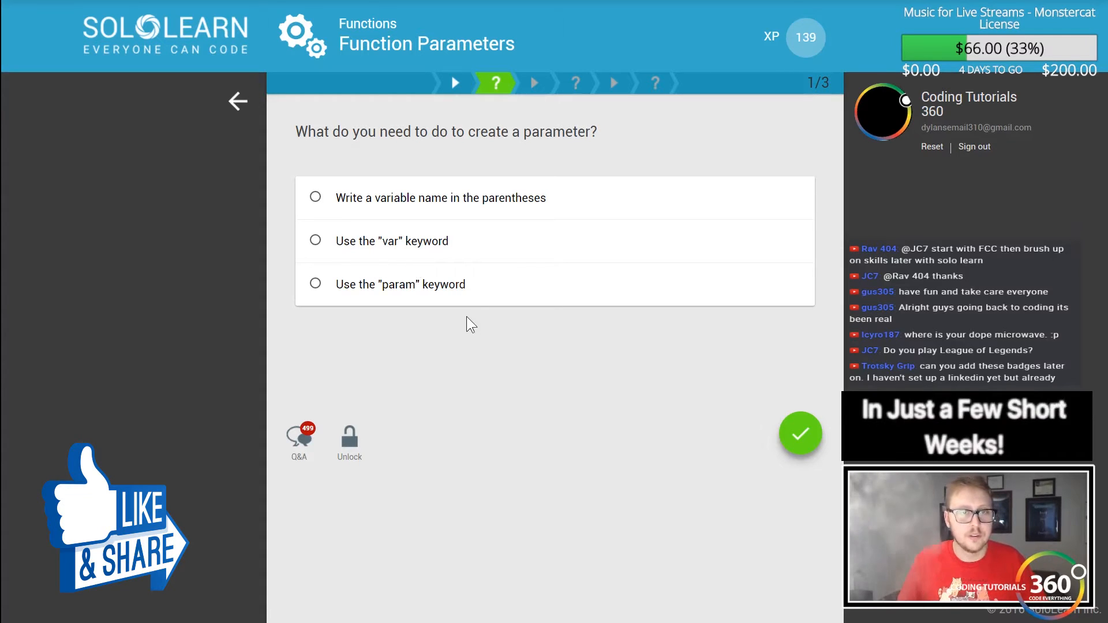
pyautogui.click(315, 197)
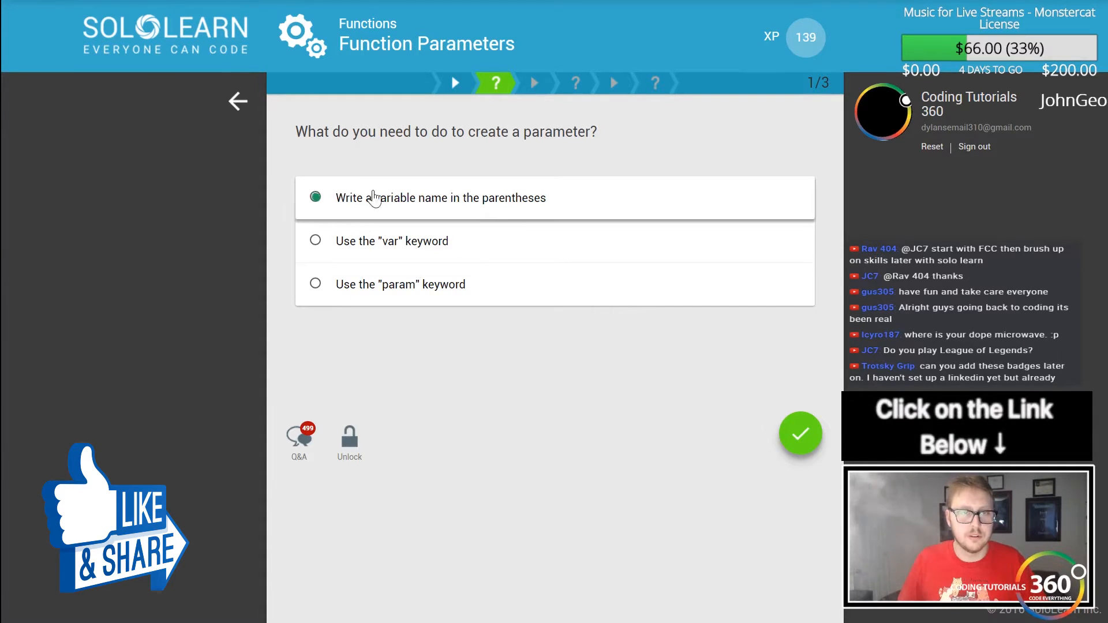
pyautogui.click(800, 434)
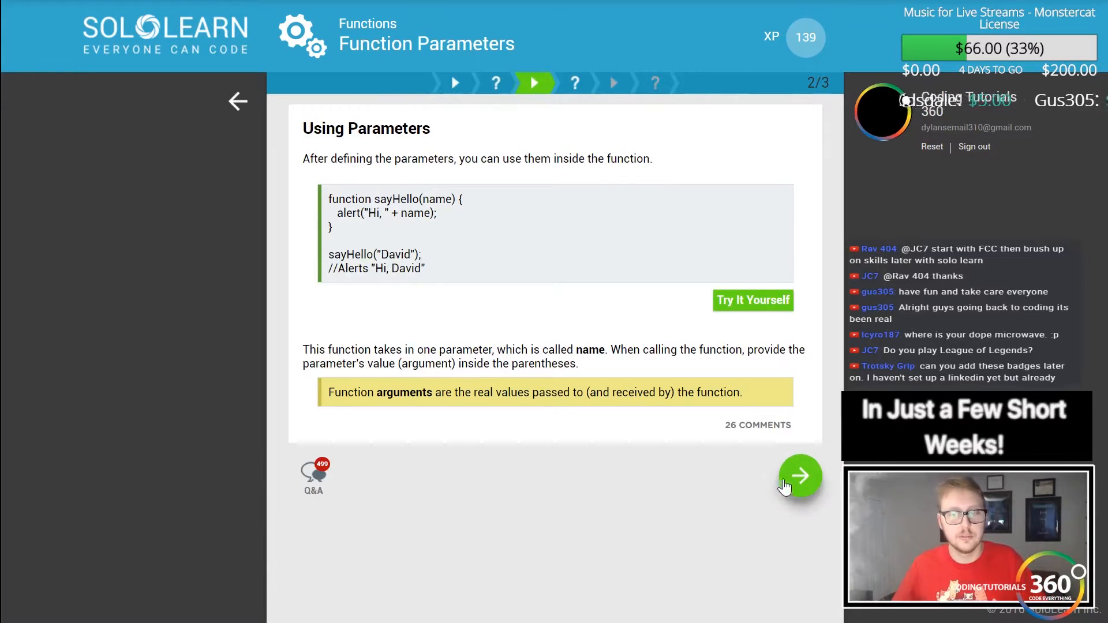
# Answer 'By calling the function and placing the value in the parentheses', then continue
pyautogui.click(800, 475)
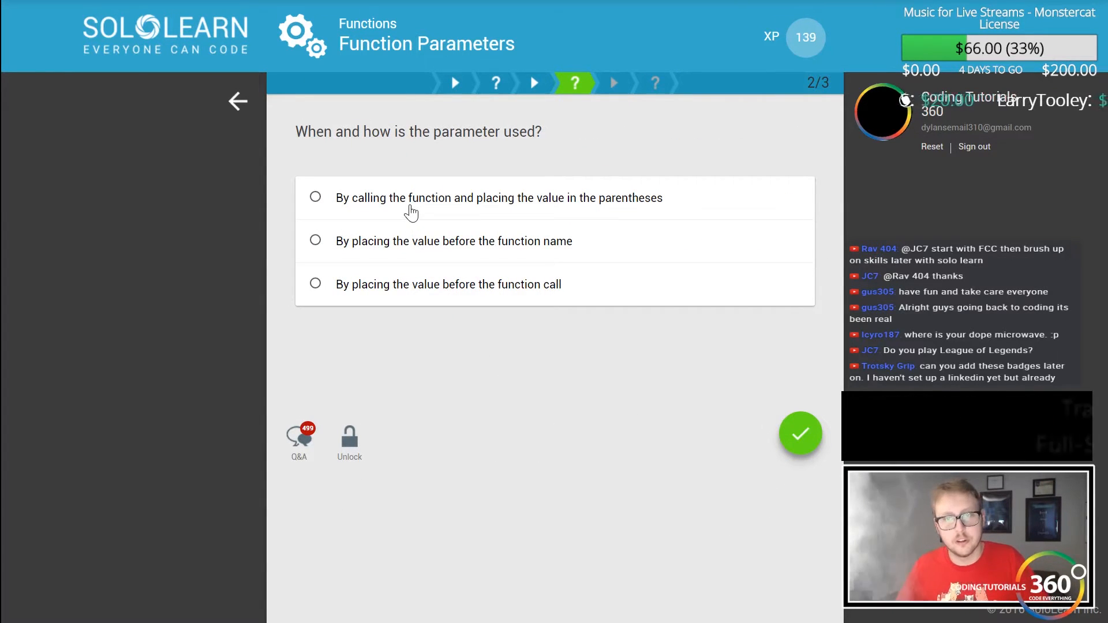
pyautogui.moveTo(452, 271)
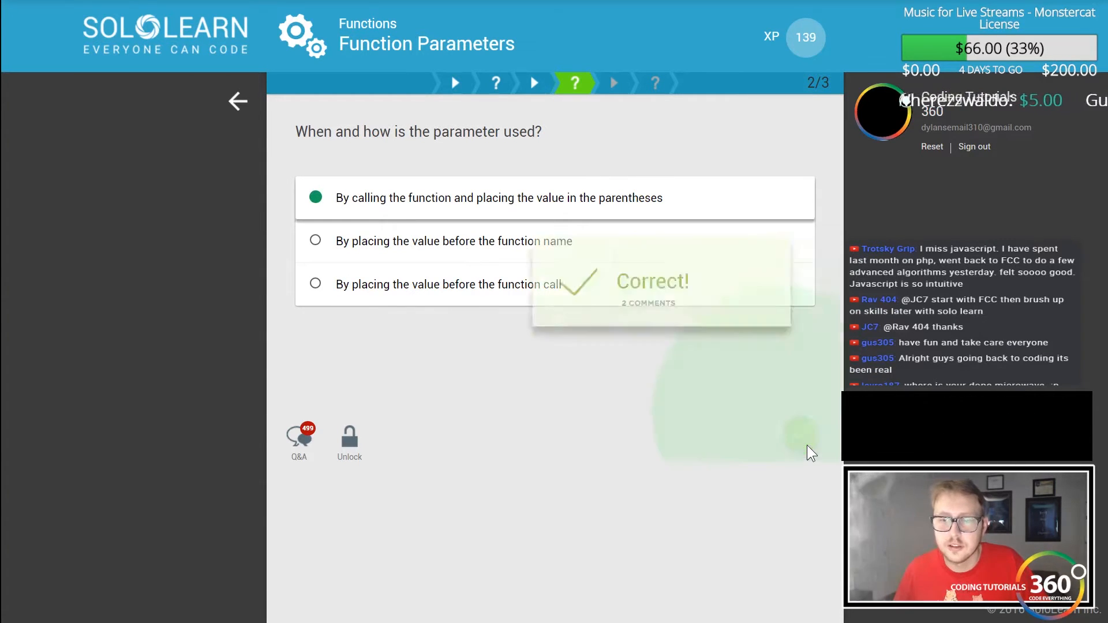
pyautogui.click(800, 449)
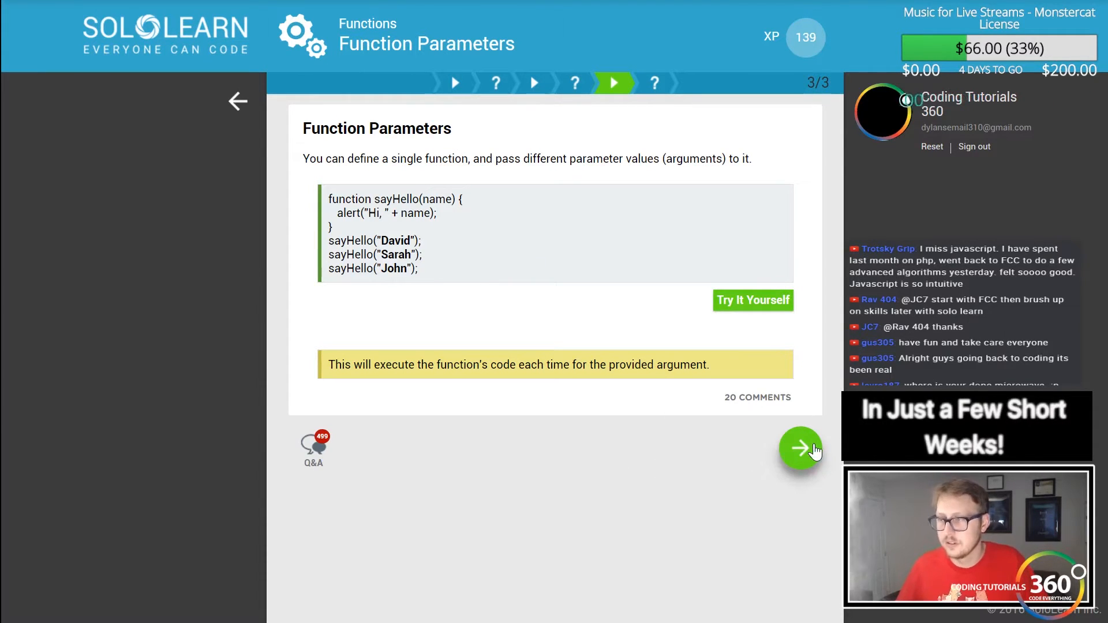
# Fill the blanks with function, myAlert and ("Test"), submit, and continue to Multiple Parameters
pyautogui.click(801, 449)
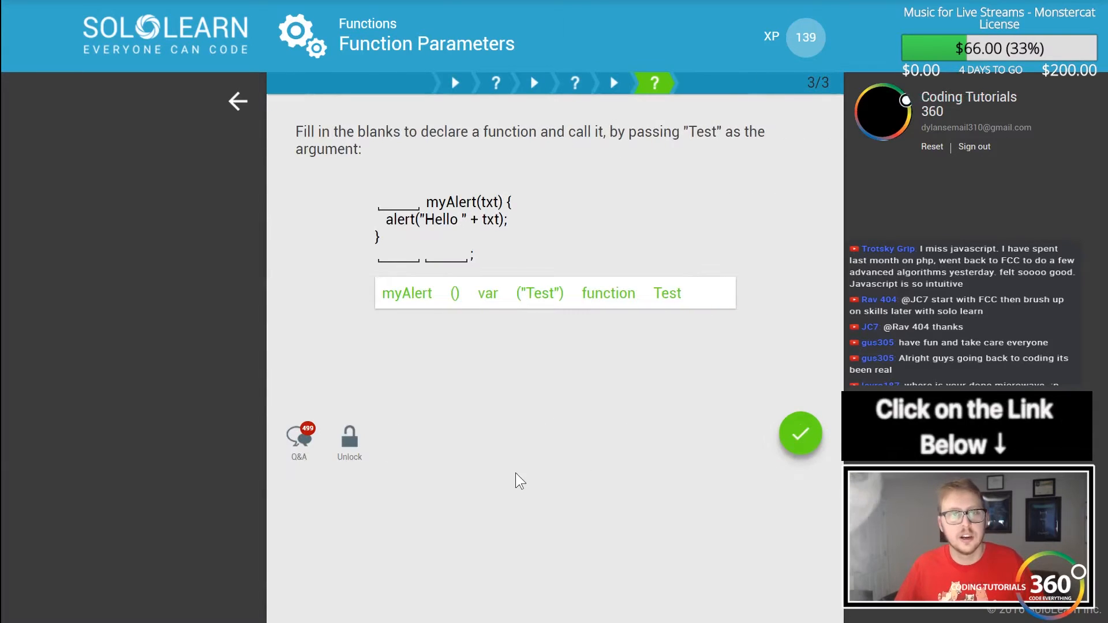
pyautogui.moveTo(609, 289)
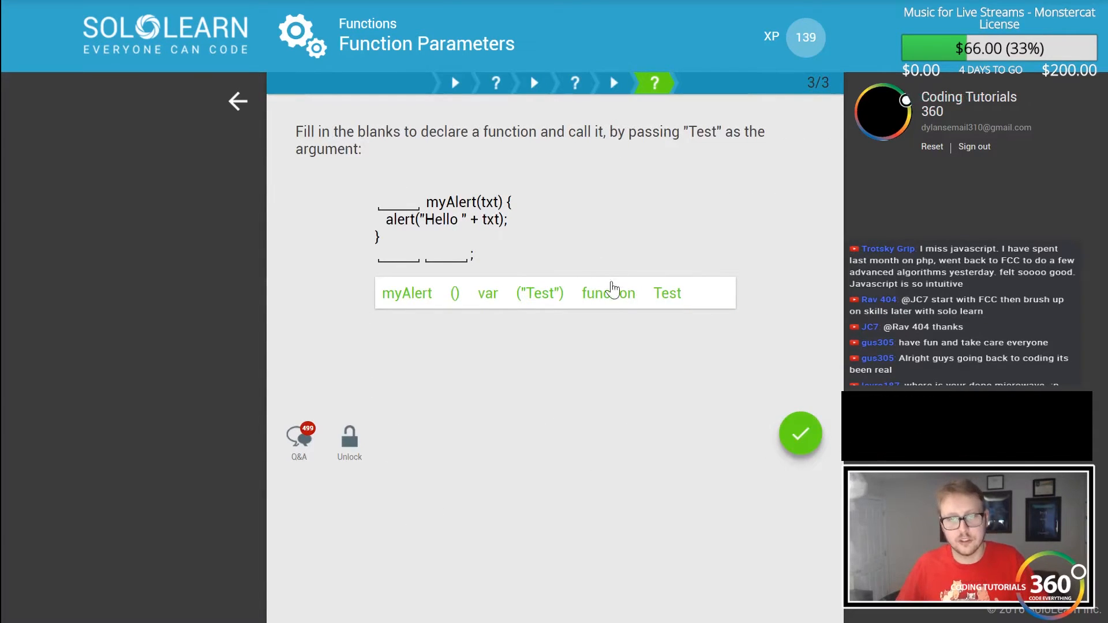
pyautogui.click(608, 293)
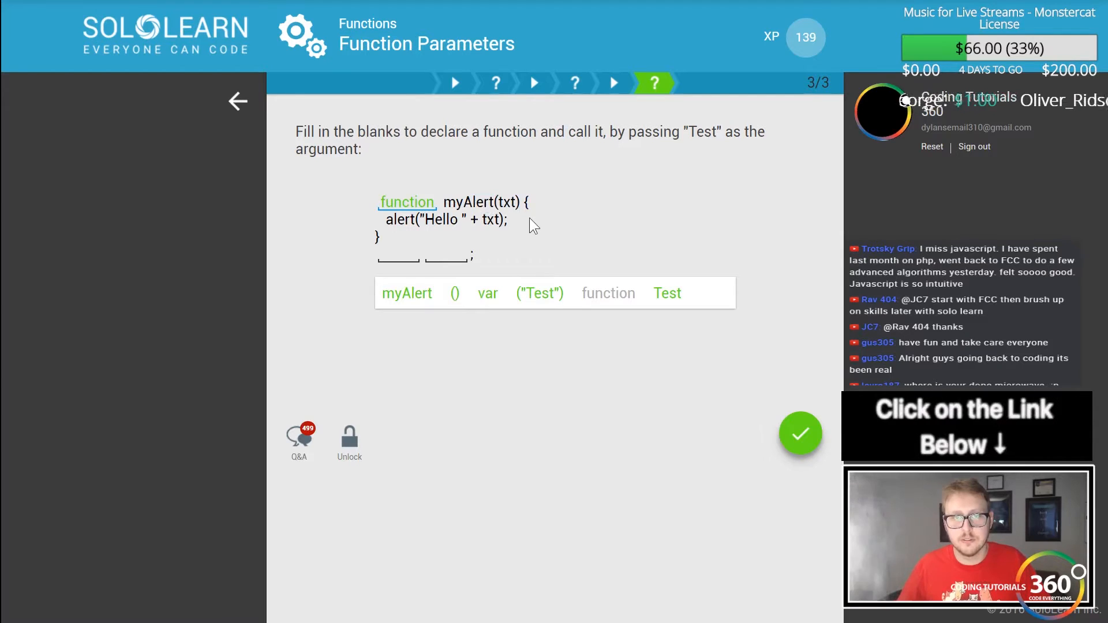
pyautogui.moveTo(429, 264)
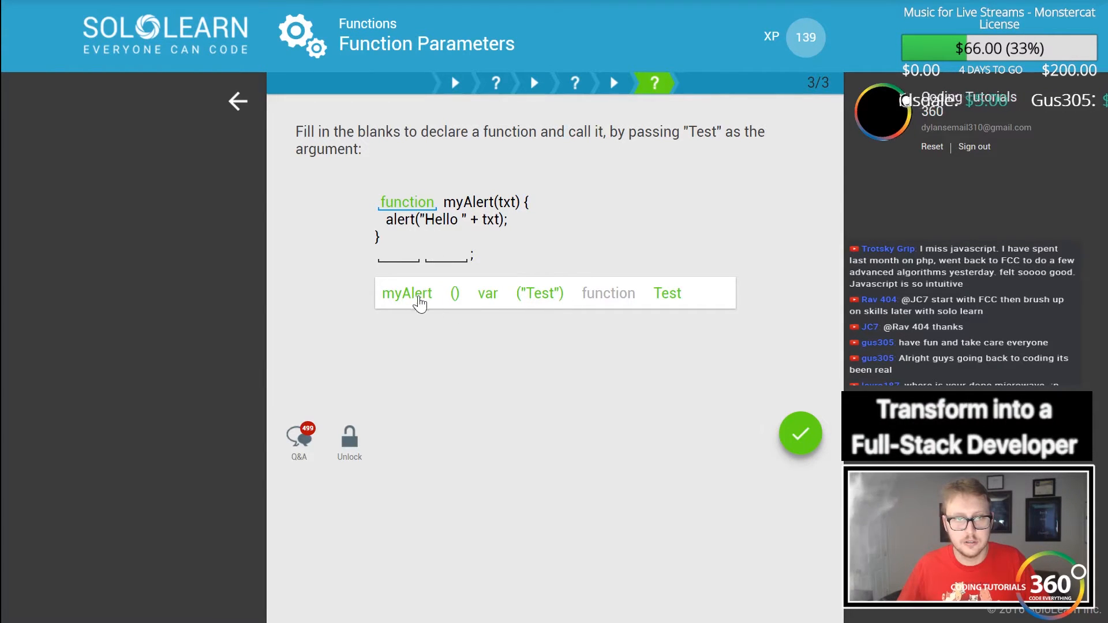
pyautogui.click(407, 293)
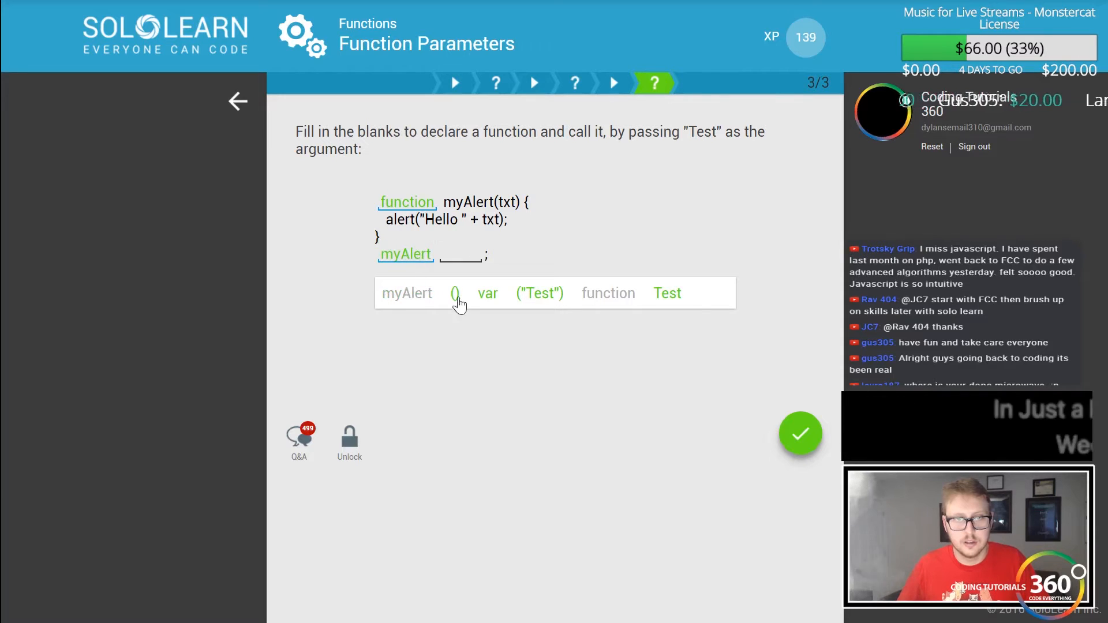
pyautogui.click(455, 293)
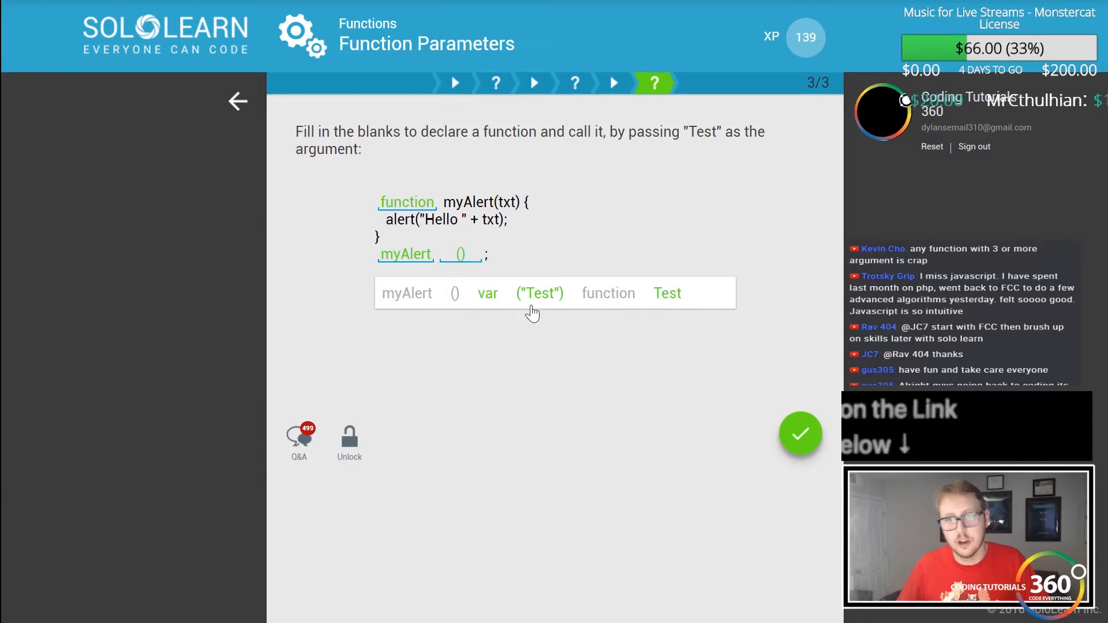
pyautogui.moveTo(457, 265)
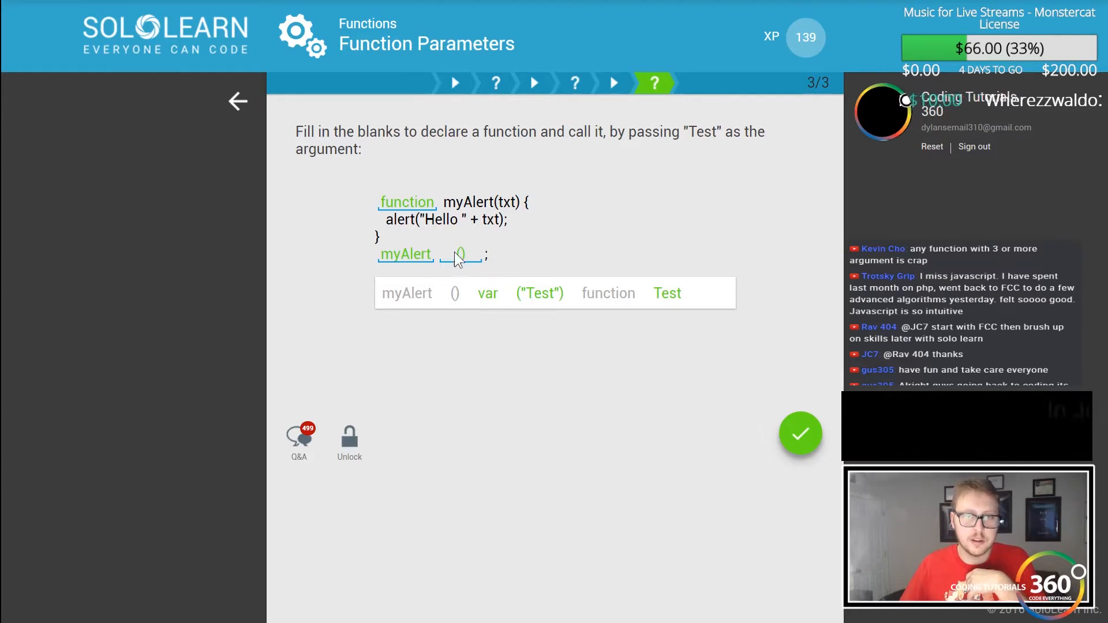
pyautogui.click(539, 292)
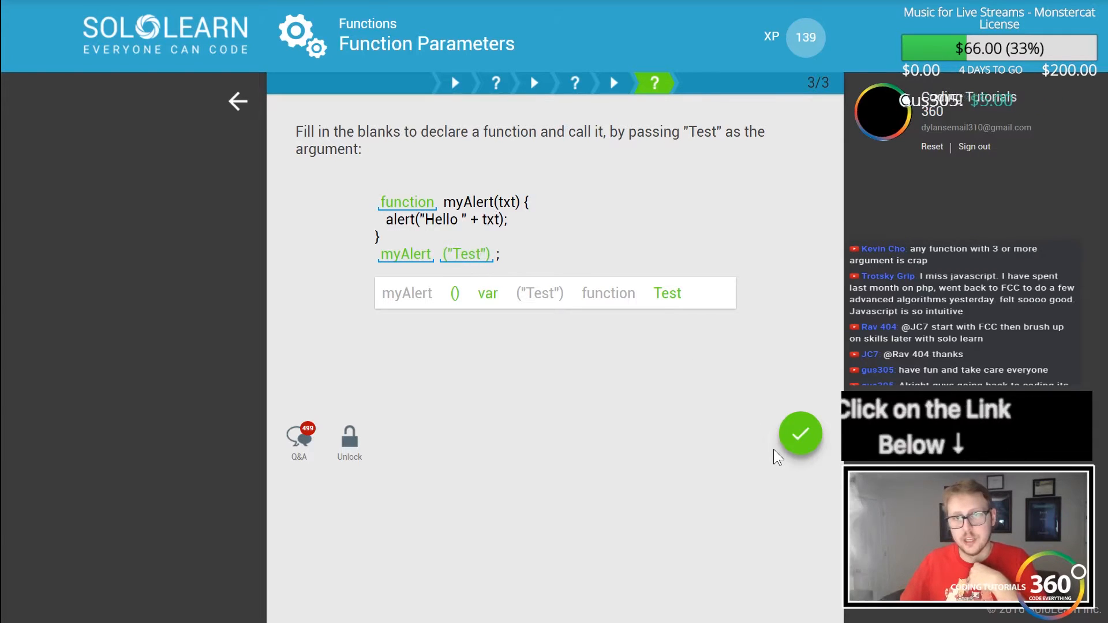
pyautogui.click(800, 434)
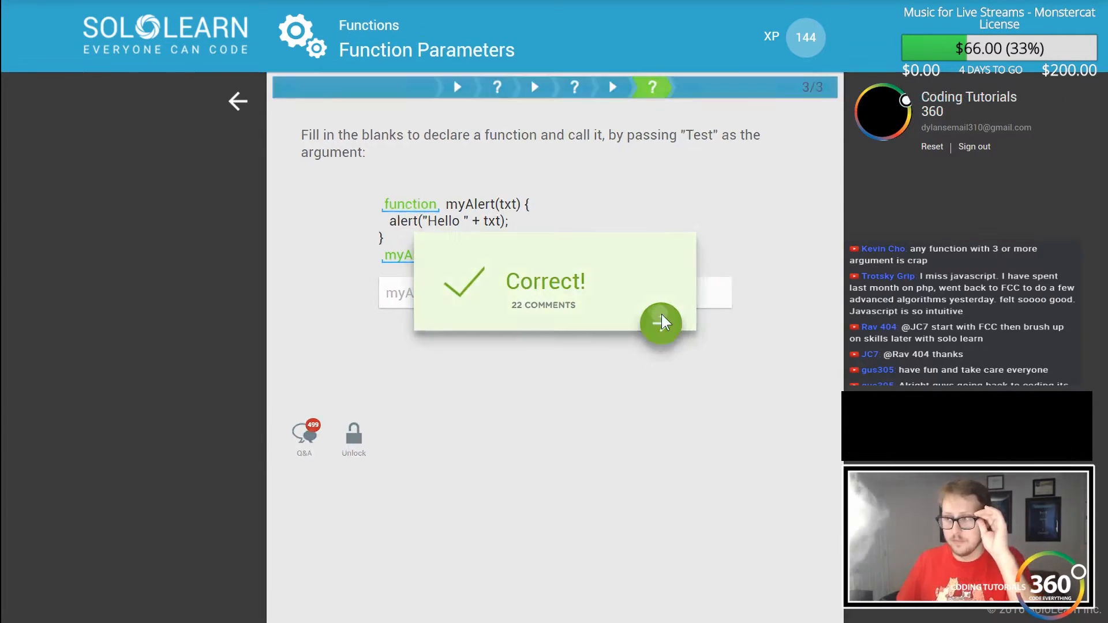
pyautogui.click(661, 324)
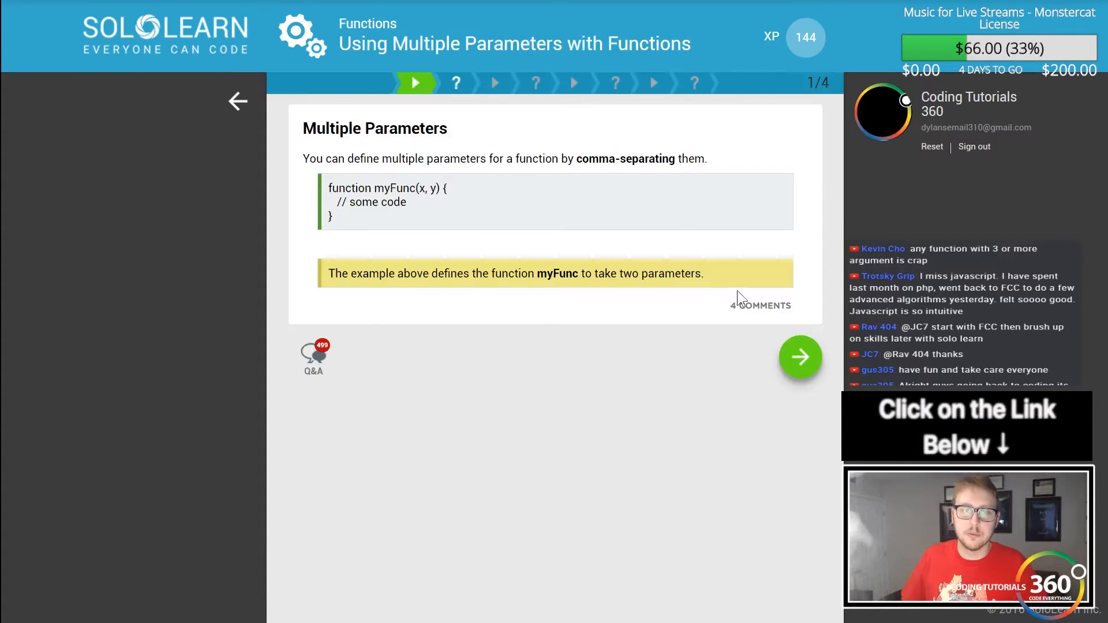
# Answer comma as the parameter separator and 8 as the test(5, 8) output
pyautogui.click(800, 356)
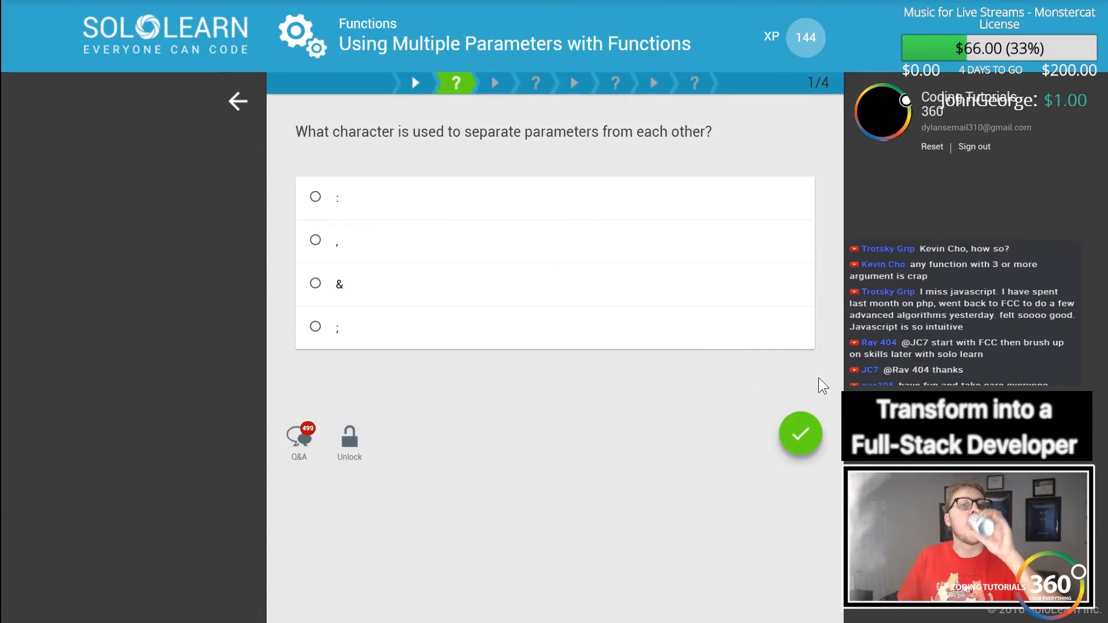
pyautogui.moveTo(705, 289)
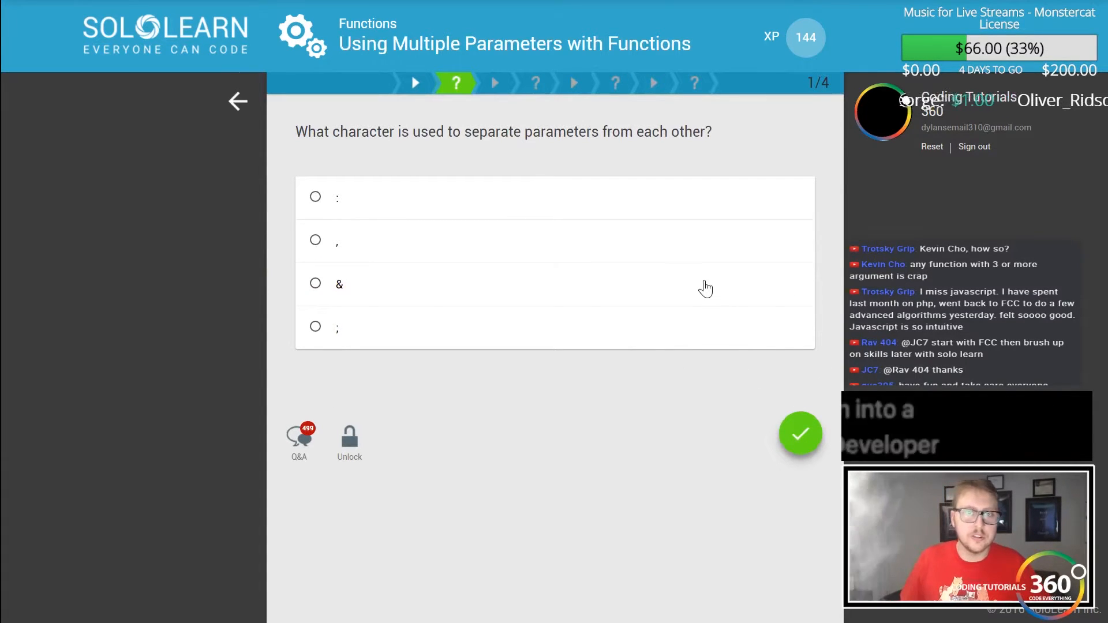
pyautogui.click(315, 240)
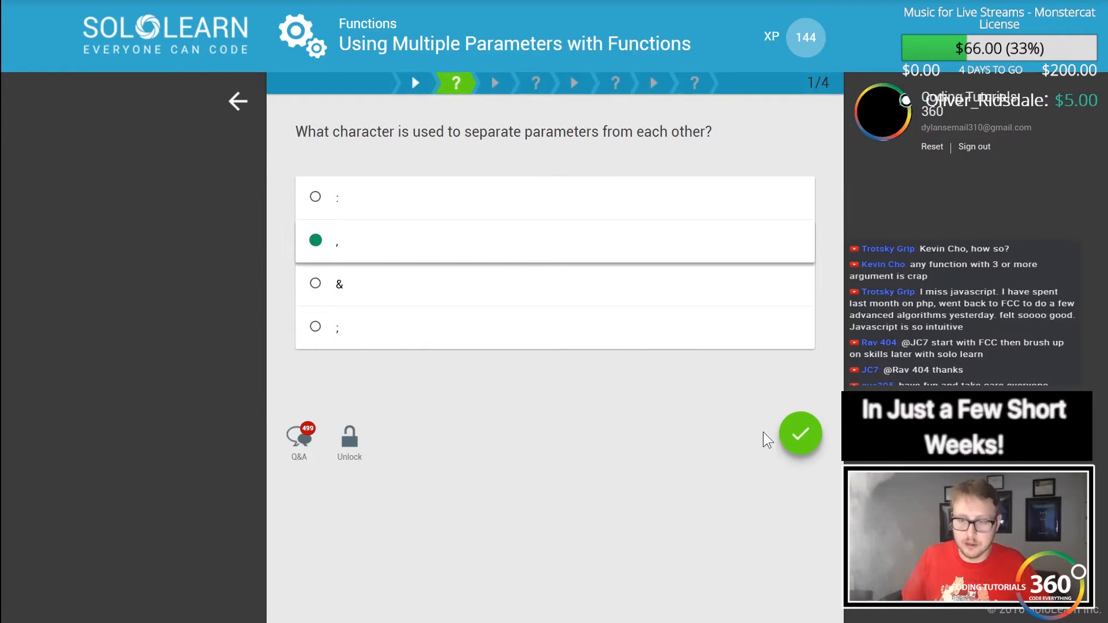
pyautogui.click(800, 434)
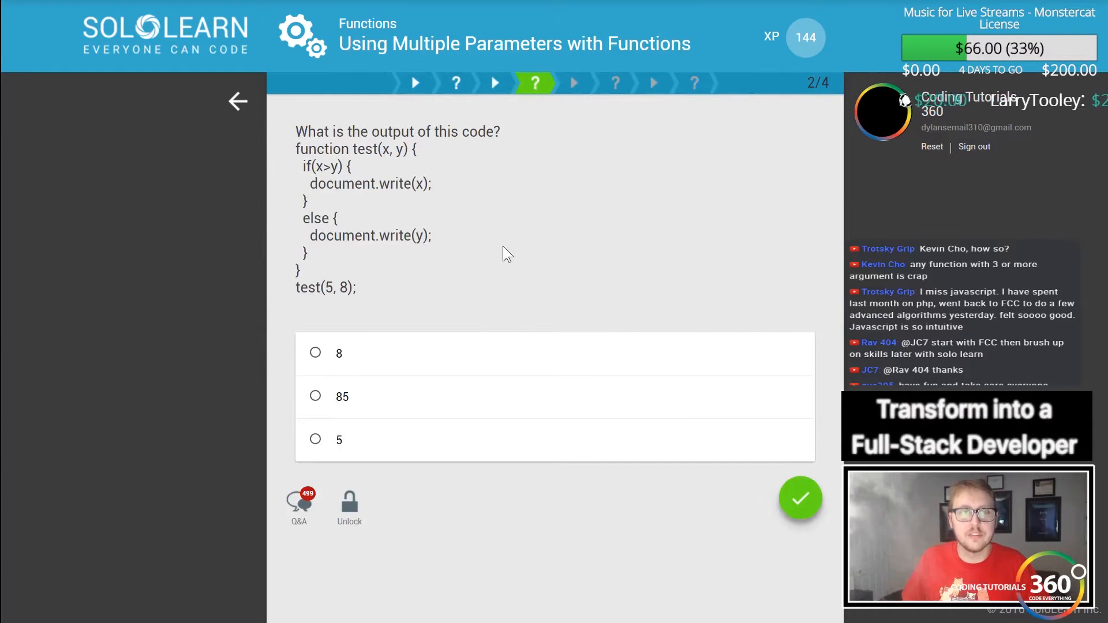
pyautogui.doubleClick(396, 148)
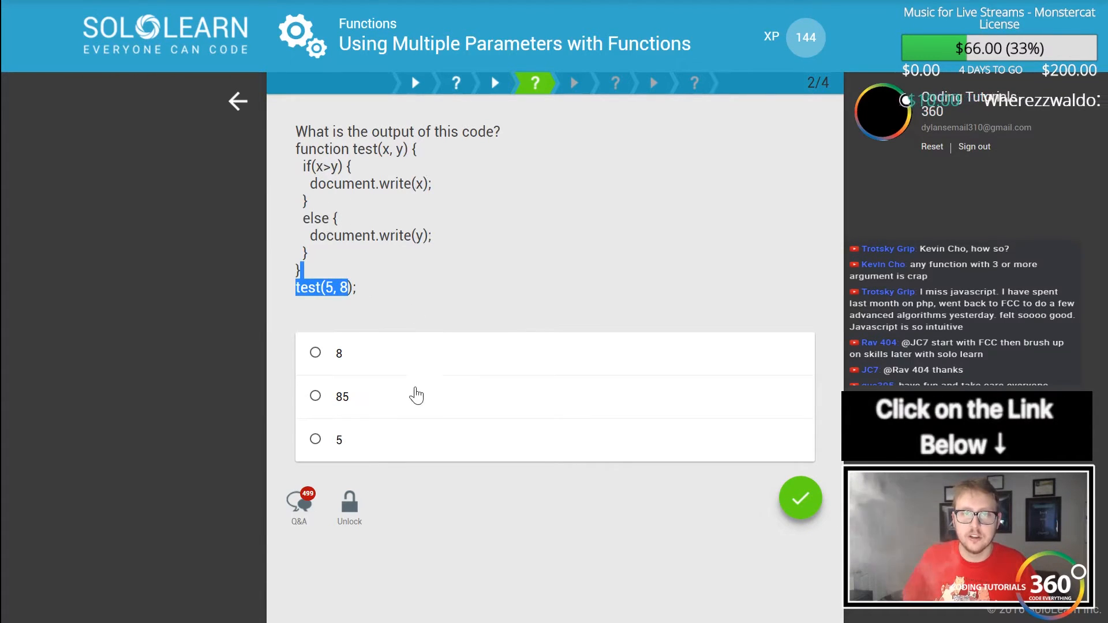
pyautogui.click(315, 352)
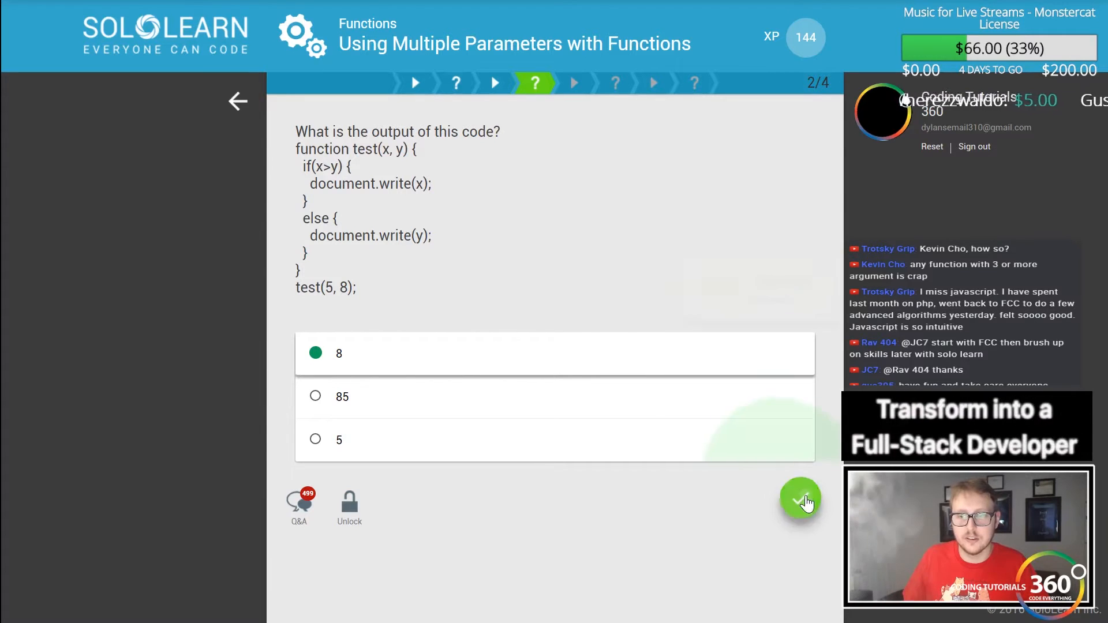
pyautogui.click(800, 501)
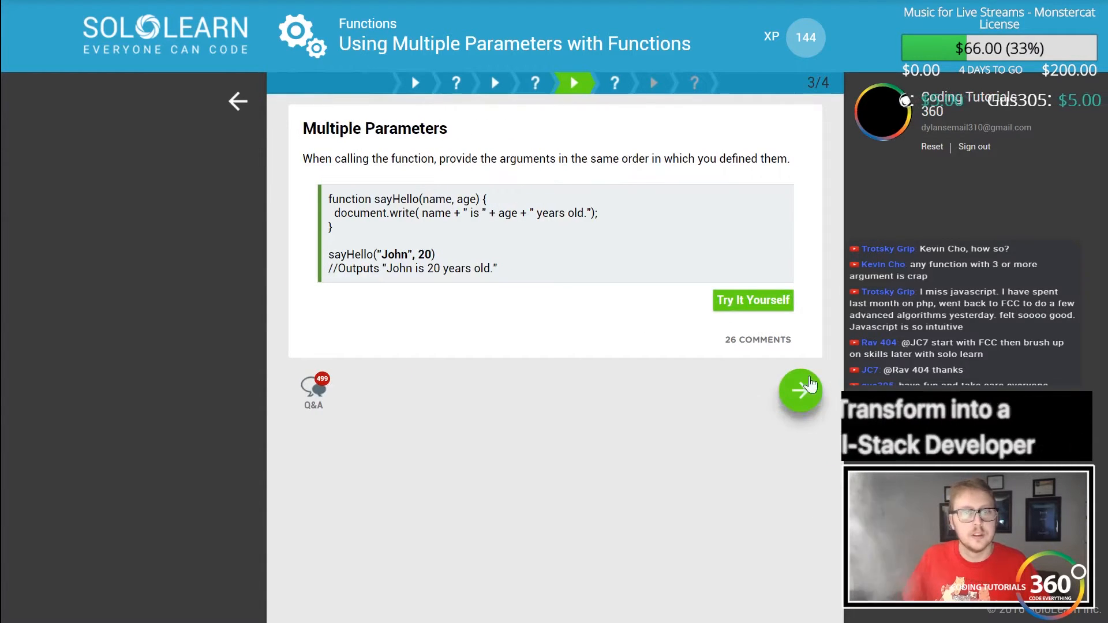
# Fill the blanks with 'function' and '+ y' to alert x + y, and check
pyautogui.click(799, 393)
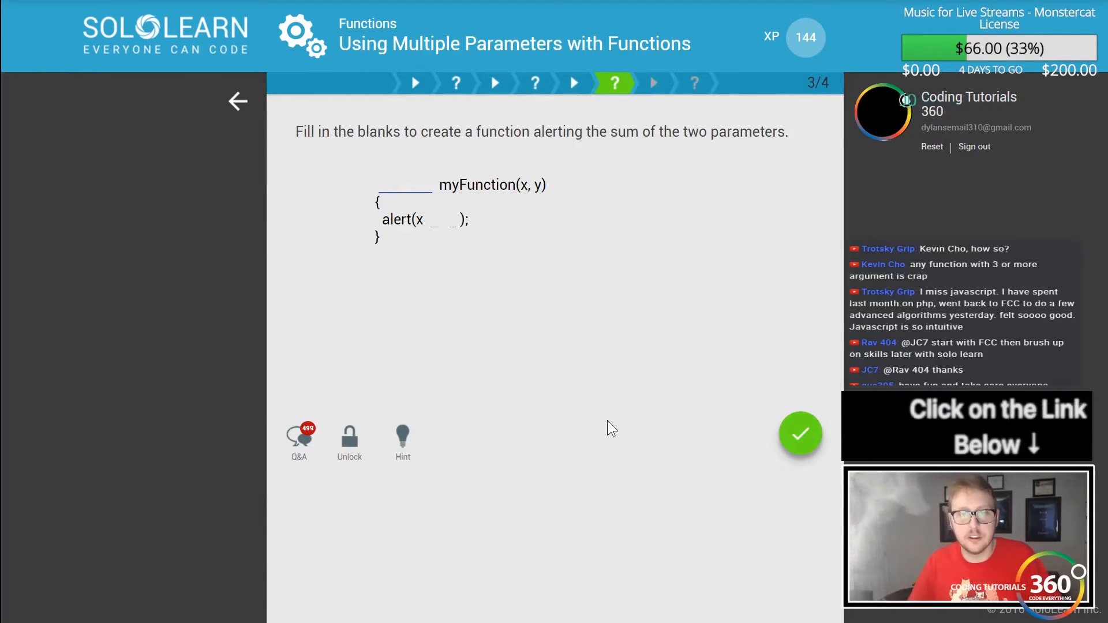
pyautogui.write('function')
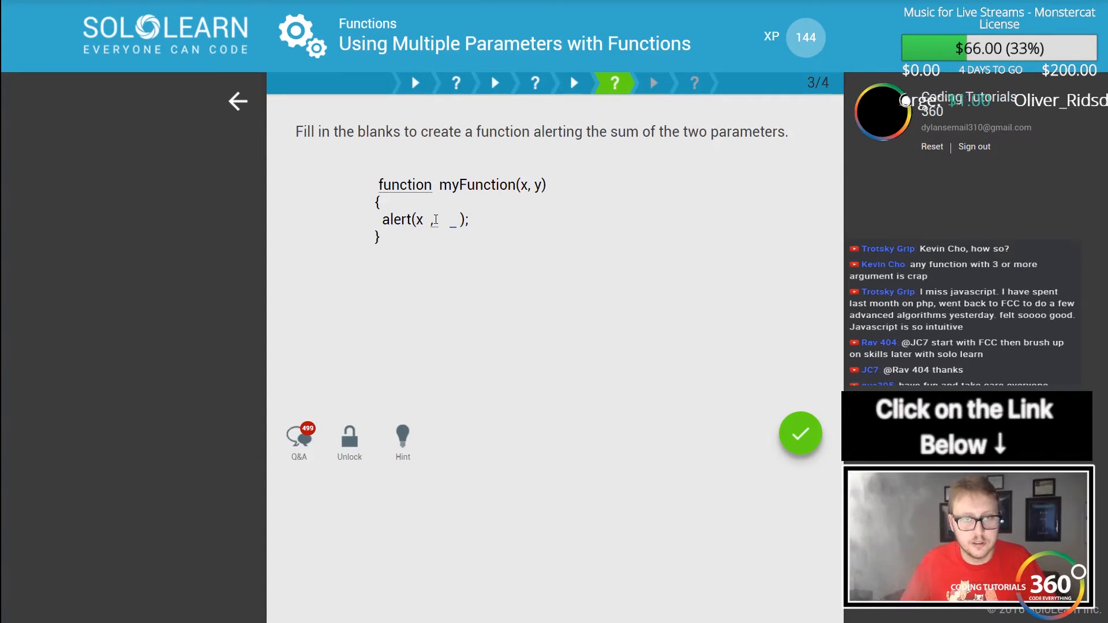
pyautogui.write('+')
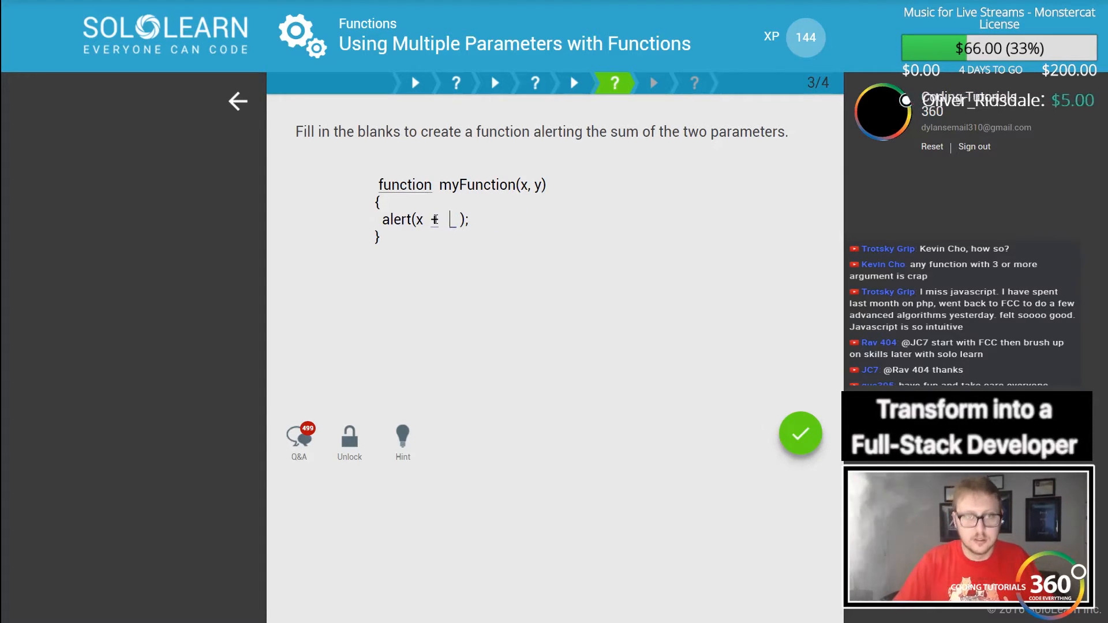
pyautogui.write('y')
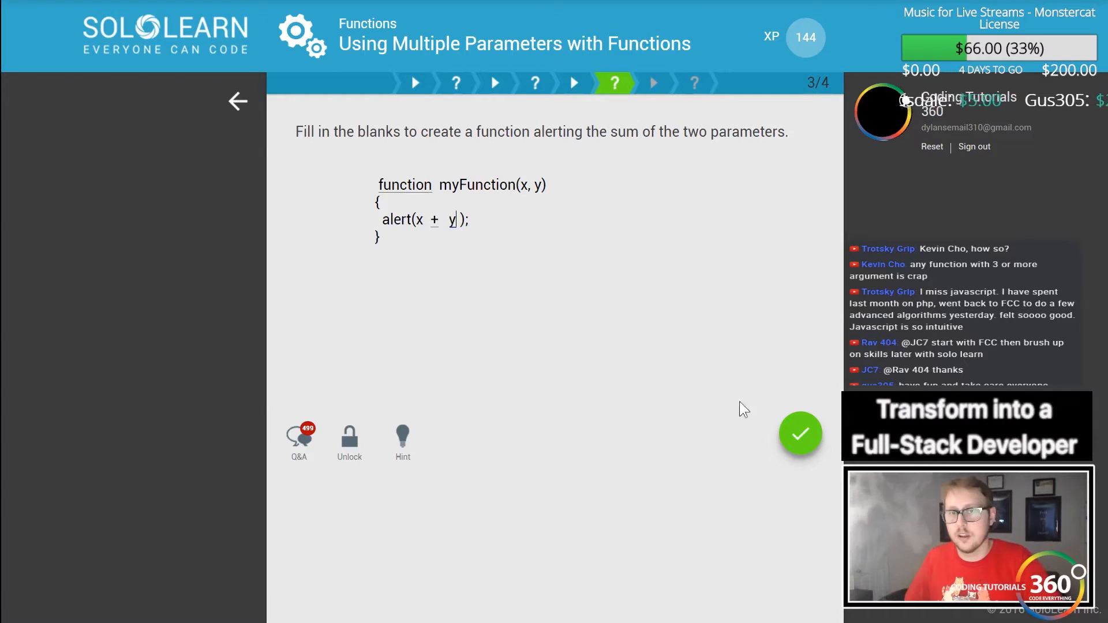
pyautogui.click(799, 434)
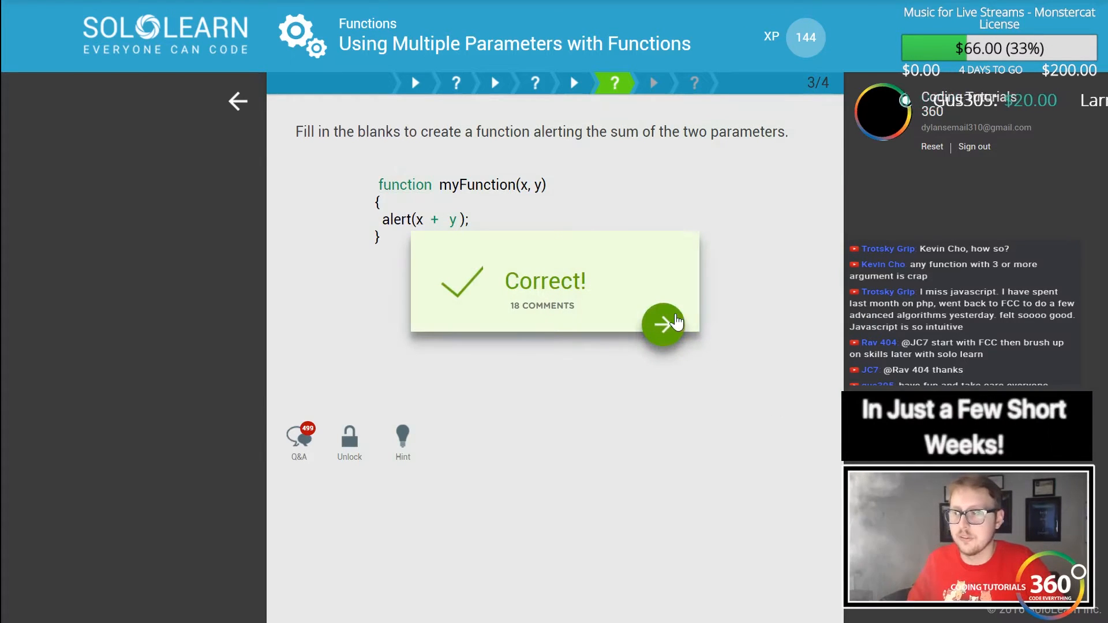
# Move to the reuse question, choose 'Any', and submit
pyautogui.click(663, 324)
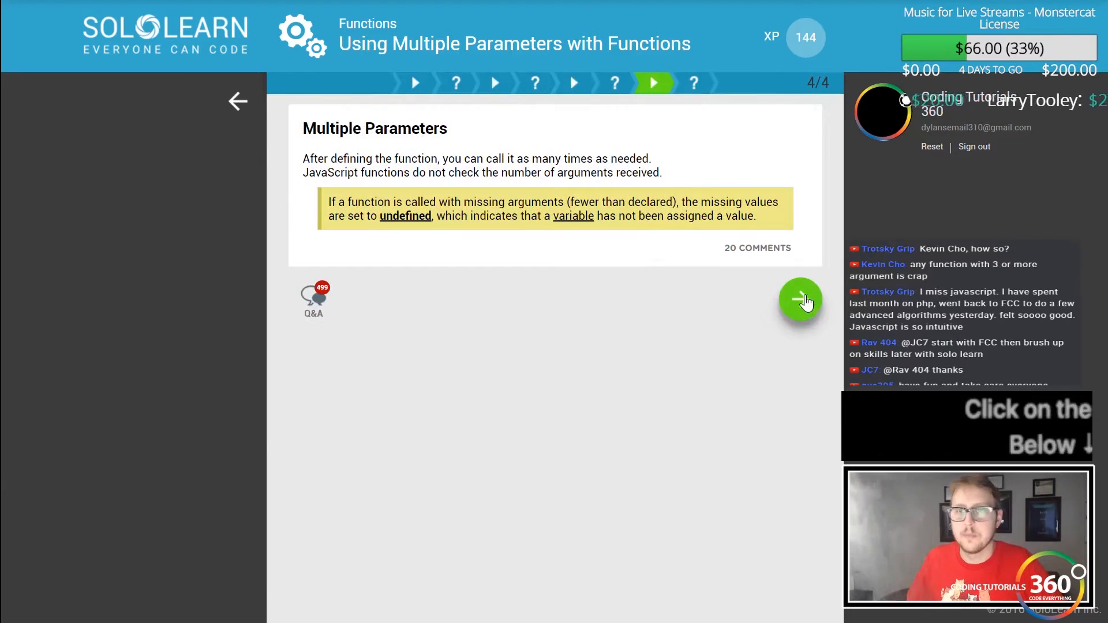
pyautogui.click(800, 300)
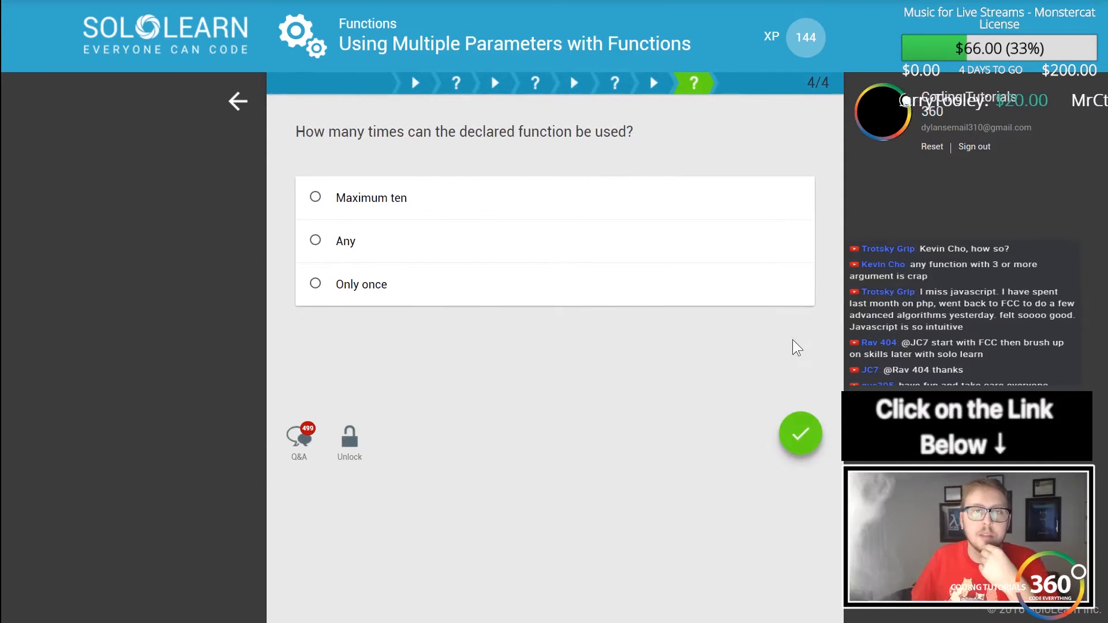
pyautogui.click(315, 240)
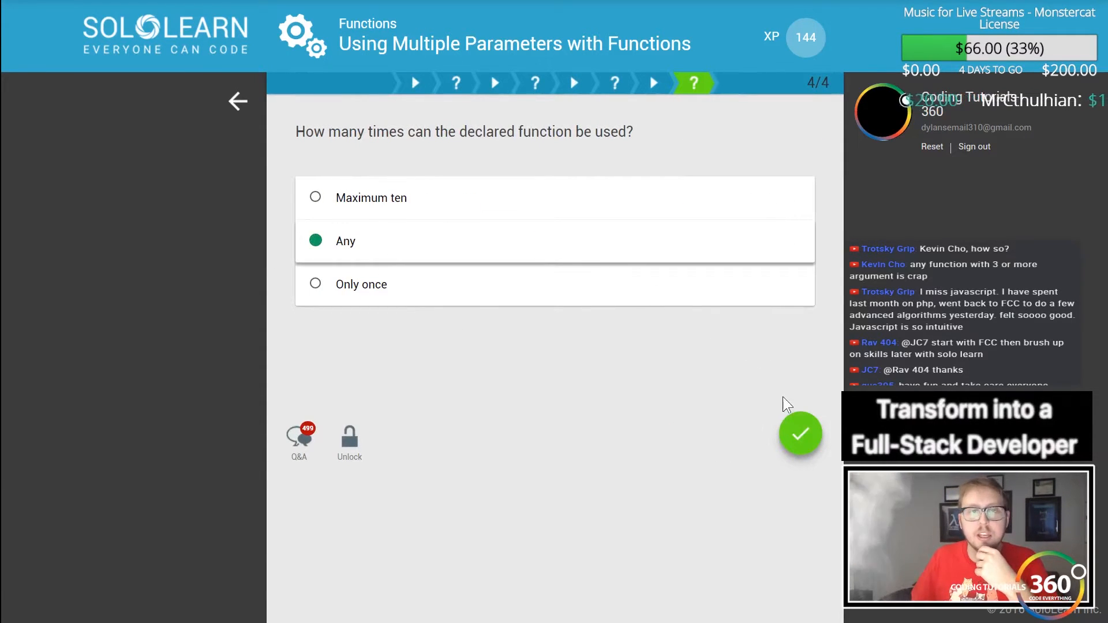
pyautogui.click(801, 435)
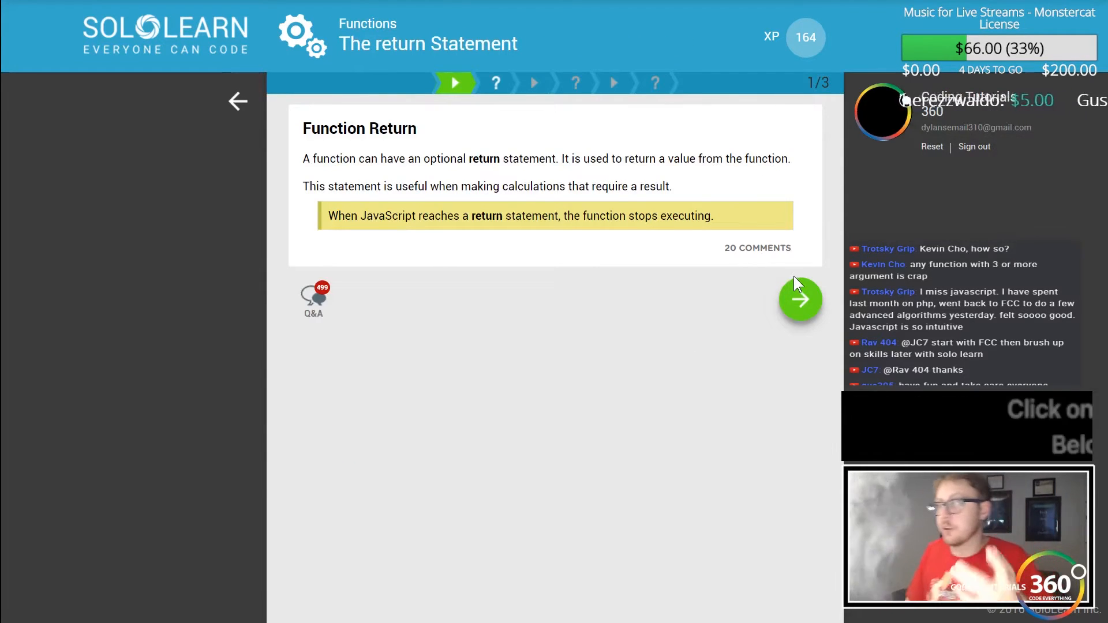
# Answer 'make a calculation' and 'At the end of the function' for the return questions
pyautogui.click(800, 300)
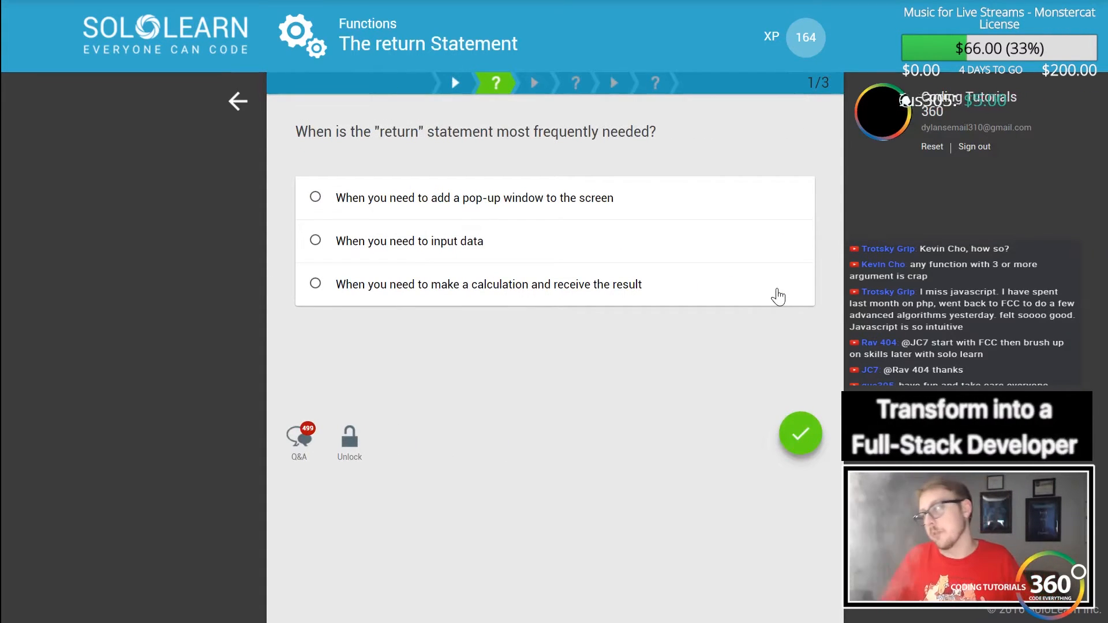
pyautogui.moveTo(529, 304)
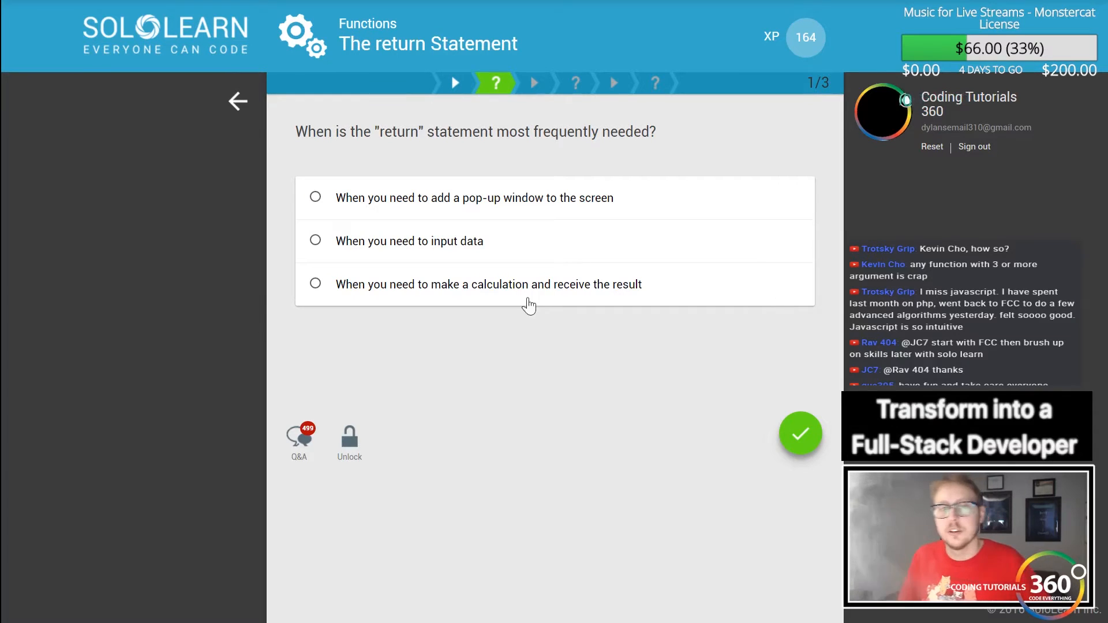
pyautogui.moveTo(475, 217)
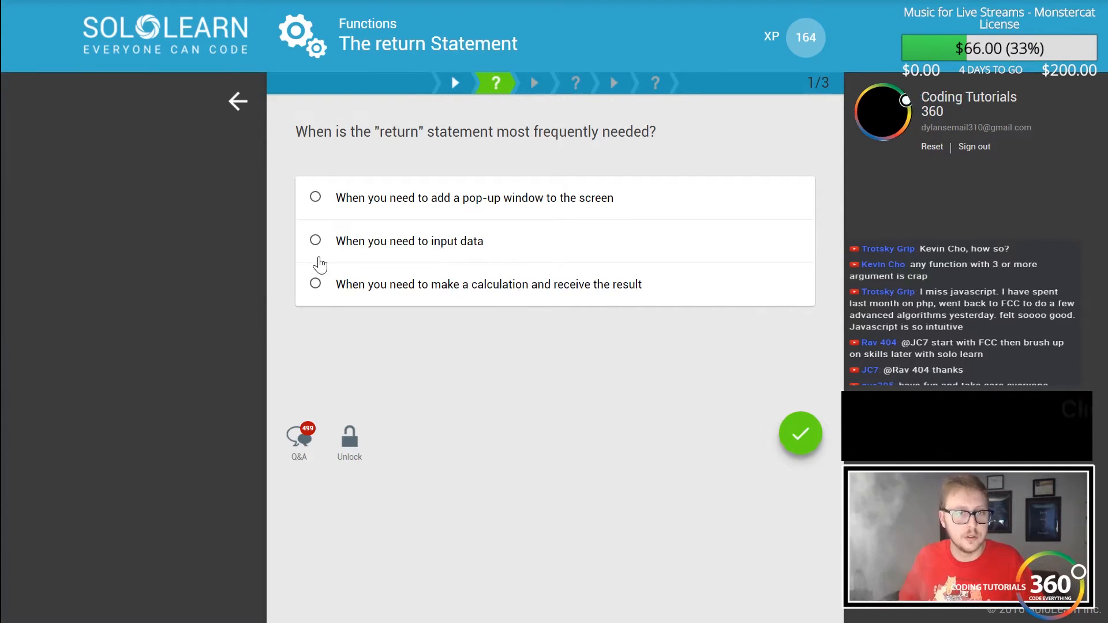
pyautogui.click(315, 284)
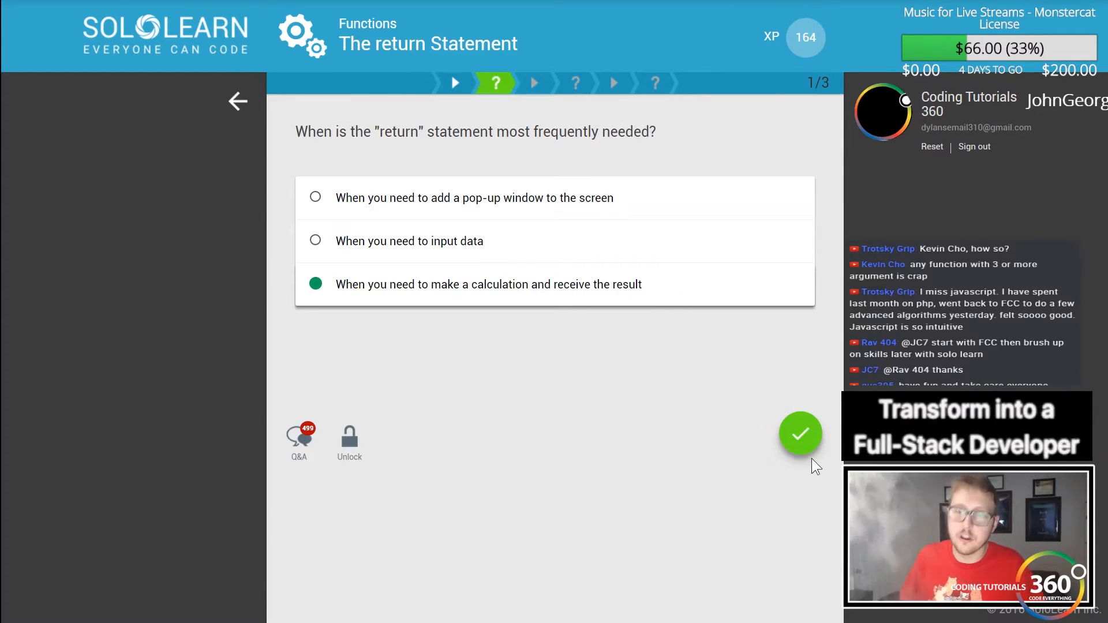
pyautogui.click(799, 433)
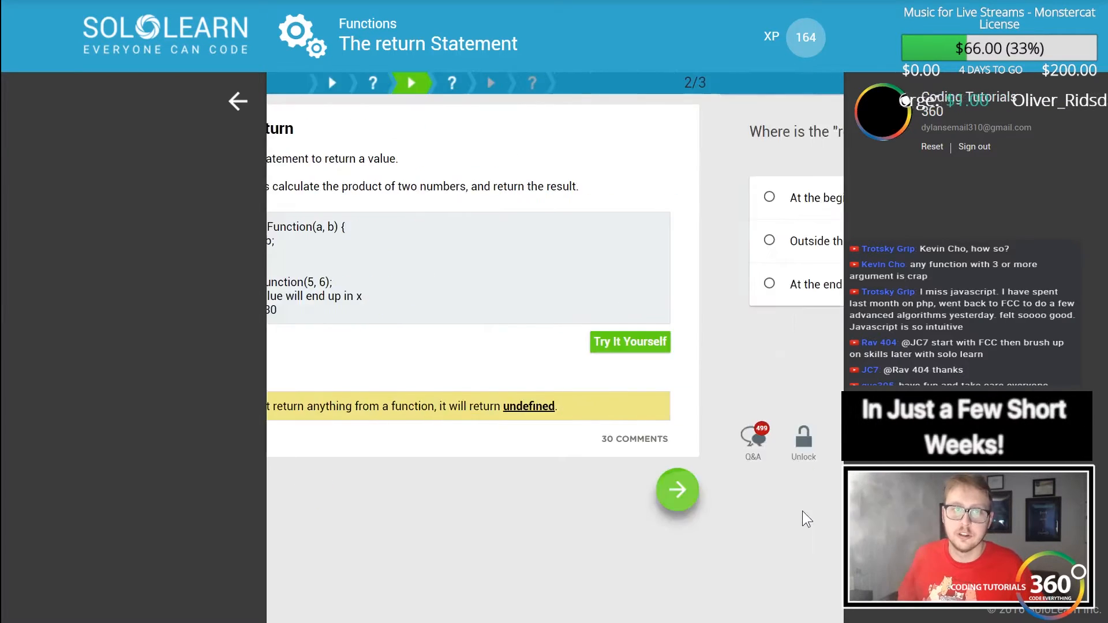
pyautogui.click(677, 490)
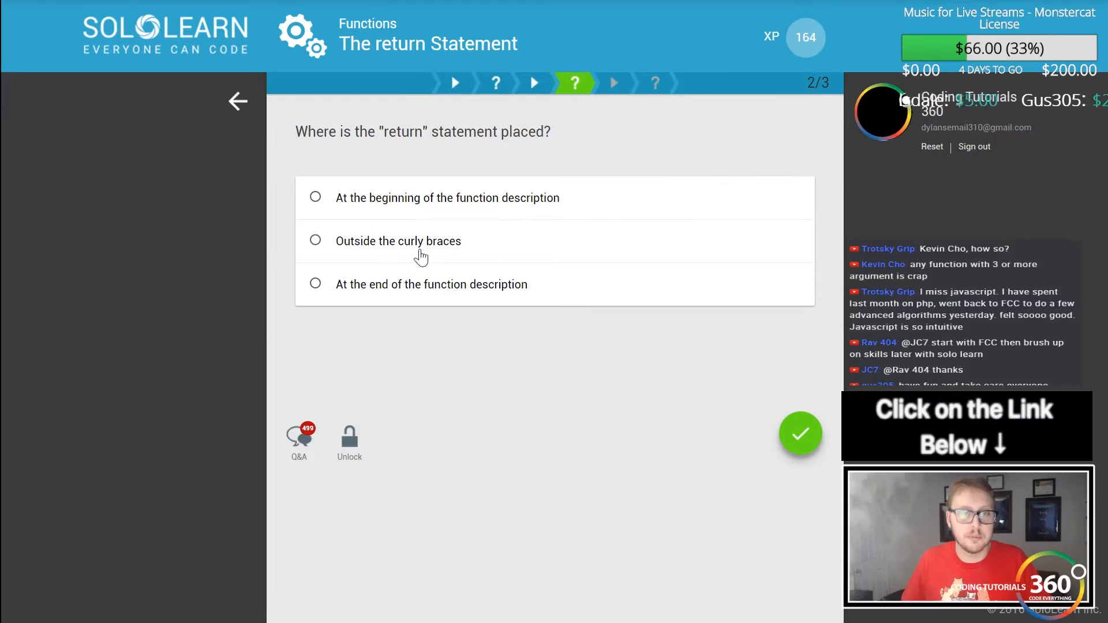
pyautogui.click(315, 284)
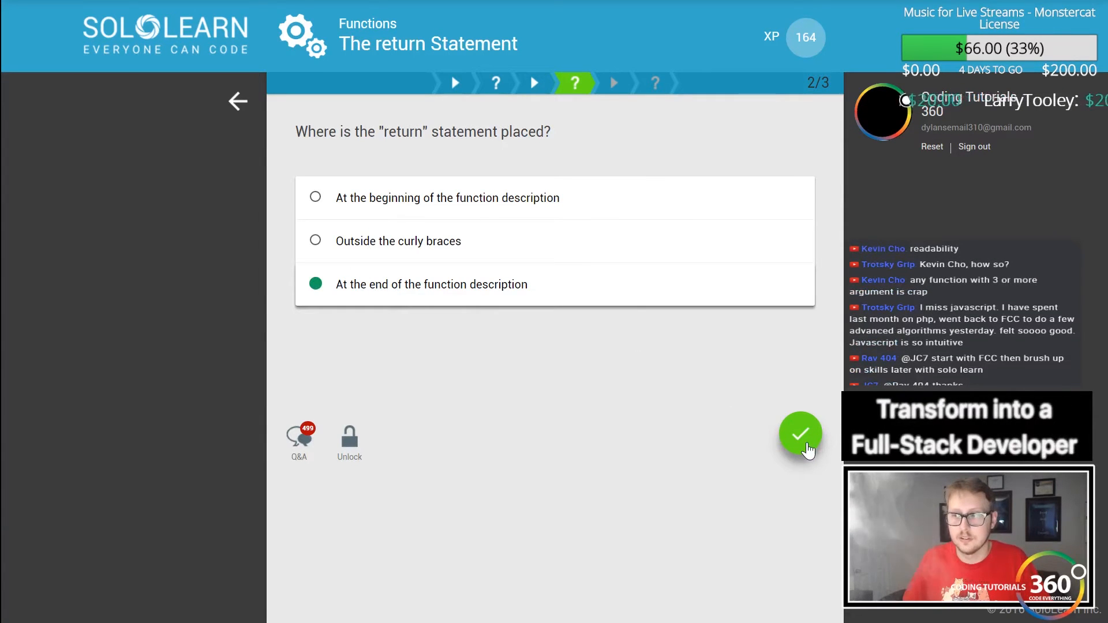
pyautogui.click(801, 433)
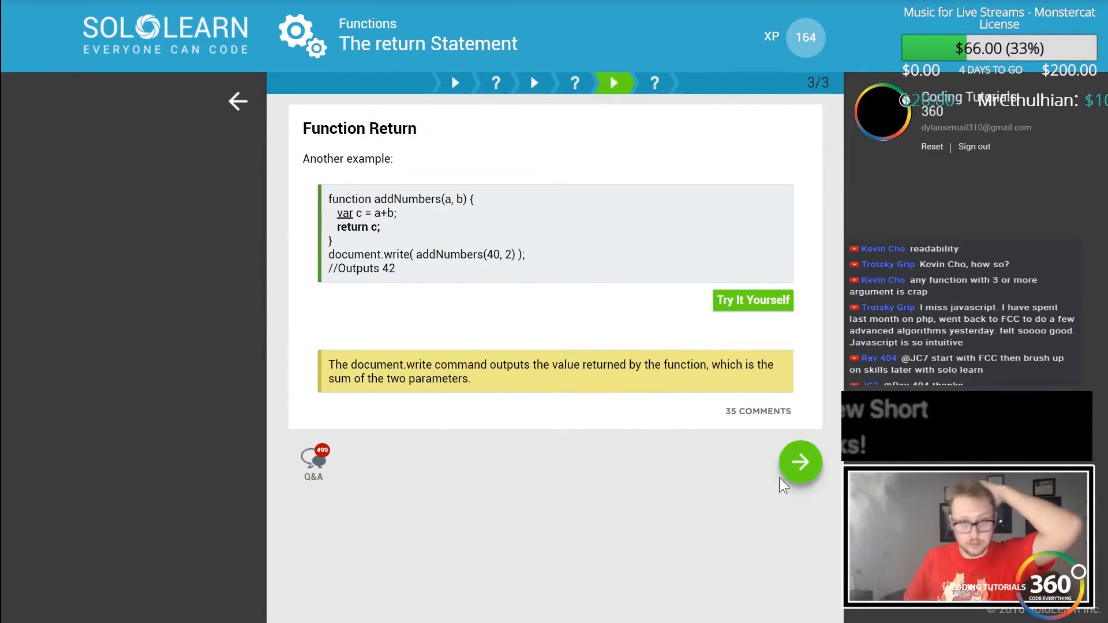
# Fill in 'return' for the keyword question, then start the Alert, Prompt, Confirm lesson
pyautogui.click(800, 463)
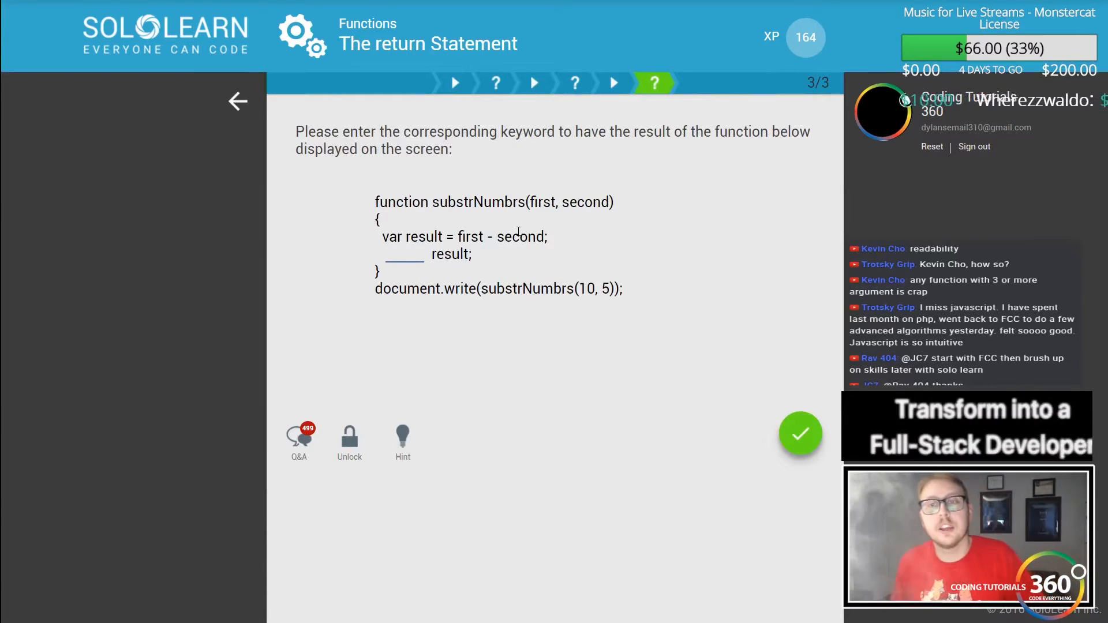
pyautogui.moveTo(592, 173)
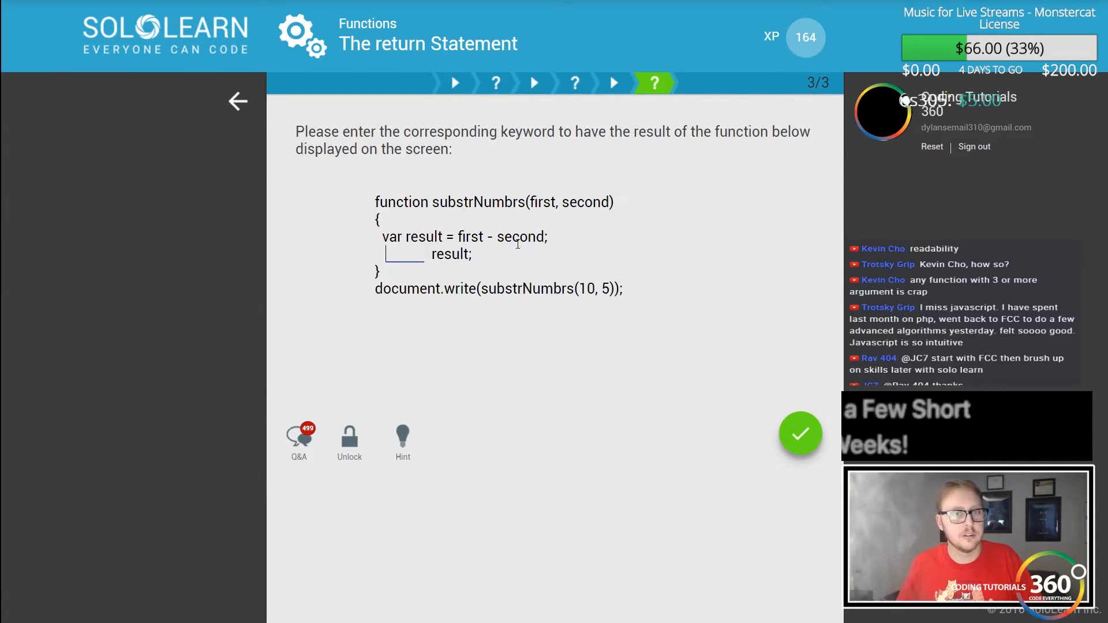
pyautogui.write('return')
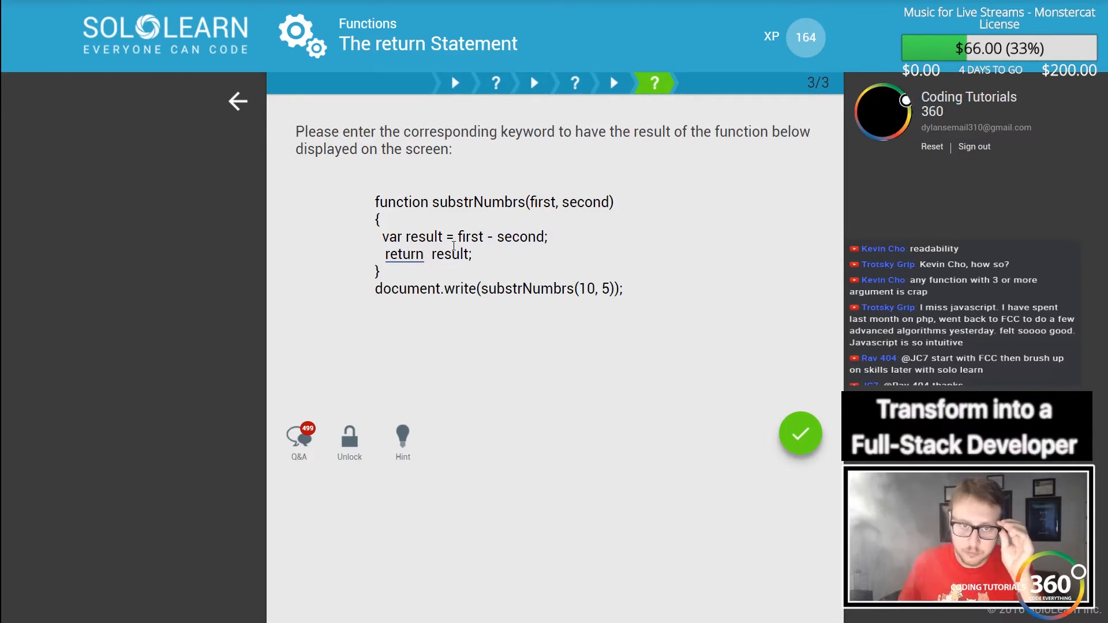
pyautogui.moveTo(561, 196)
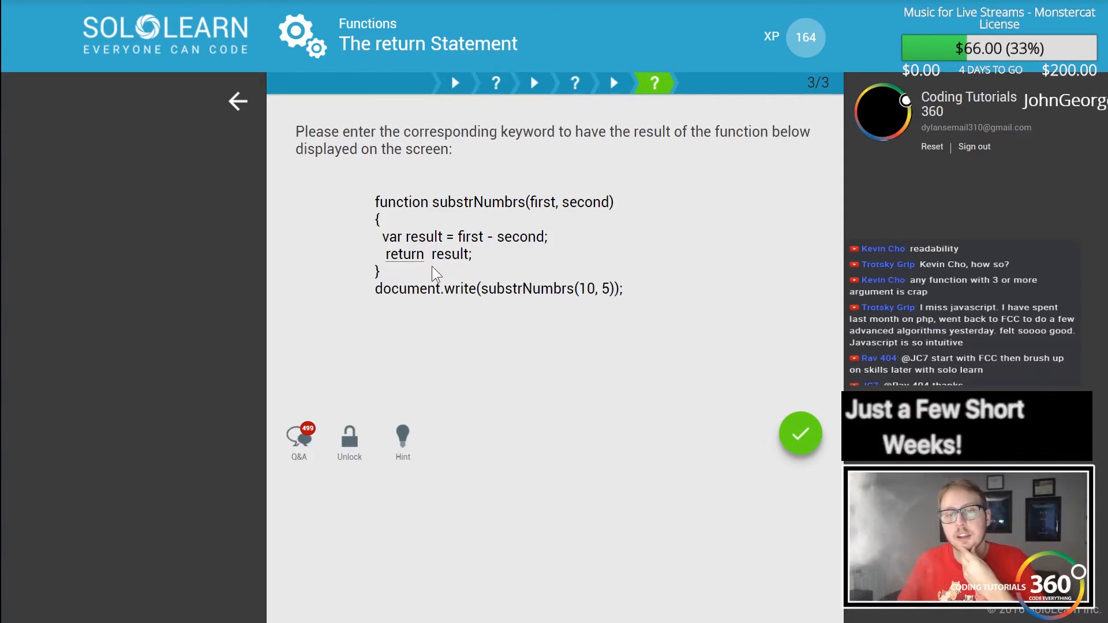
pyautogui.click(799, 434)
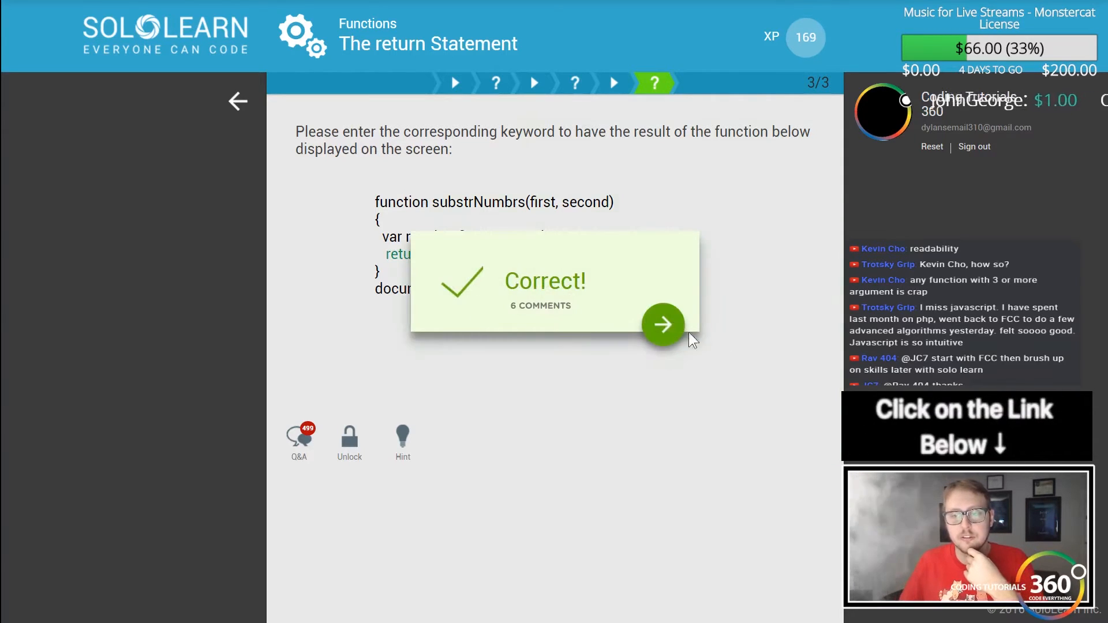
pyautogui.click(661, 324)
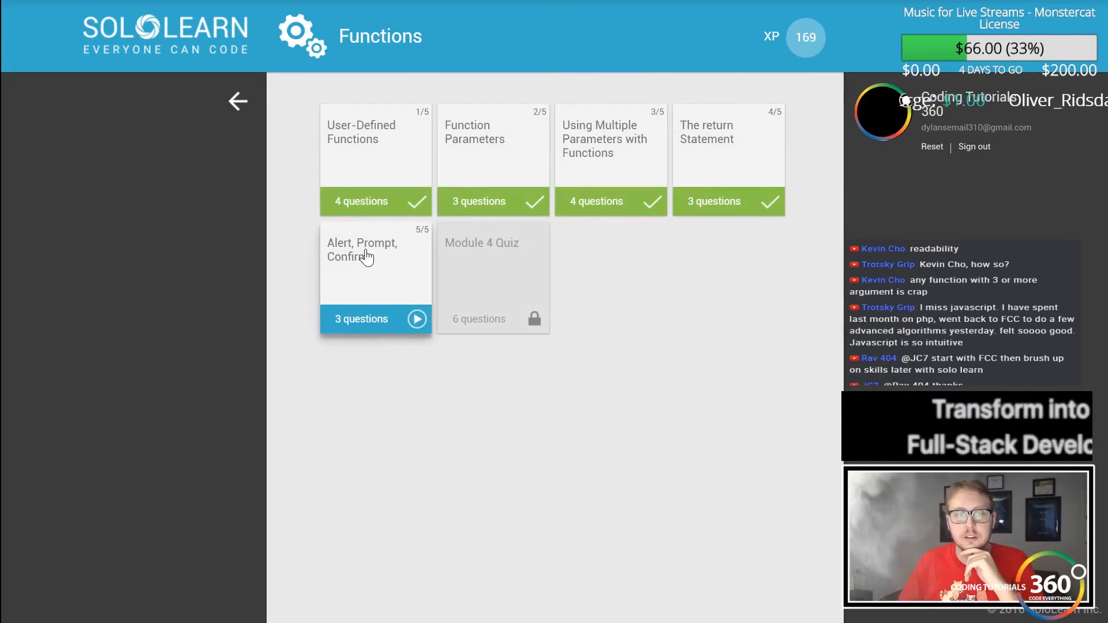
pyautogui.click(375, 276)
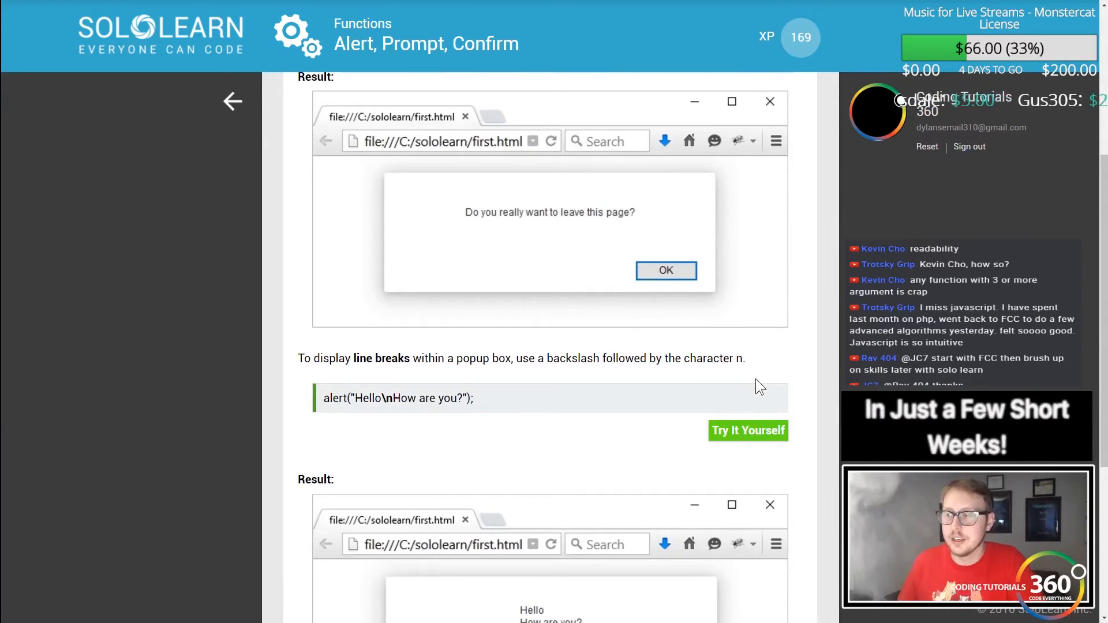
# Answer 1 as the number of alert parameters and continue
pyautogui.scroll(-3)
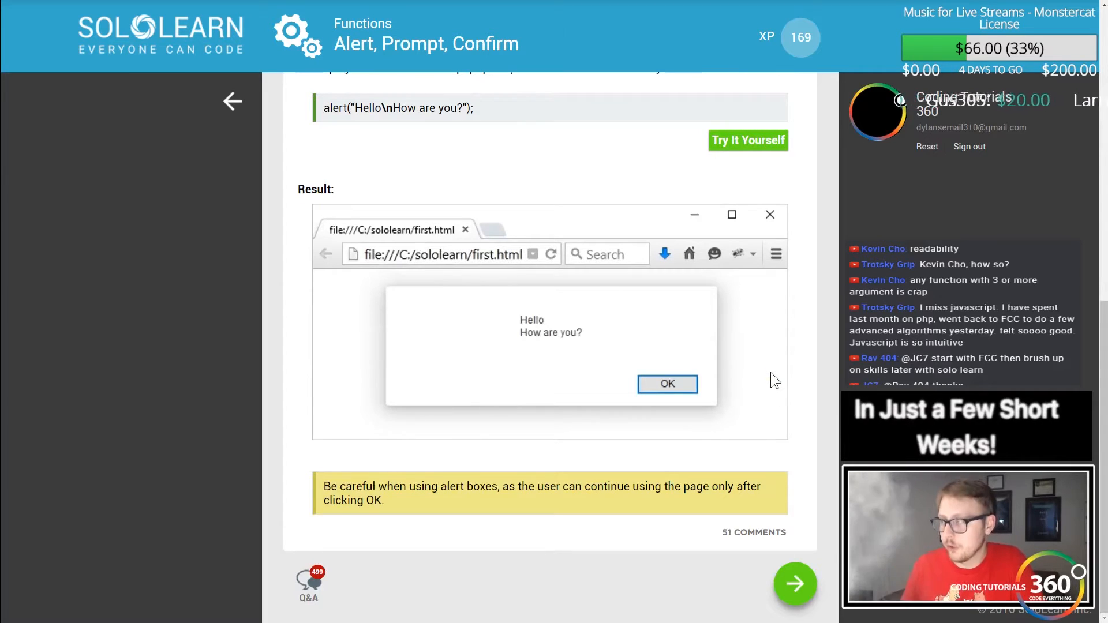
pyautogui.click(794, 583)
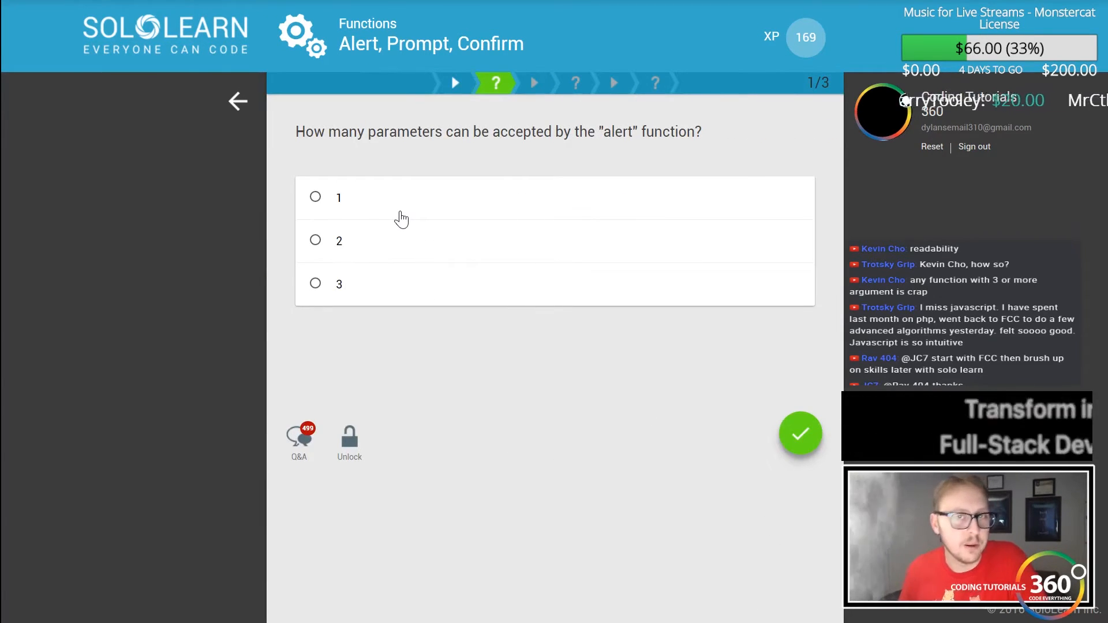
pyautogui.moveTo(415, 207)
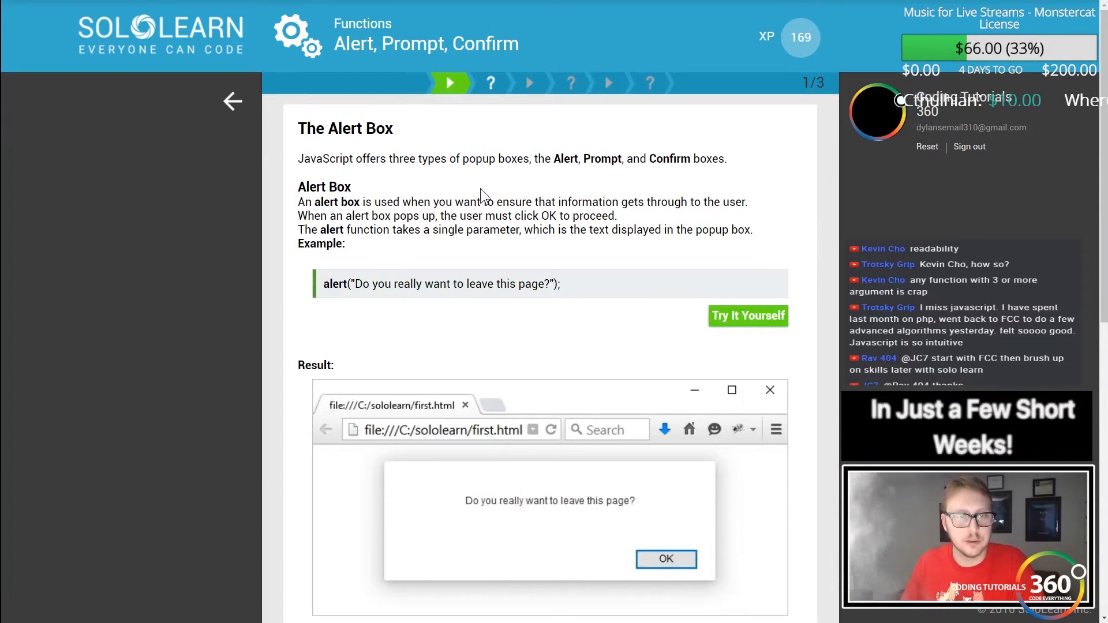
pyautogui.scroll(-3)
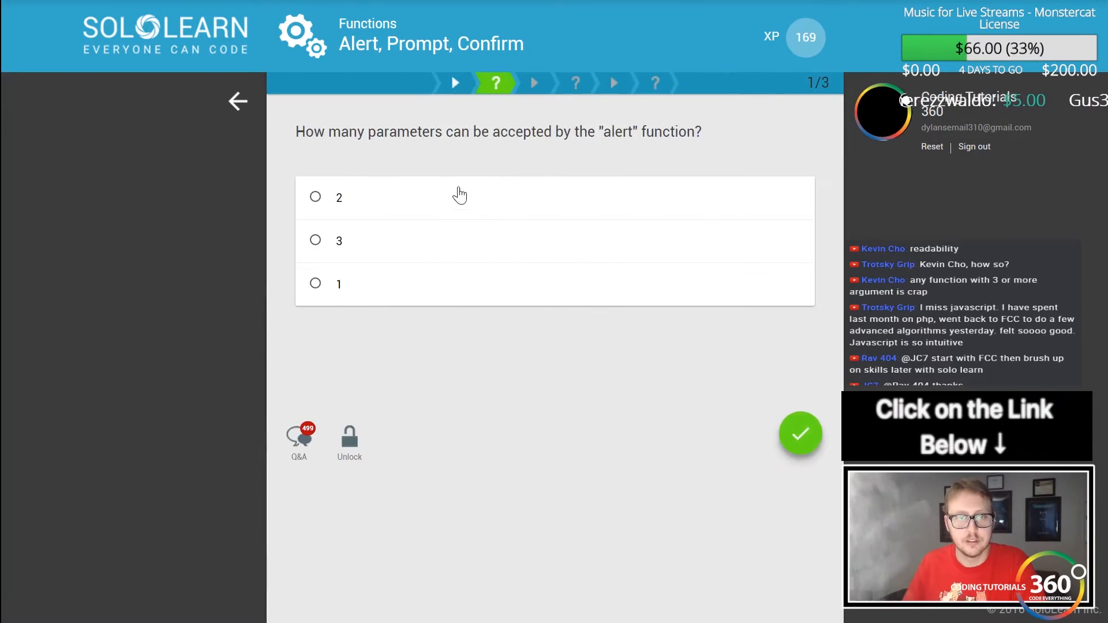
pyautogui.click(799, 434)
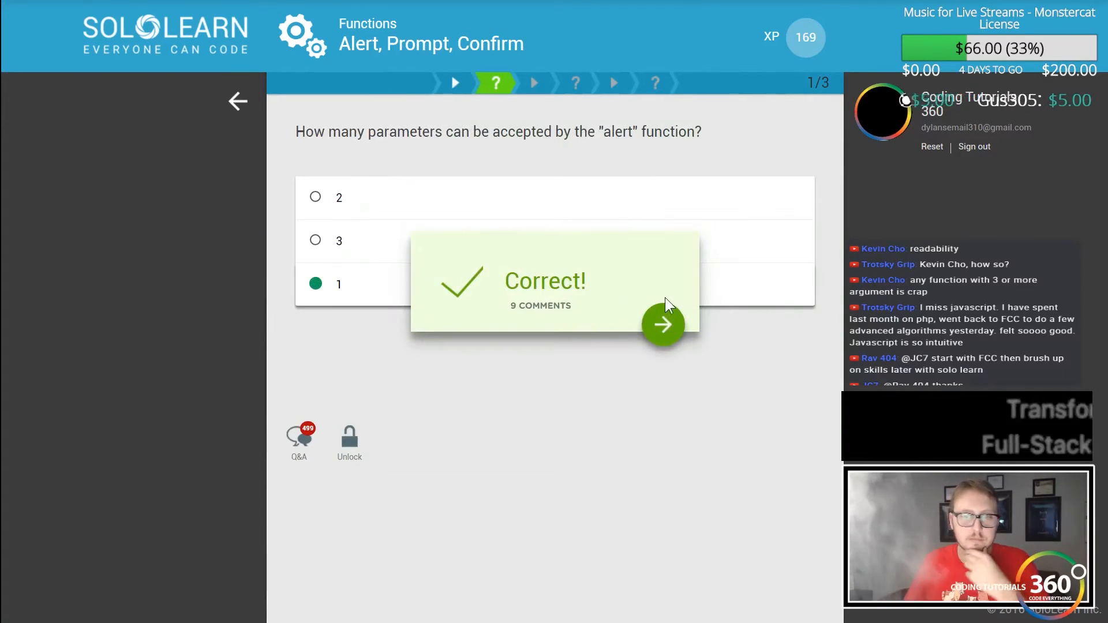
pyautogui.click(663, 325)
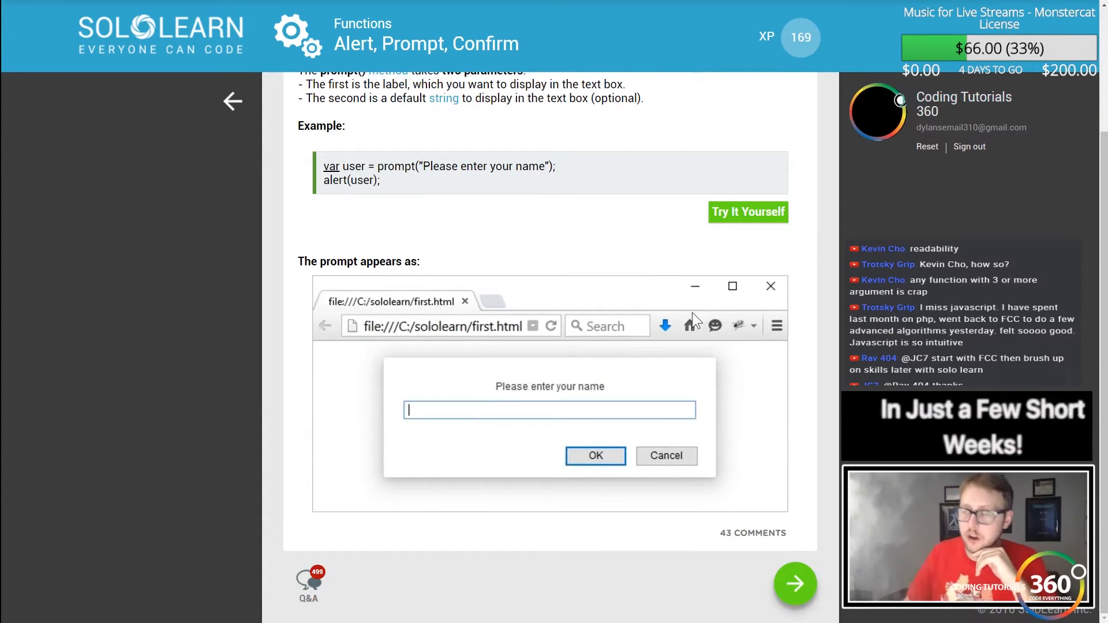
pyautogui.moveTo(667, 214)
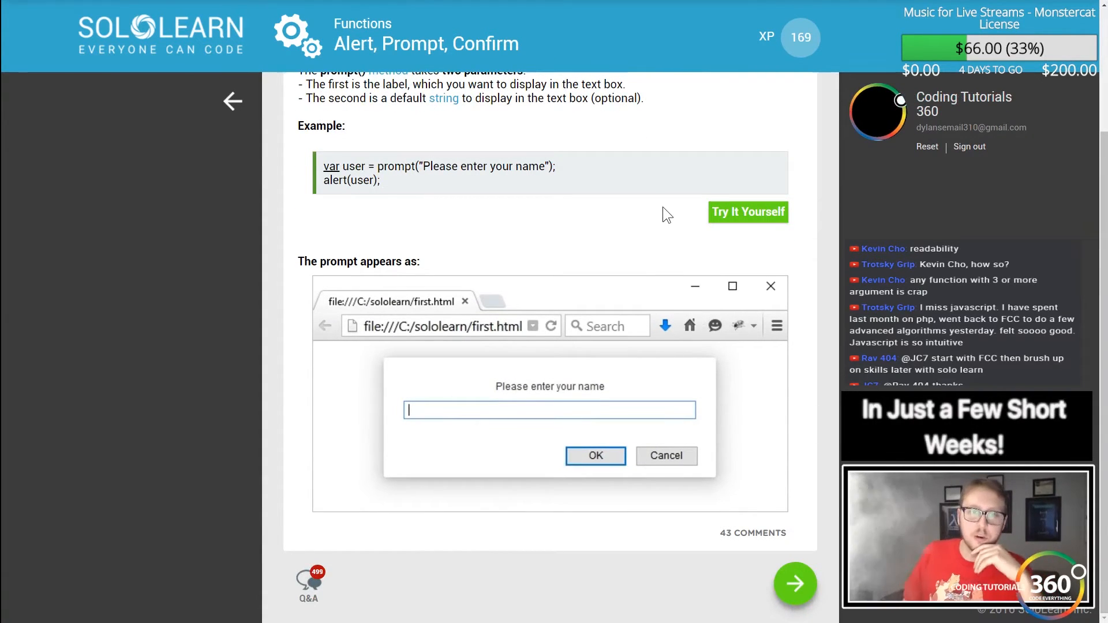
# Fill the blanks with 'prompt' and 'name' and check the code
pyautogui.click(795, 583)
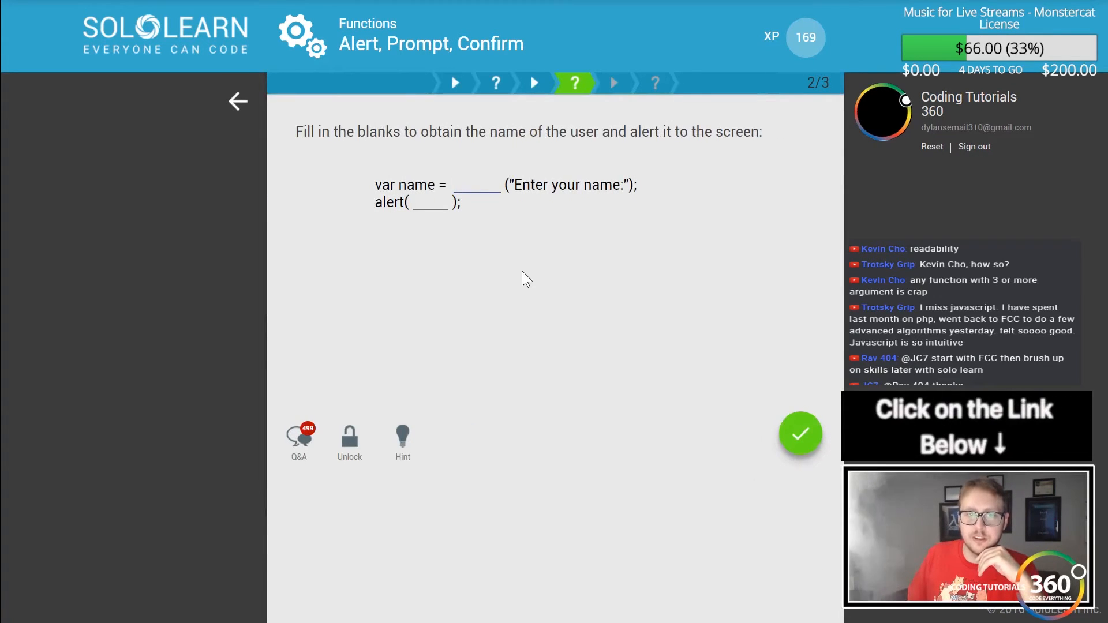
pyautogui.click(476, 185)
pyautogui.write('prompt')
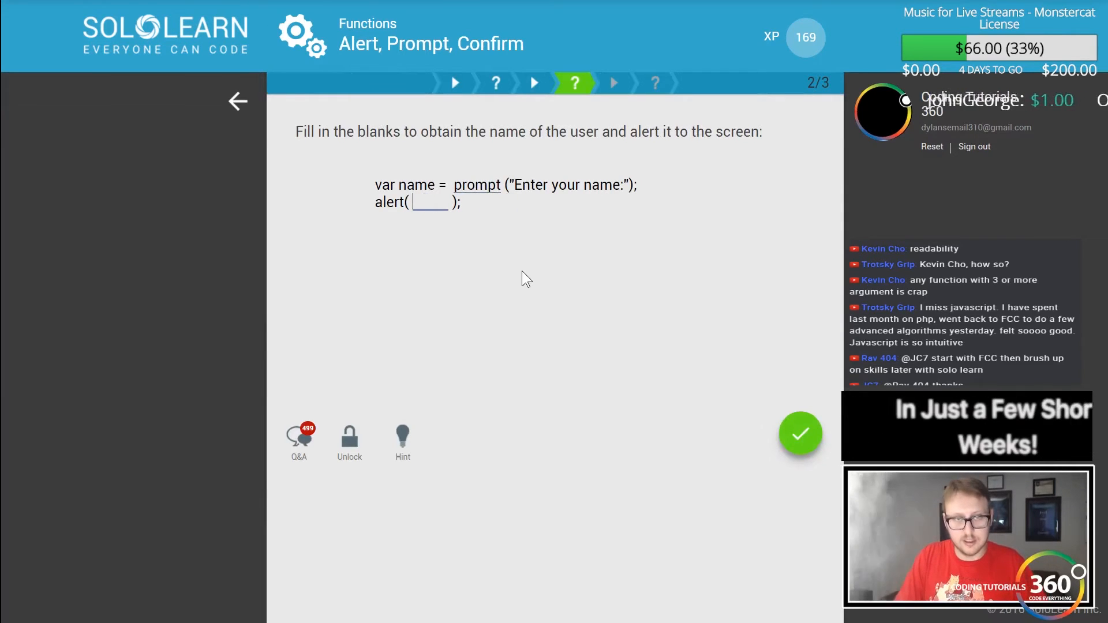
pyautogui.write('name')
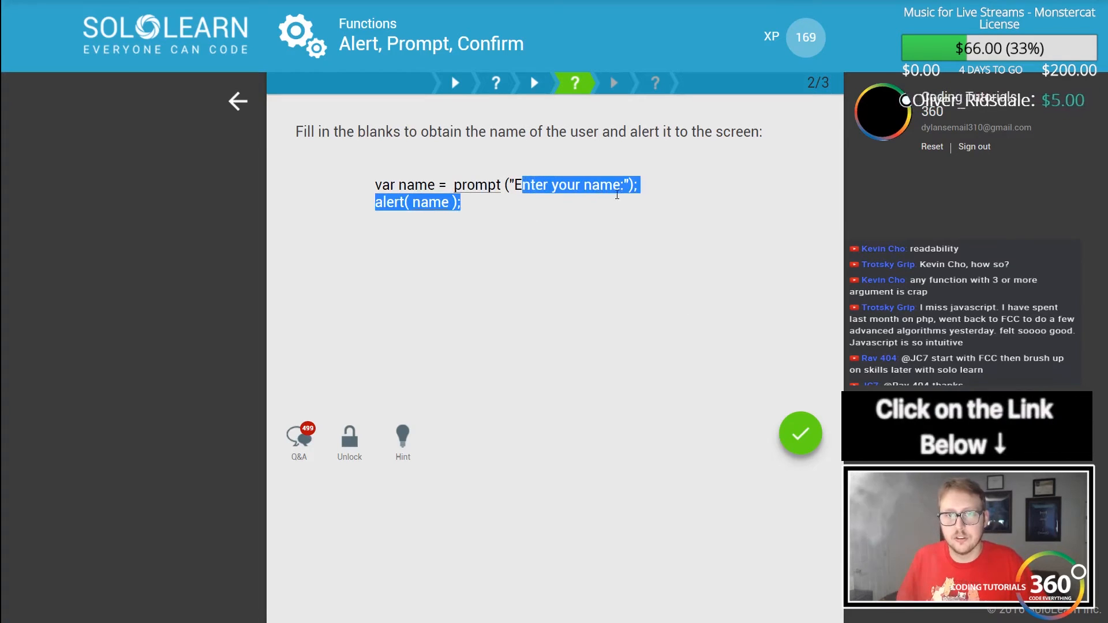
pyautogui.click(437, 185)
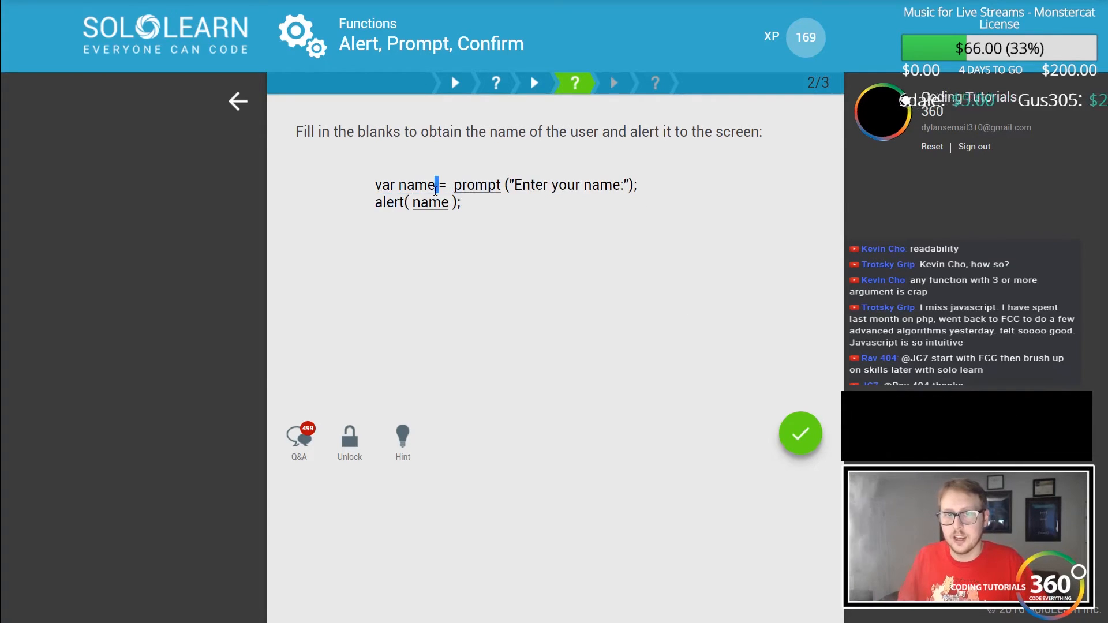
pyautogui.click(800, 433)
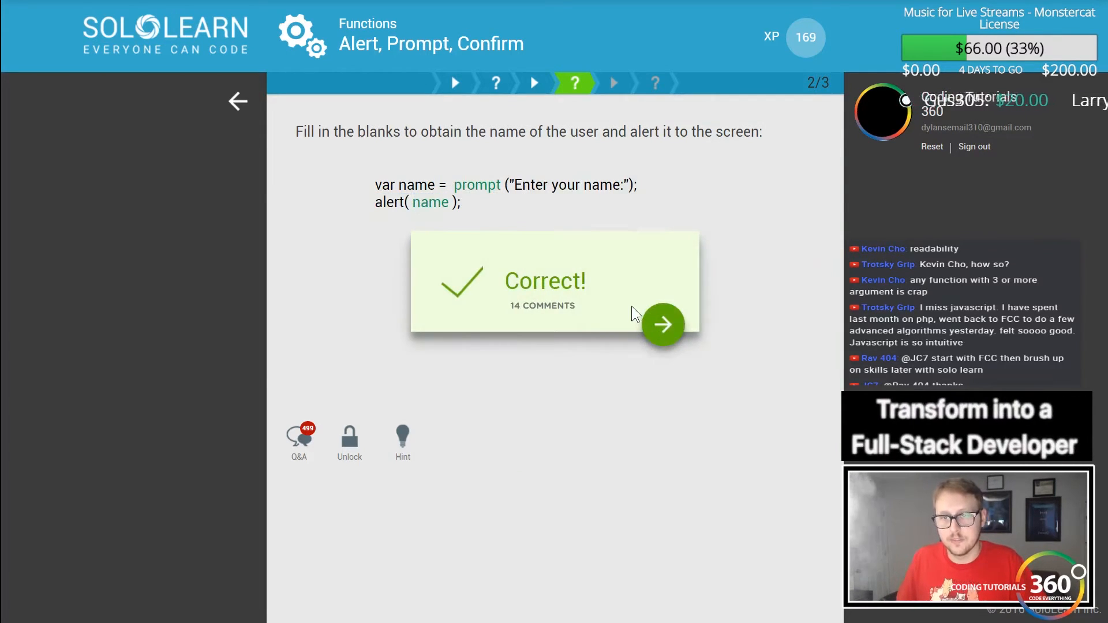
# Answer that Cancel in a confirm box returns false, finishing the lesson
pyautogui.click(662, 325)
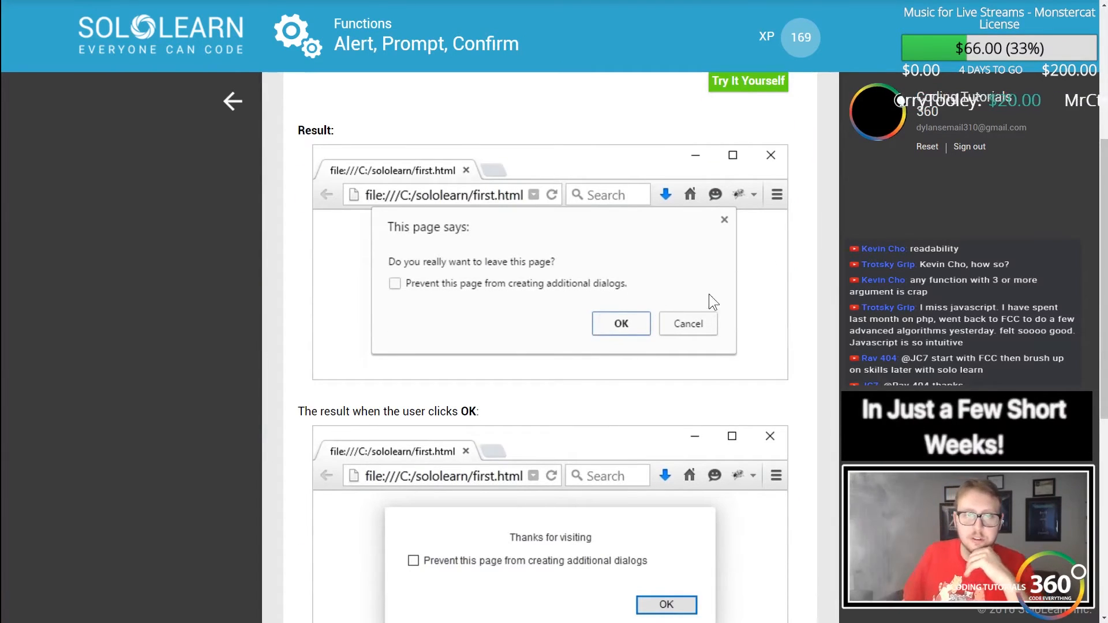
pyautogui.scroll(-3)
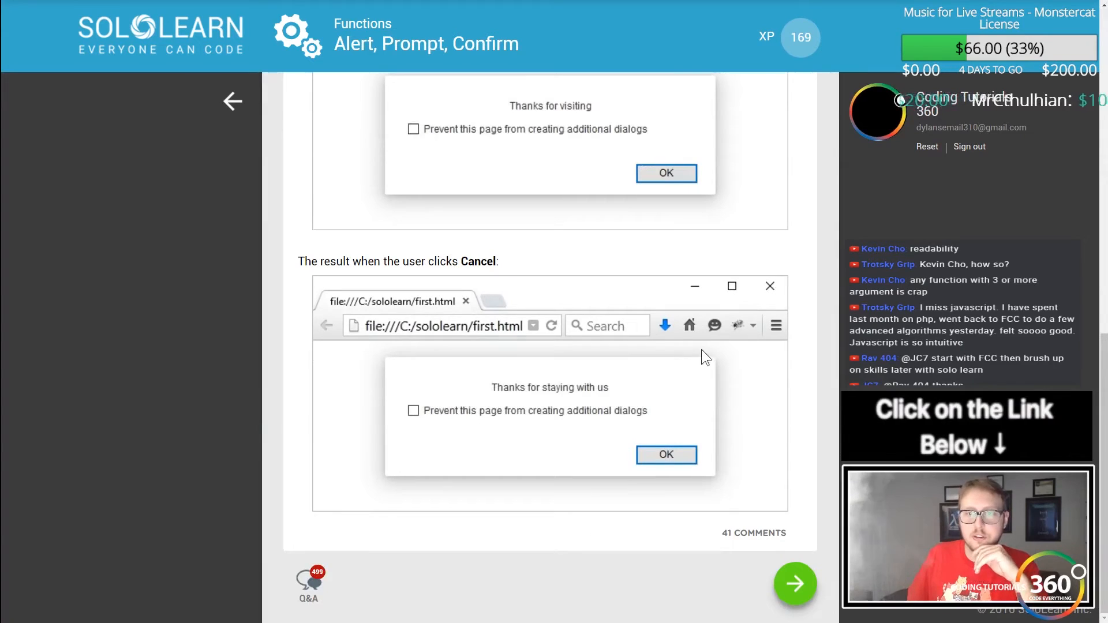
pyautogui.click(794, 583)
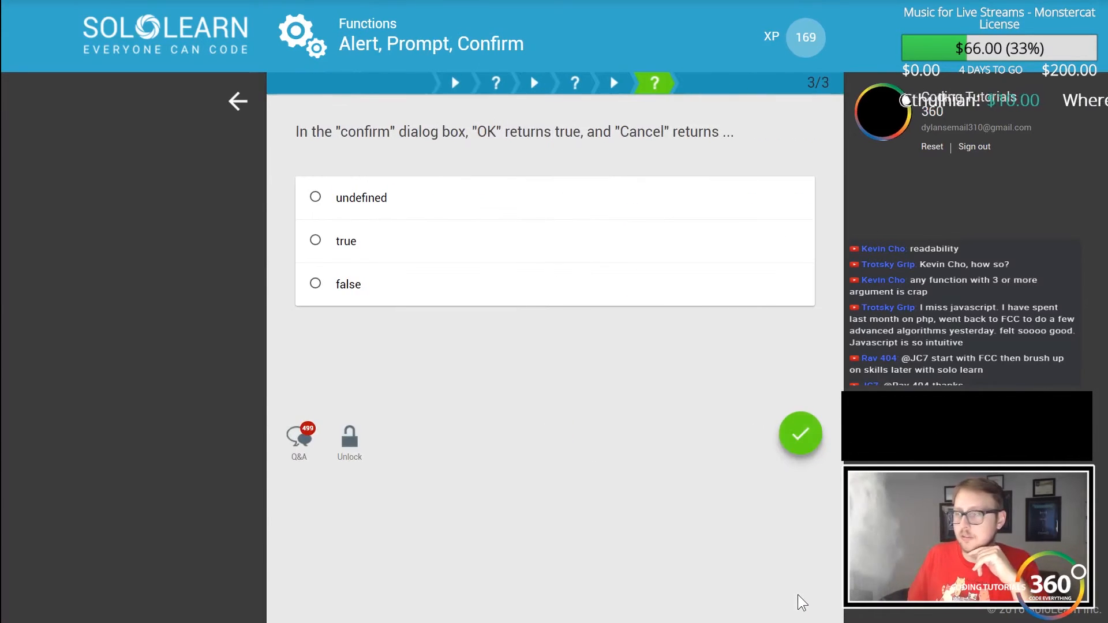
pyautogui.moveTo(340, 399)
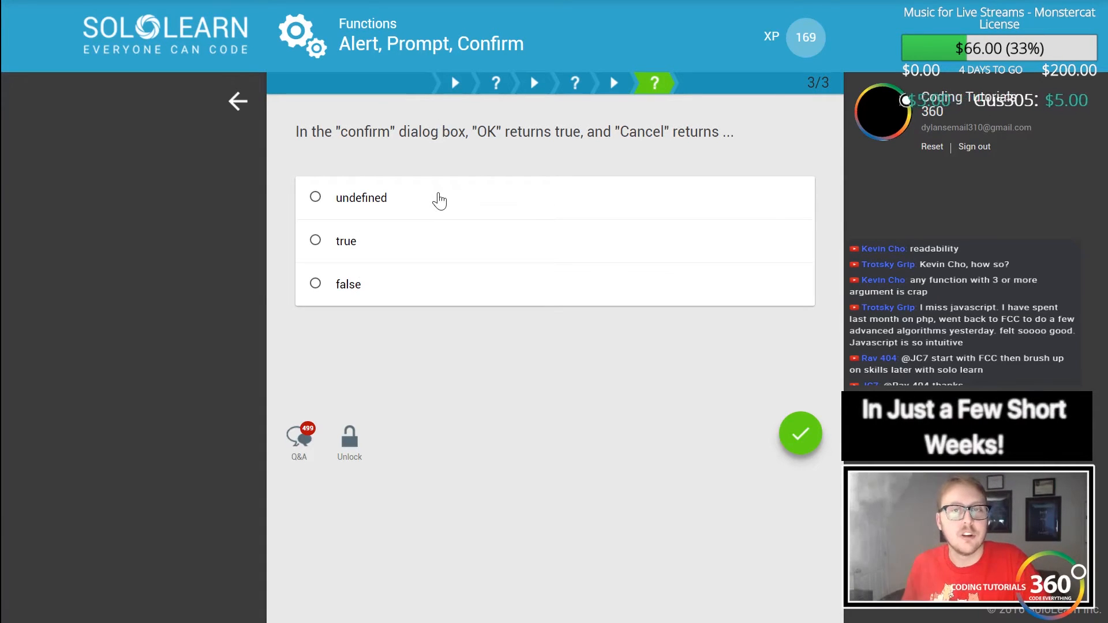
pyautogui.click(315, 283)
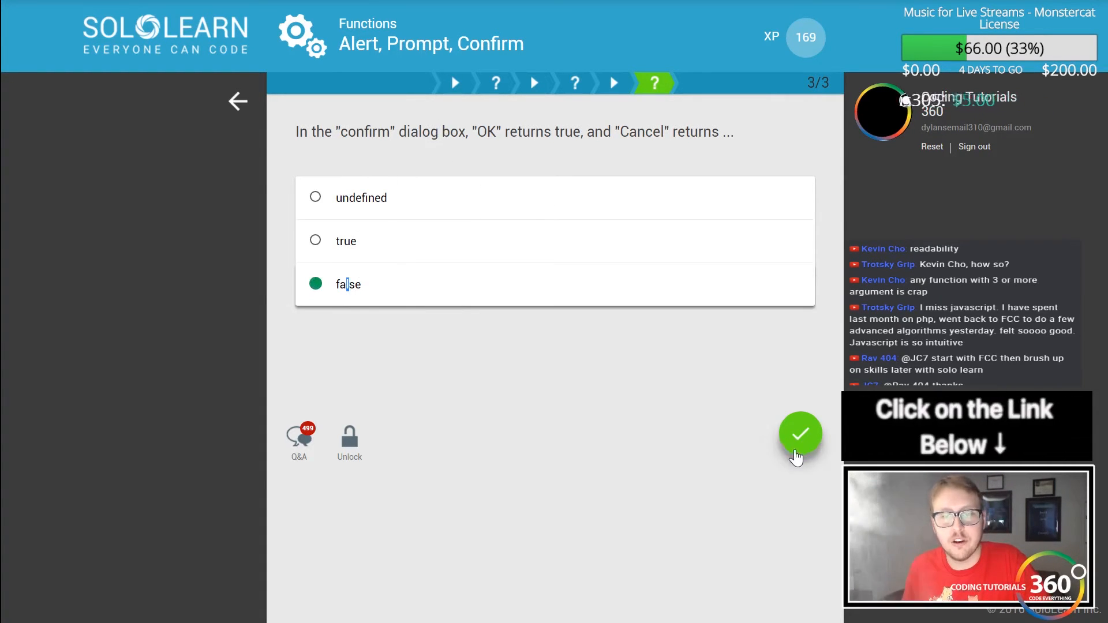
pyautogui.click(799, 434)
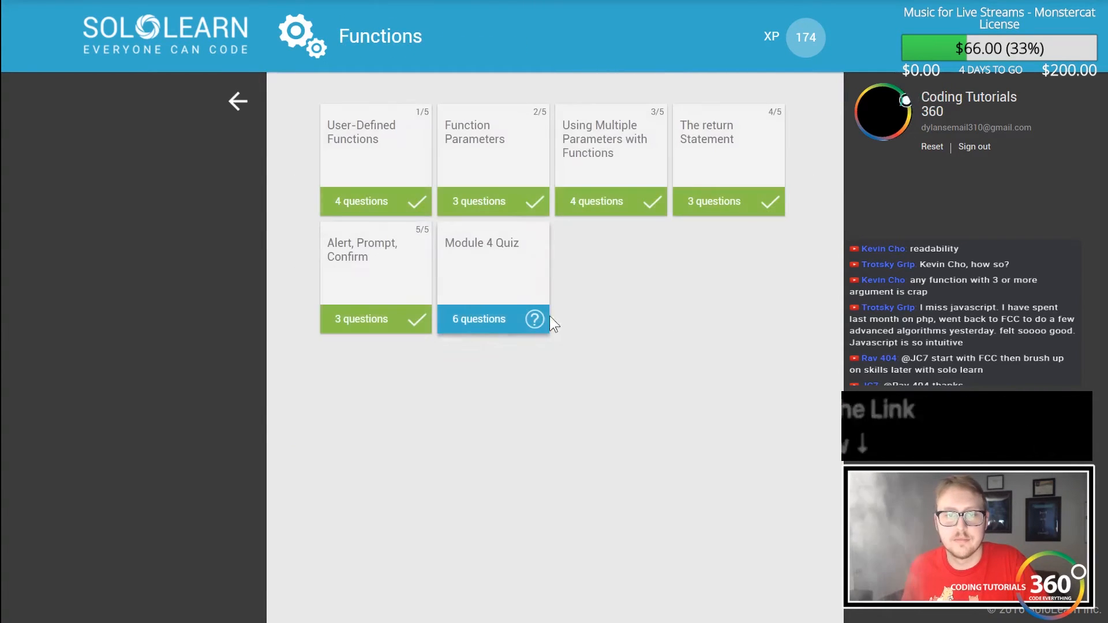
# Begin the Module 4 Quiz and submit 5 as the while-loop function's result
pyautogui.click(492, 263)
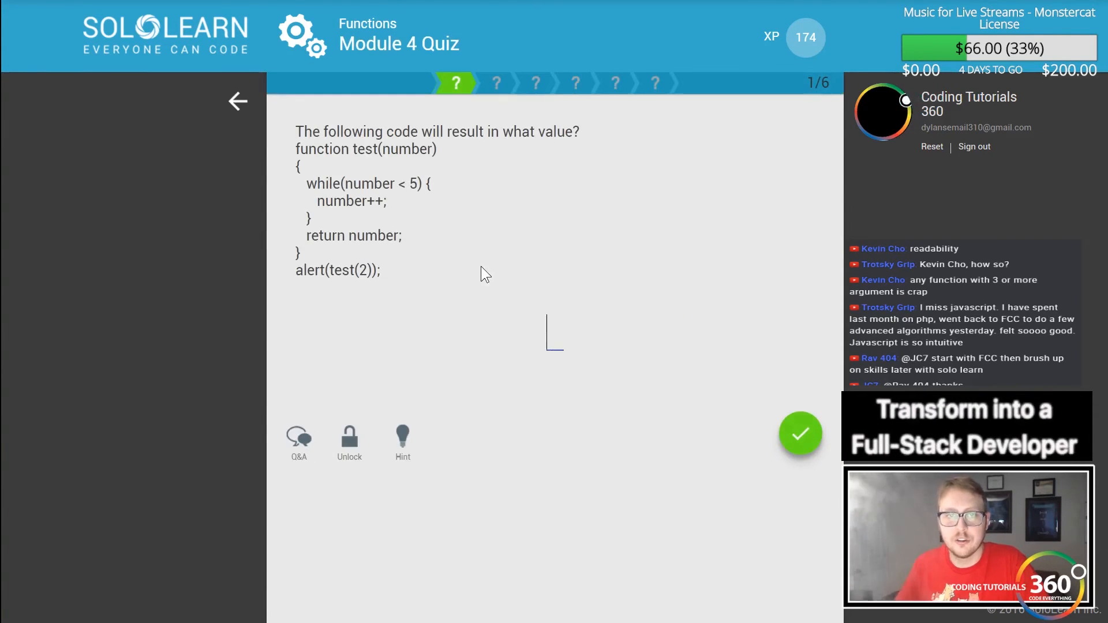
pyautogui.moveTo(521, 206)
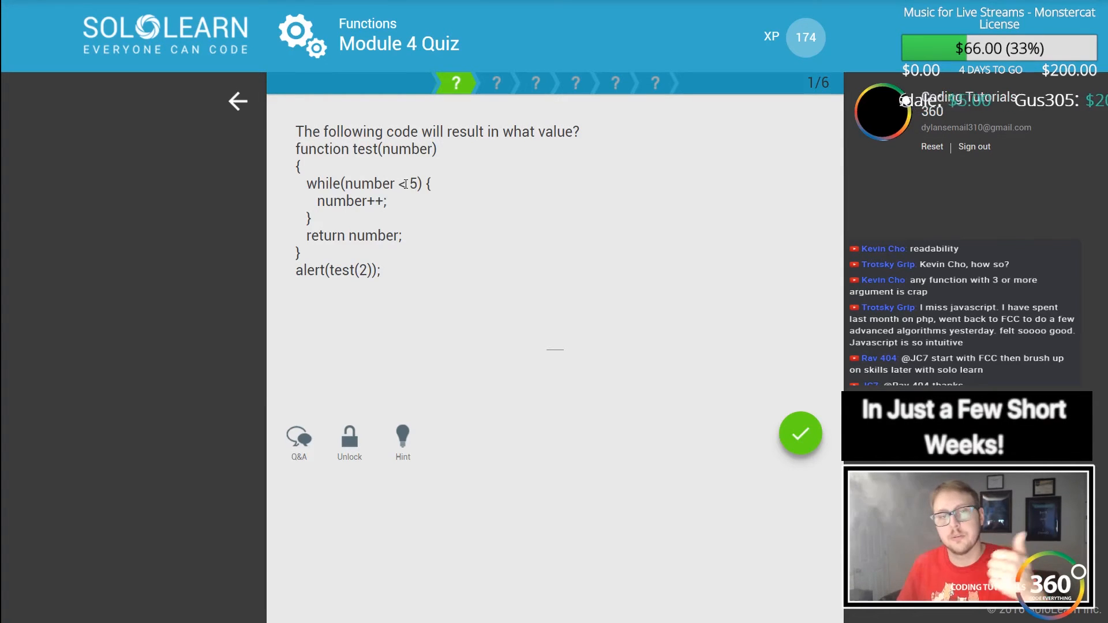
pyautogui.moveTo(408, 211)
pyautogui.write('4')
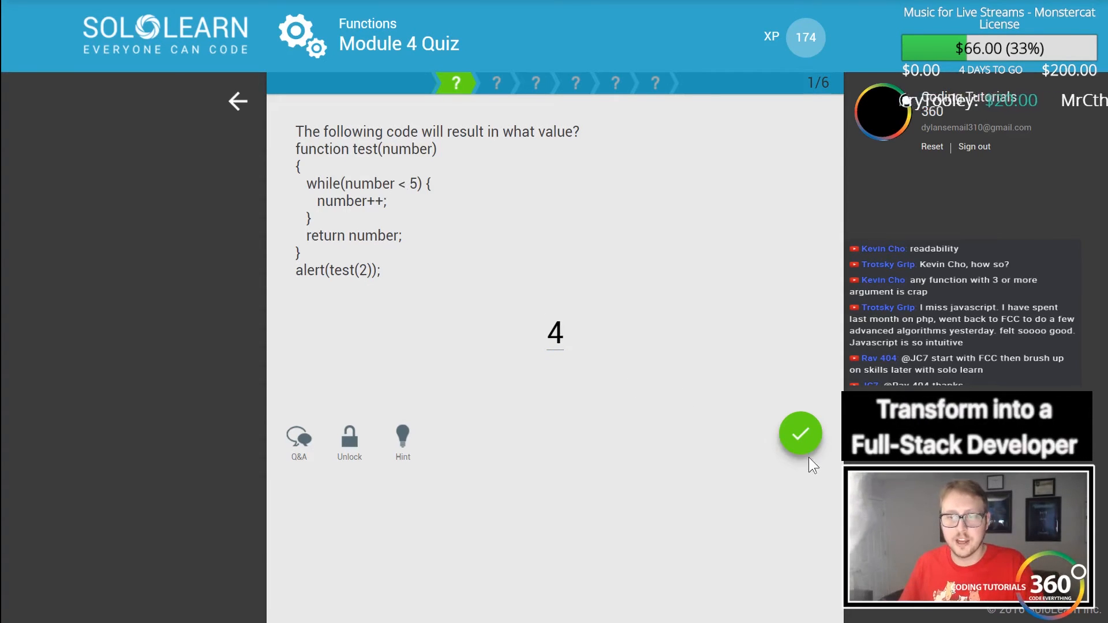
pyautogui.click(800, 434)
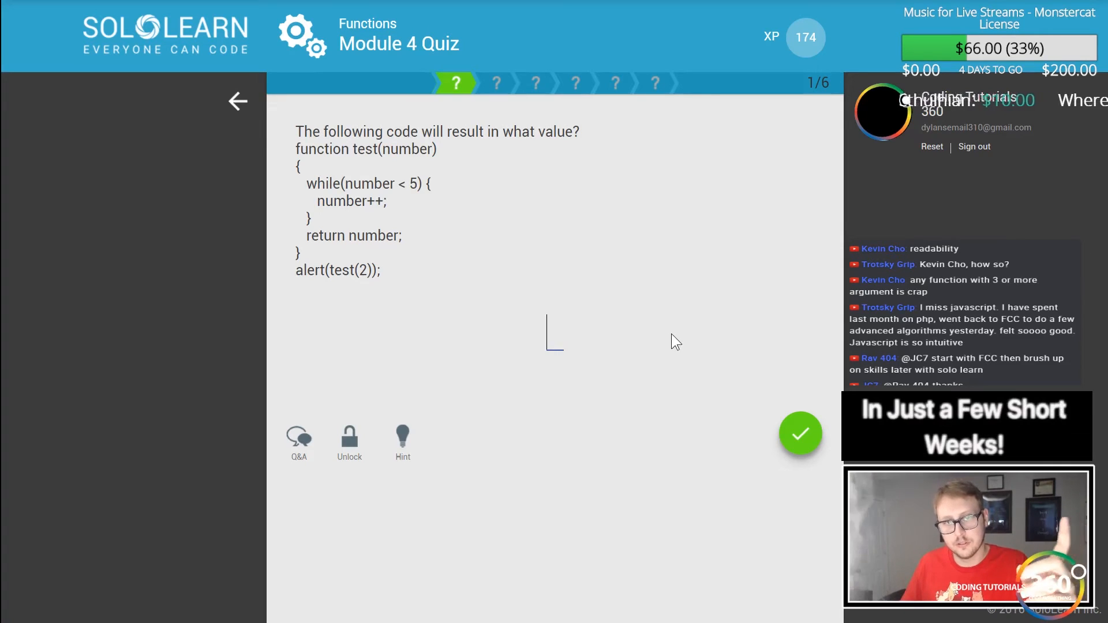
pyautogui.write('5')
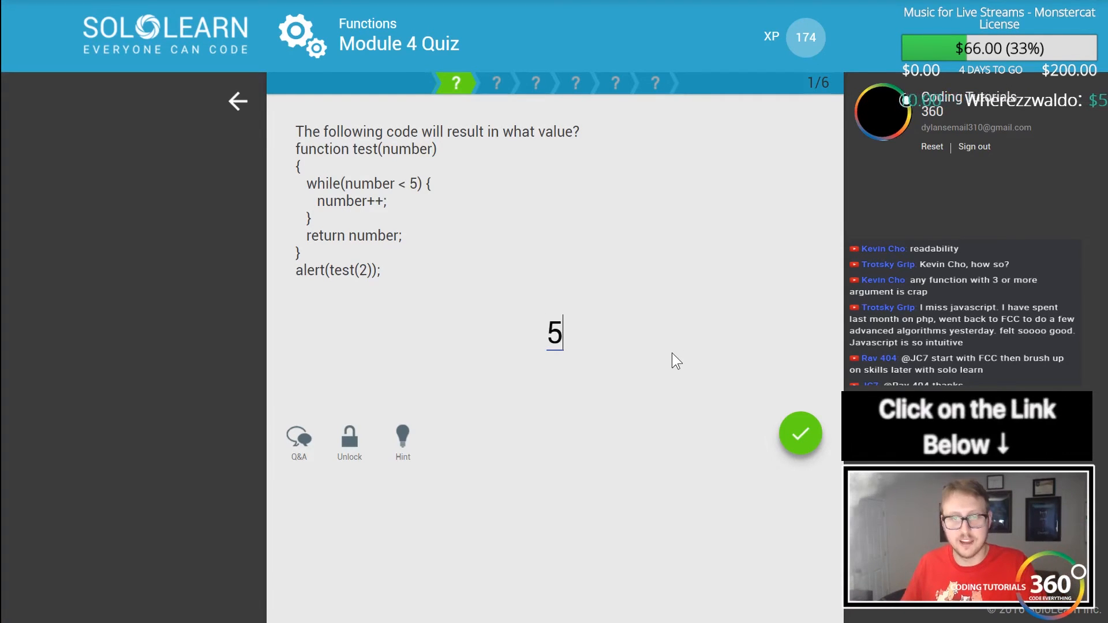
pyautogui.moveTo(797, 408)
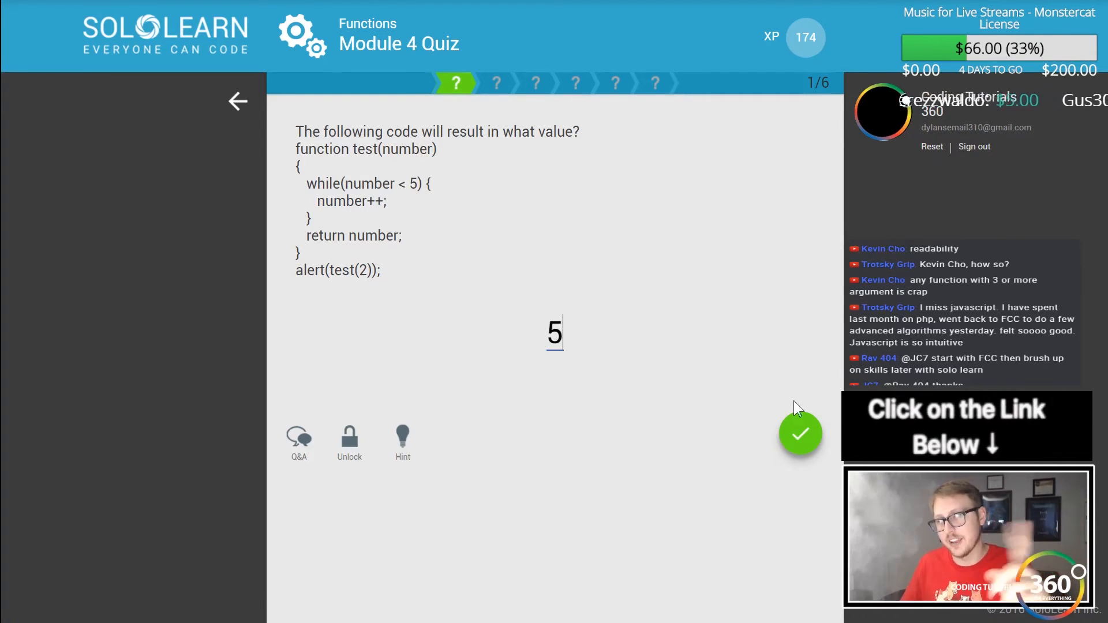
pyautogui.click(800, 435)
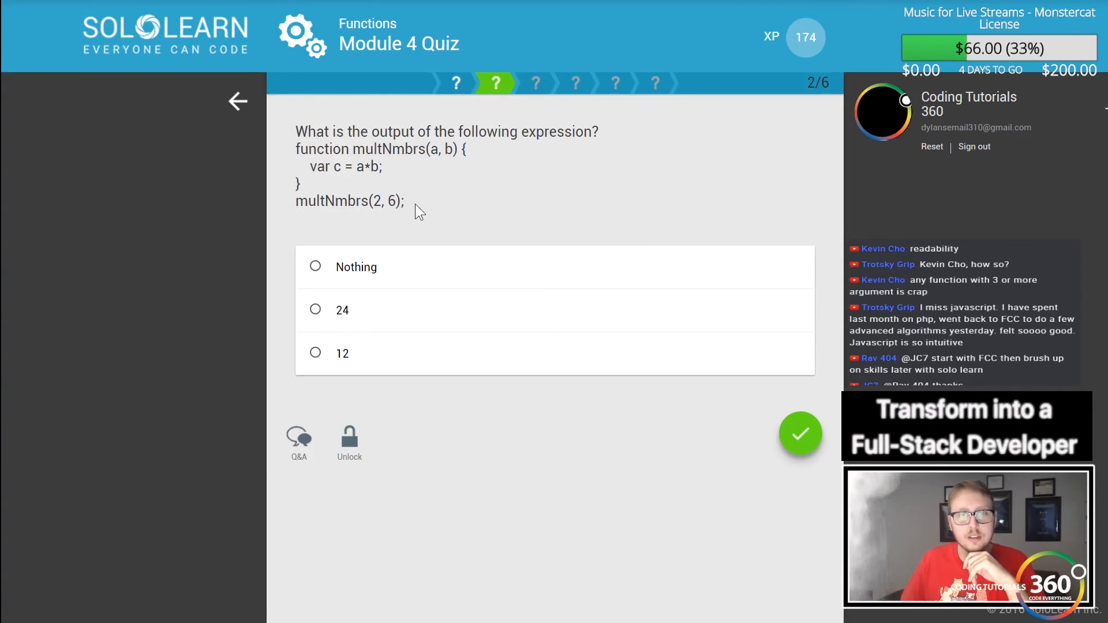
# Submit 'Nothing' for question 2, then continue past the Correct popup
pyautogui.doubleClick(391, 201)
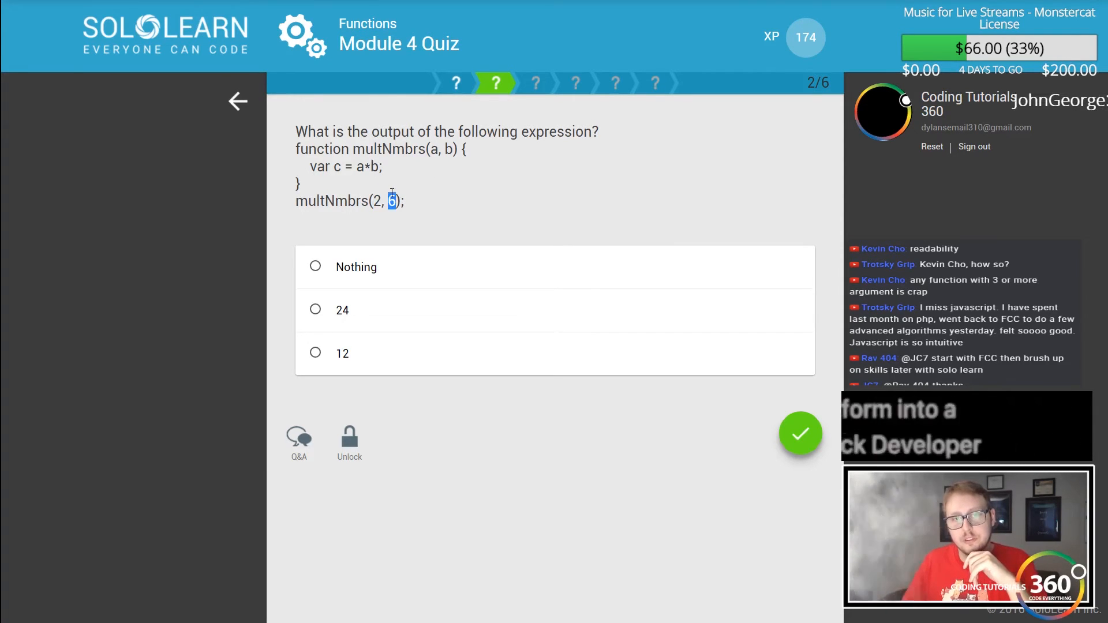
pyautogui.click(315, 353)
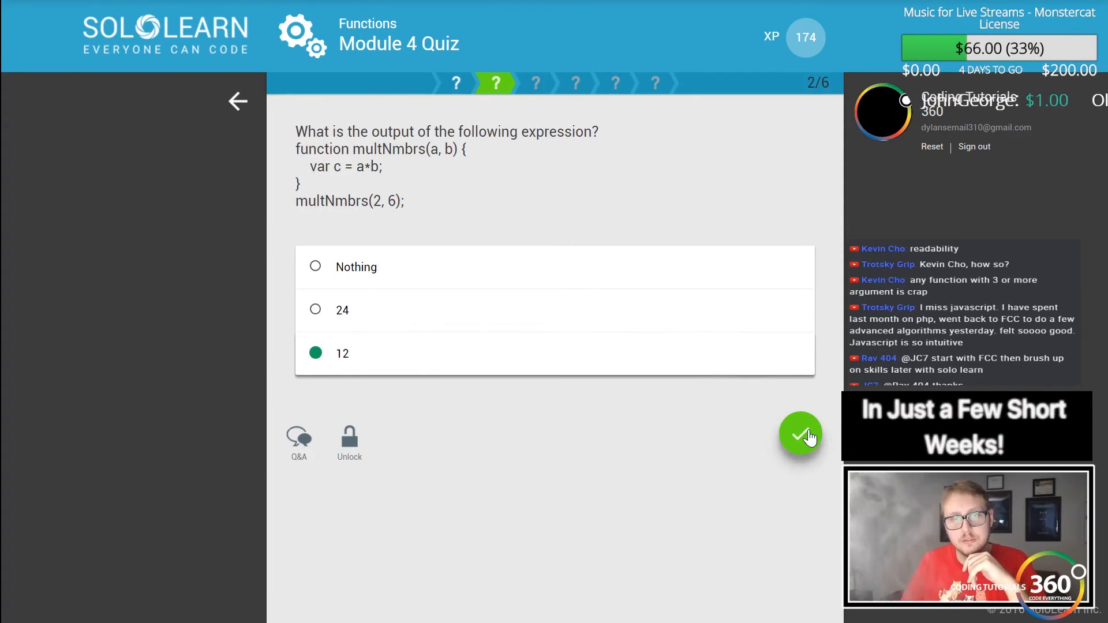
pyautogui.moveTo(381, 240)
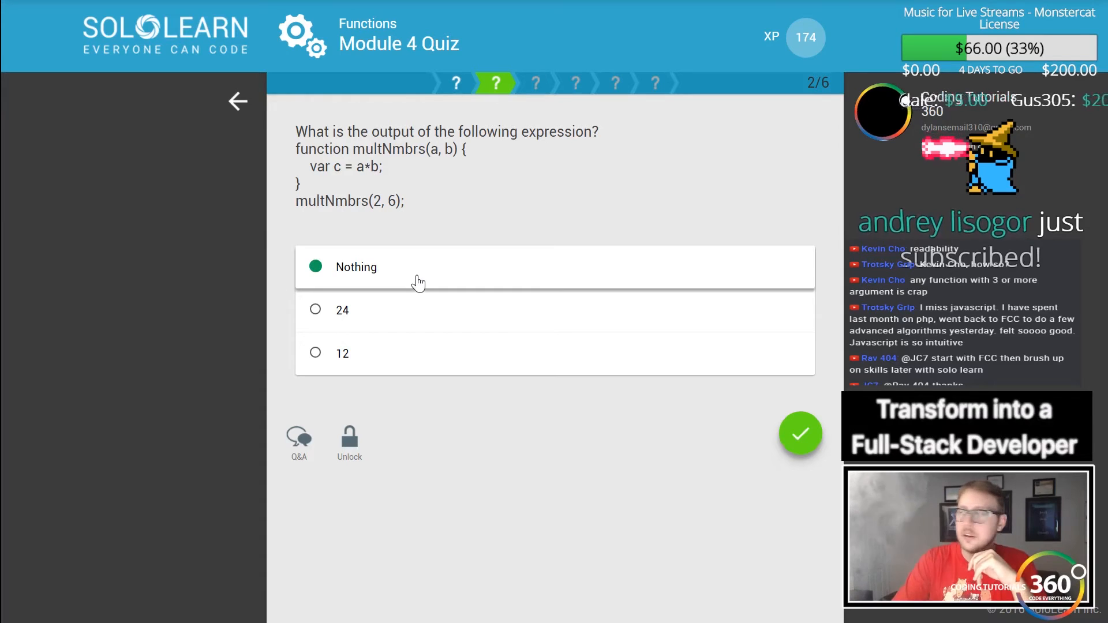
pyautogui.moveTo(786, 400)
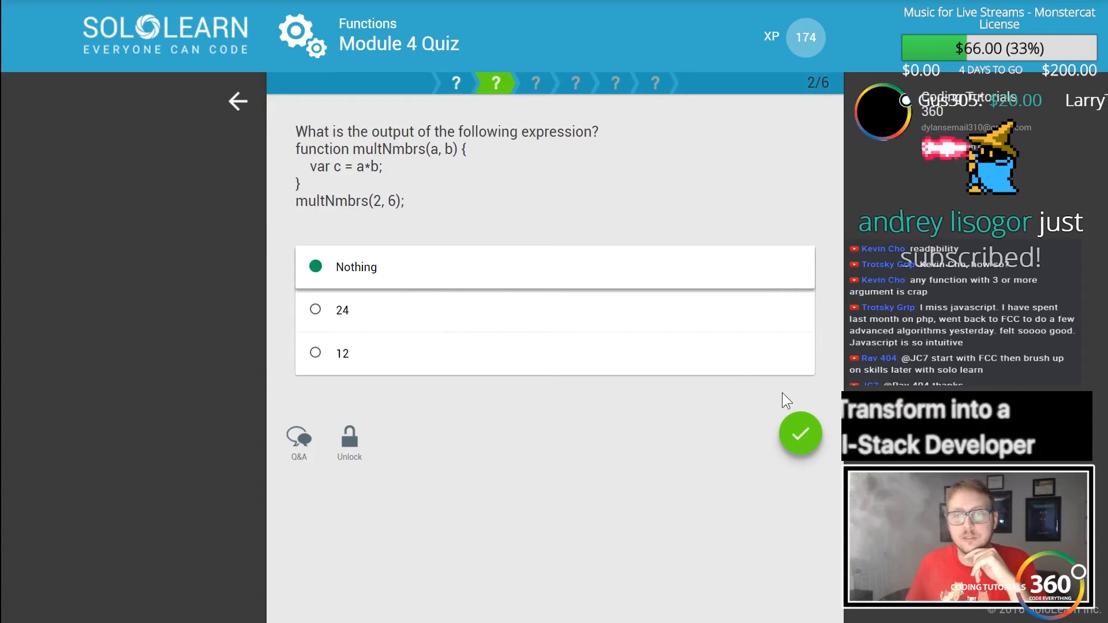
pyautogui.moveTo(801, 435)
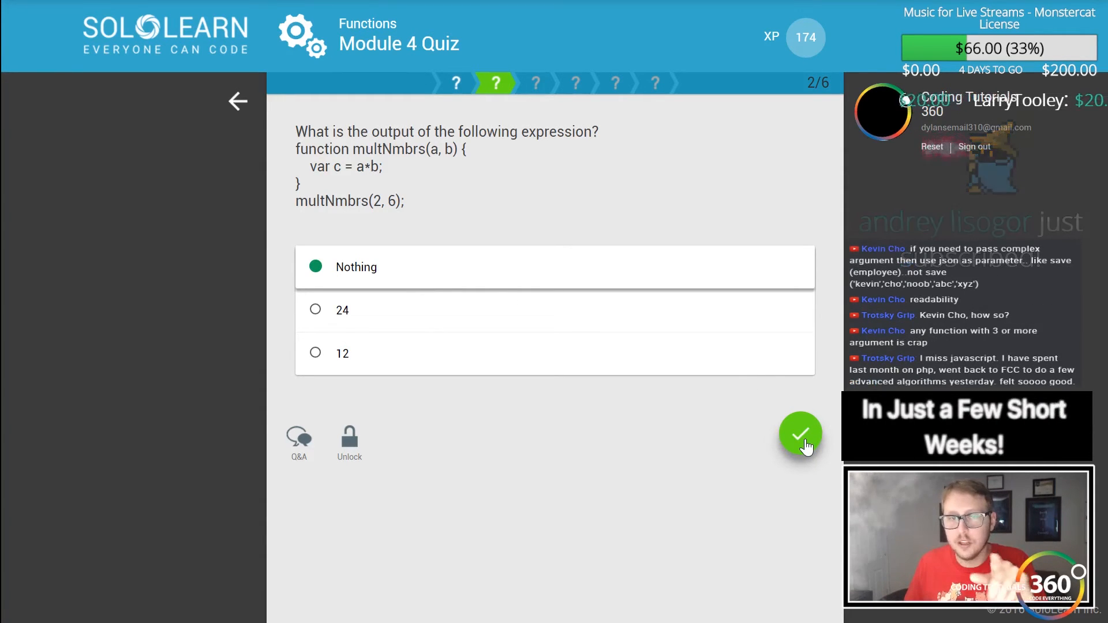
pyautogui.click(800, 434)
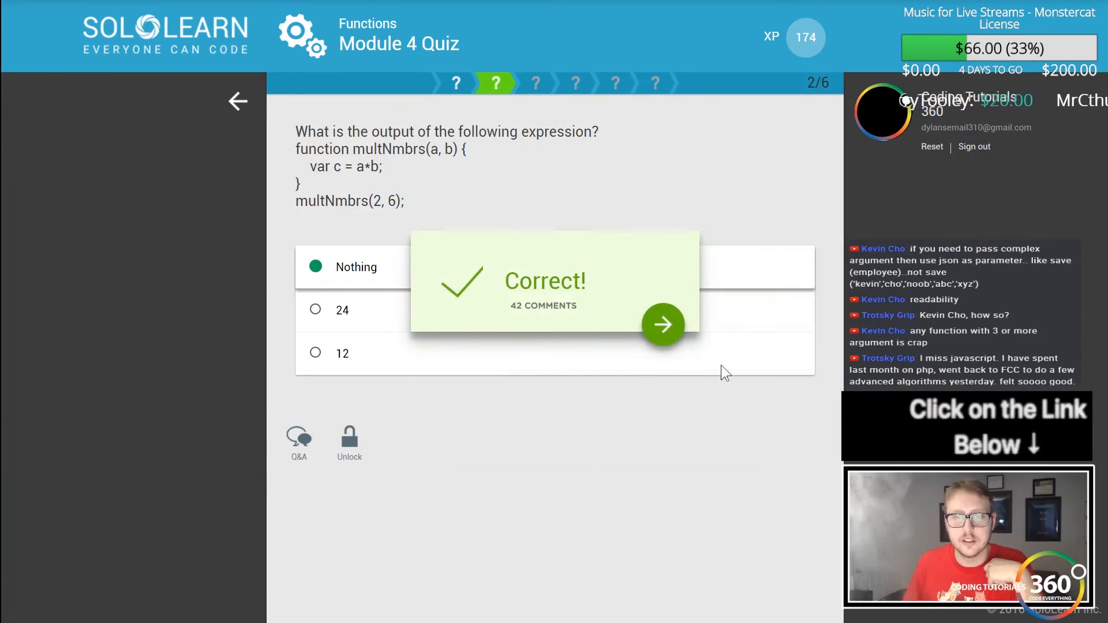
pyautogui.click(662, 324)
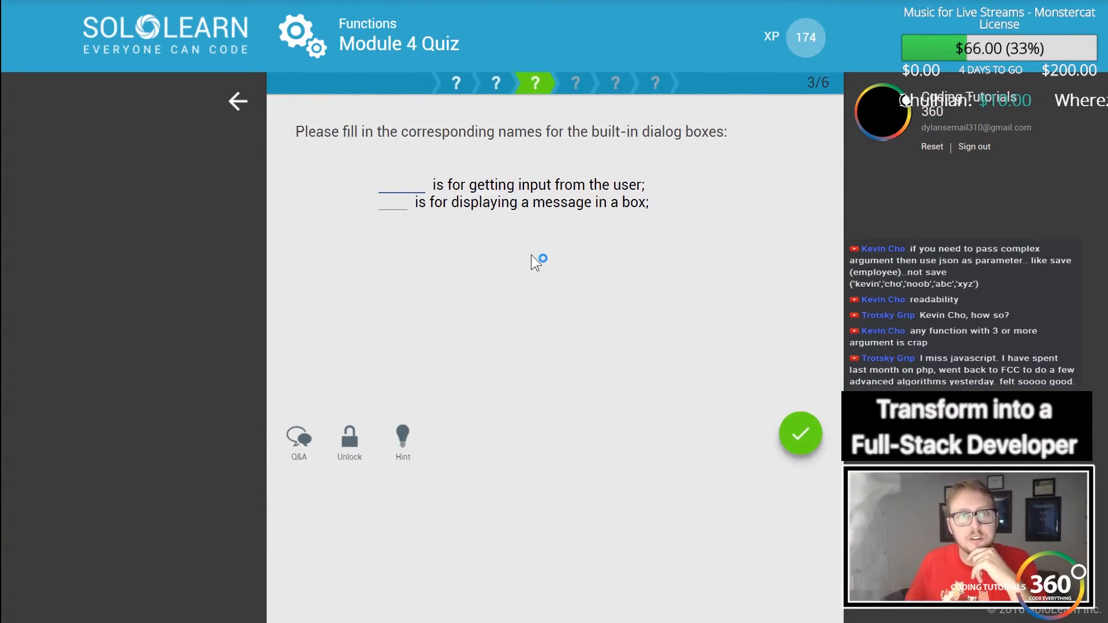
pyautogui.moveTo(545, 255)
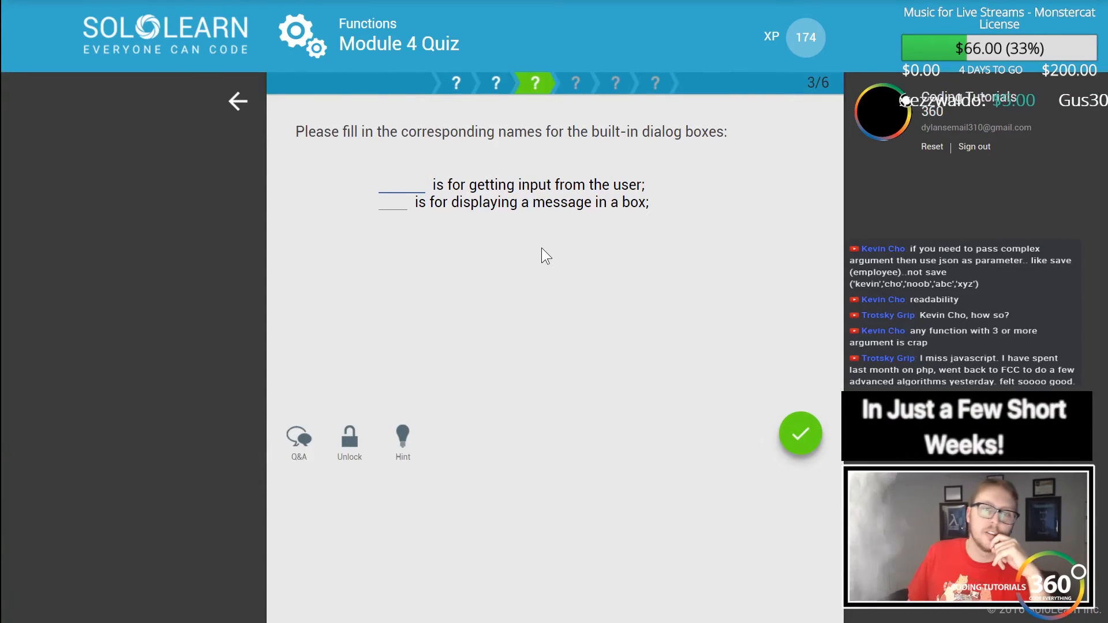
# Fill question 3's blanks with 'prompt' and 'alert' and submit
pyautogui.click(400, 184)
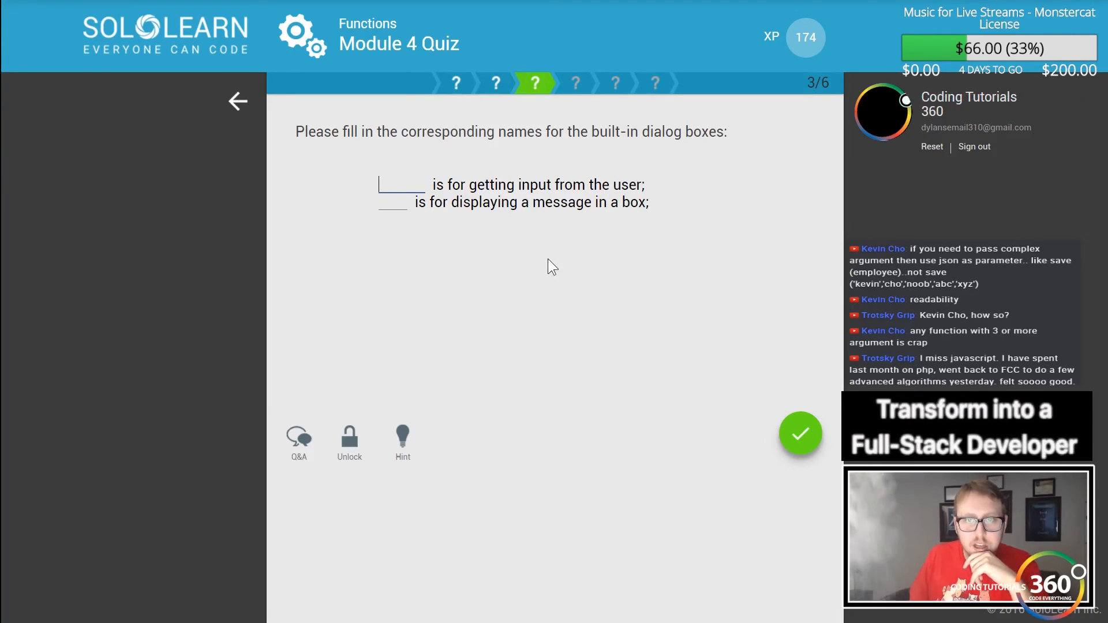
pyautogui.write('p')
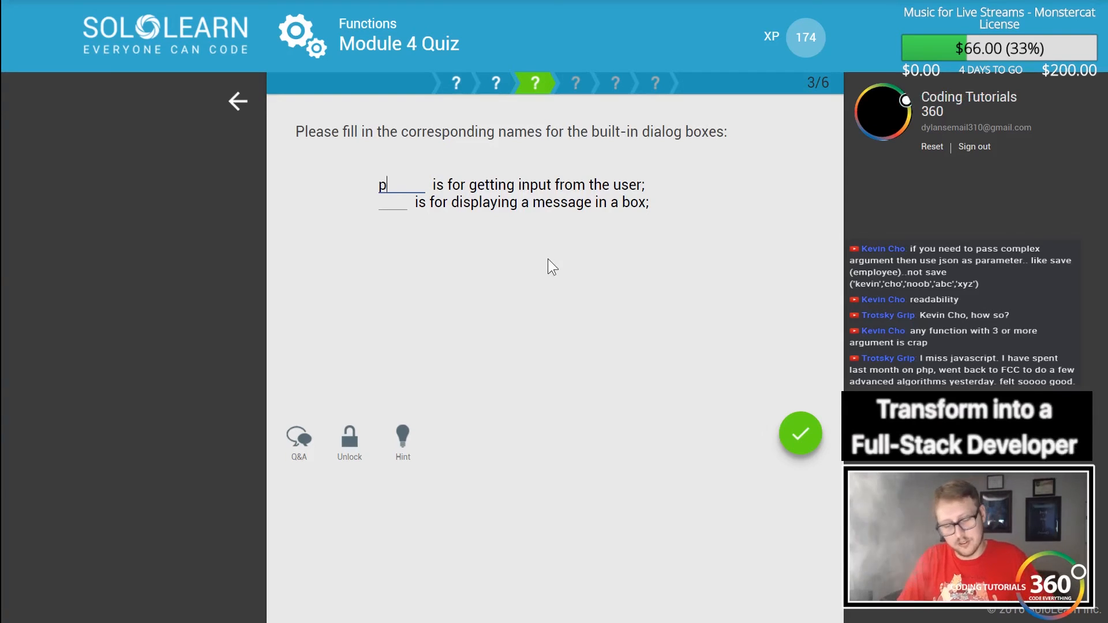
pyautogui.write('rompt')
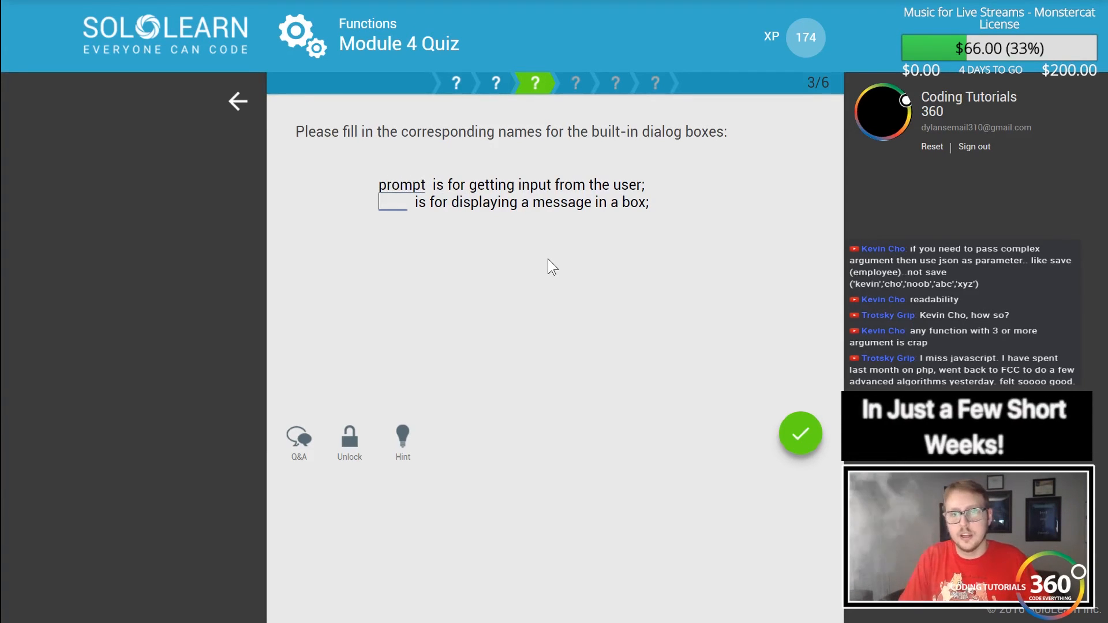
pyautogui.write('ale')
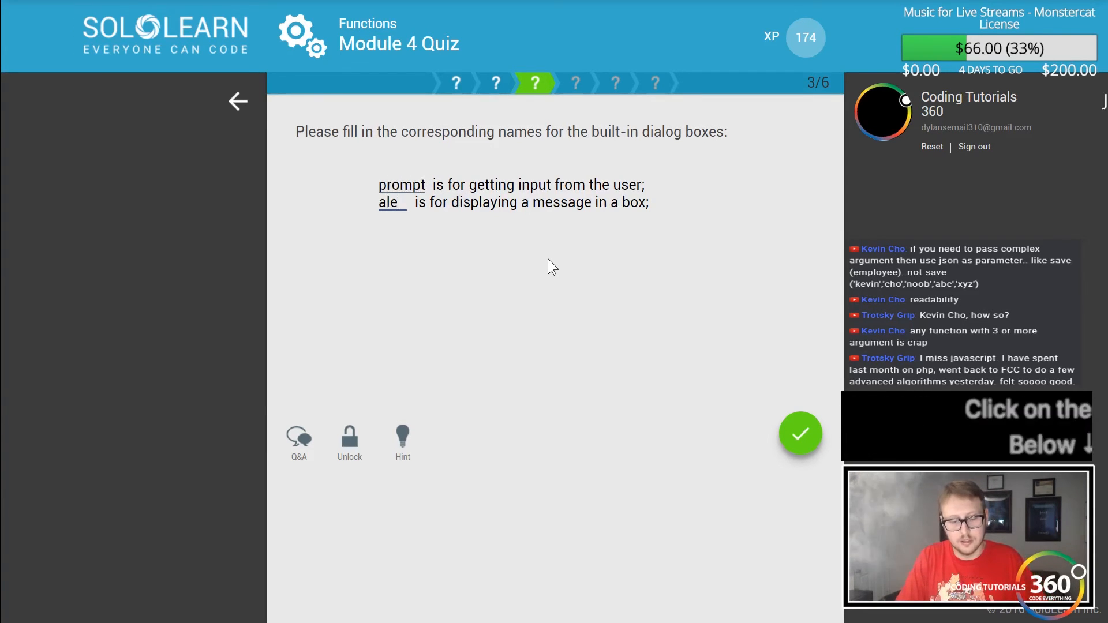
pyautogui.write('rt')
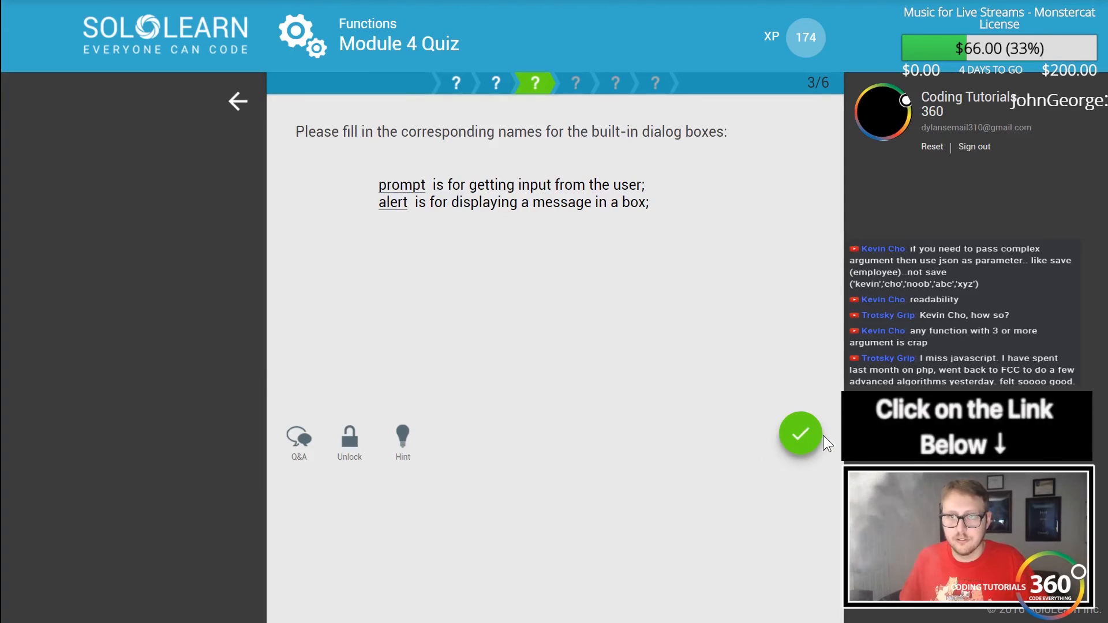
pyautogui.click(800, 434)
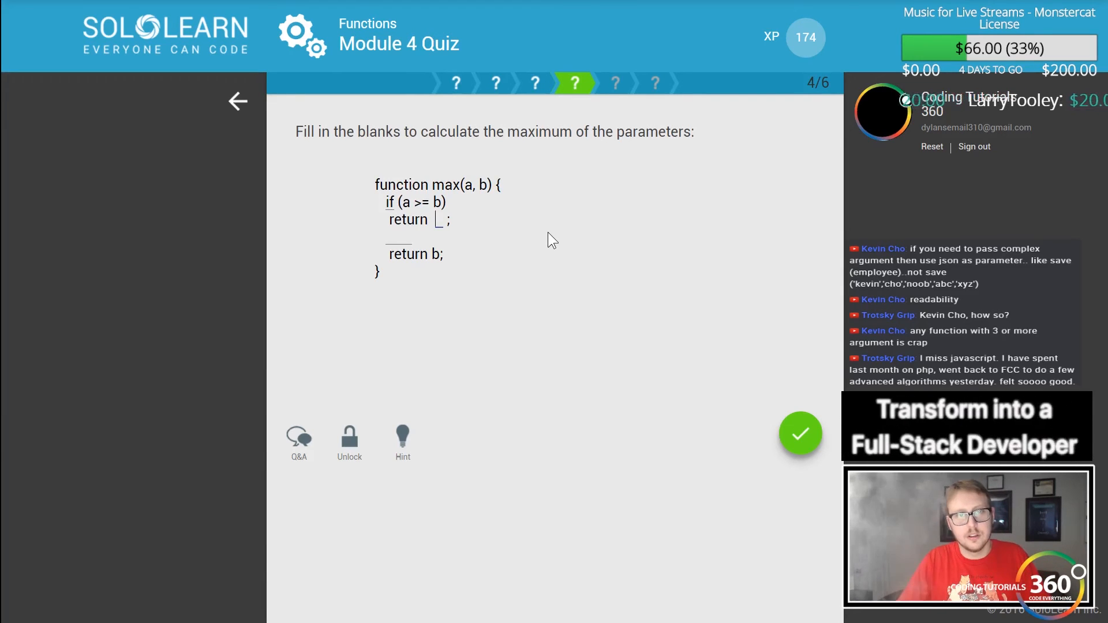
# Answer the max function question 4 with 'a' and 'else', then continue
pyautogui.write('a')
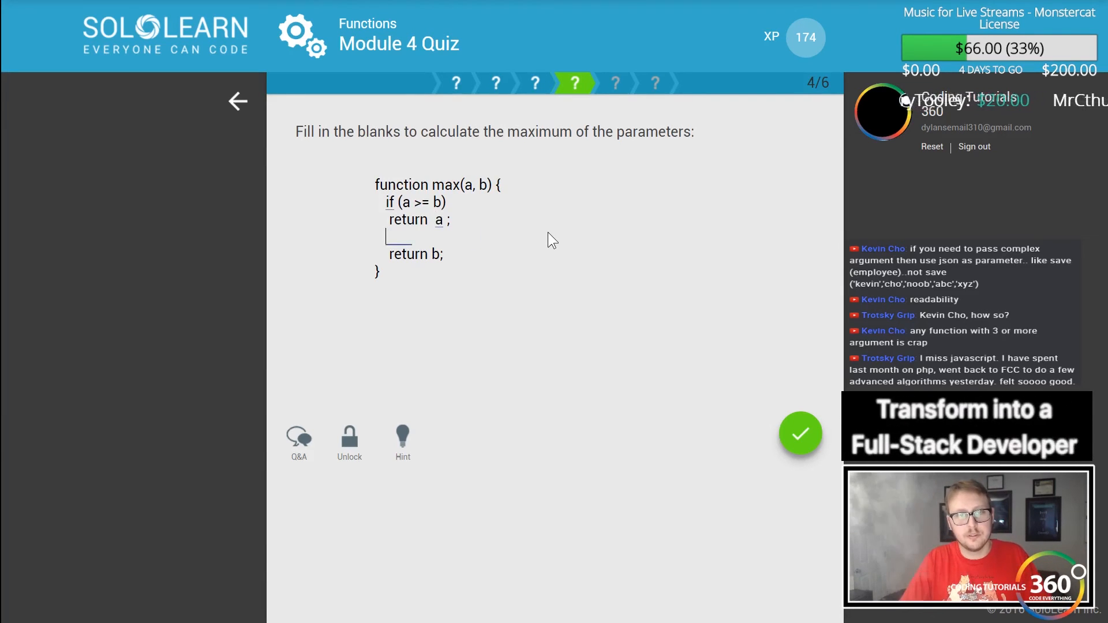
pyautogui.write('else')
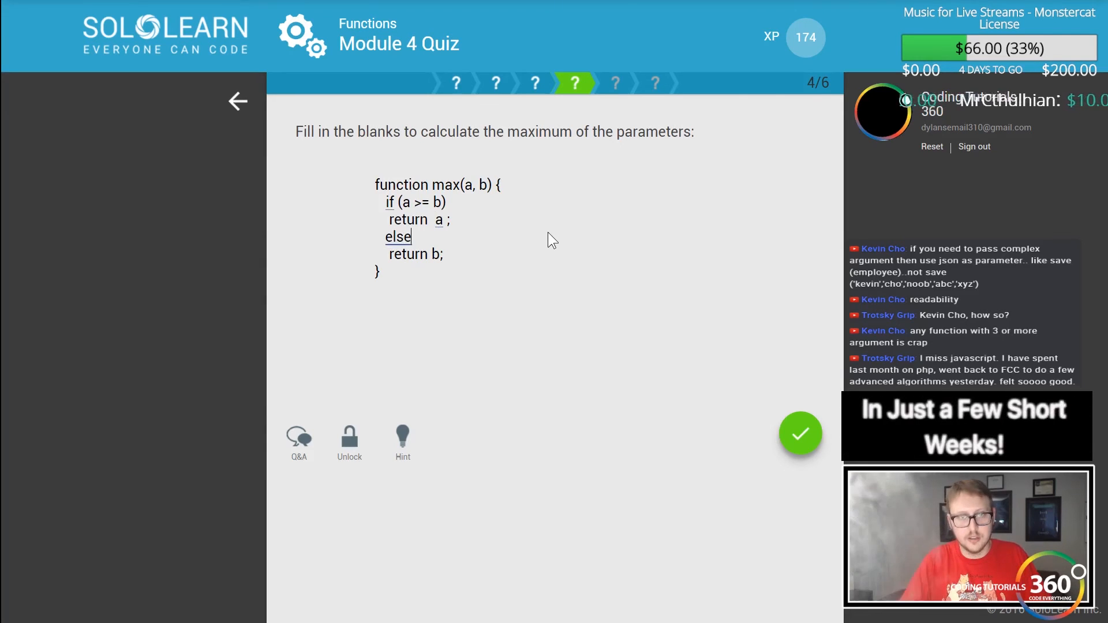
pyautogui.click(800, 434)
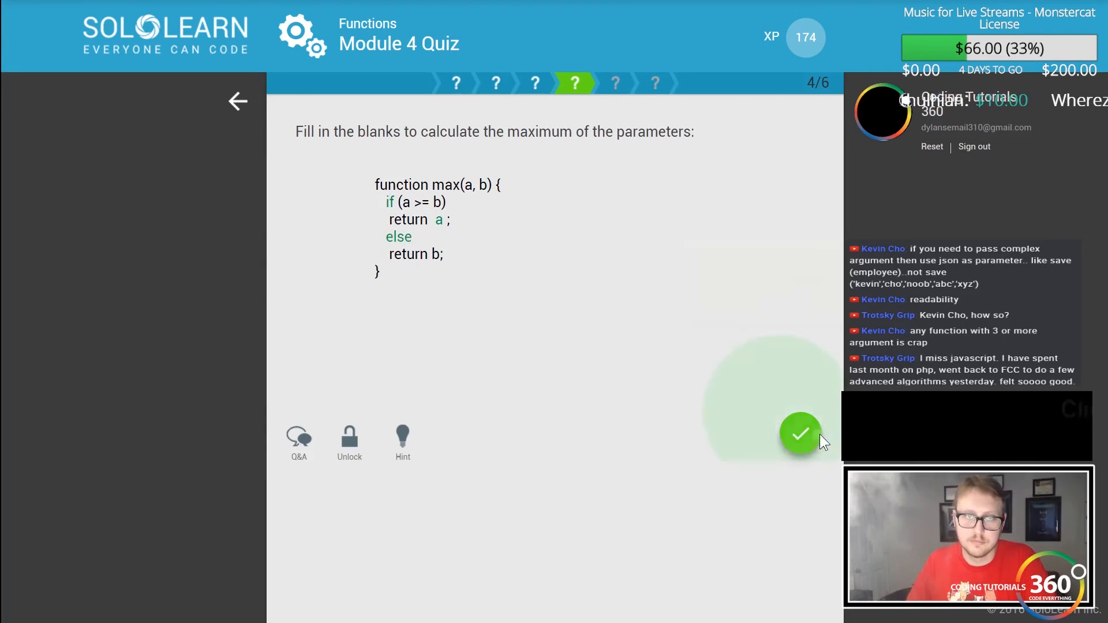
pyautogui.click(799, 434)
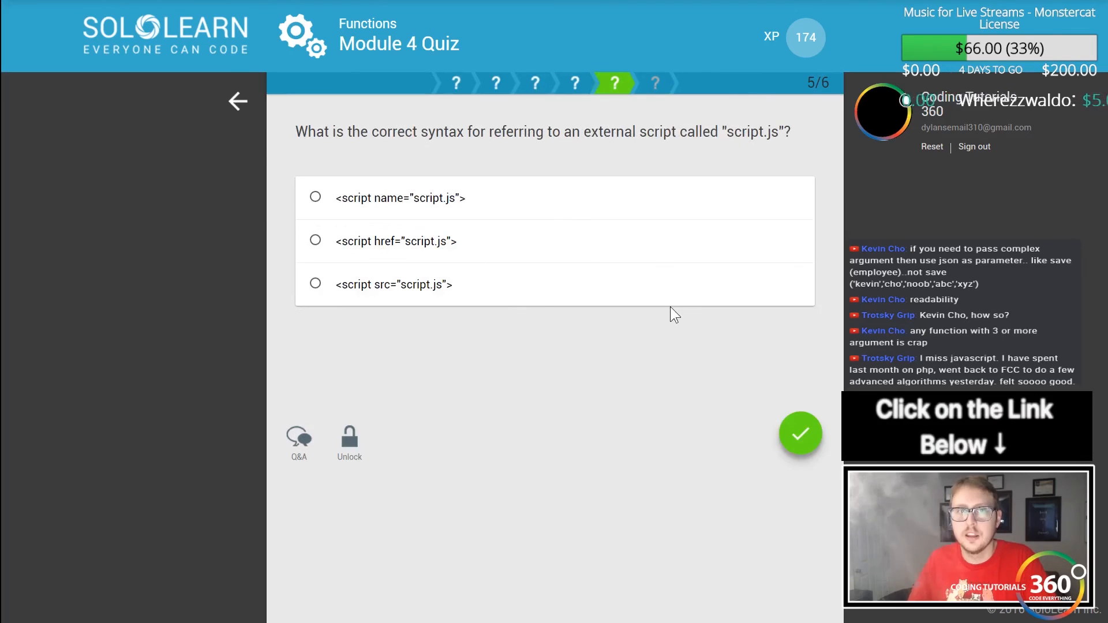
pyautogui.moveTo(581, 209)
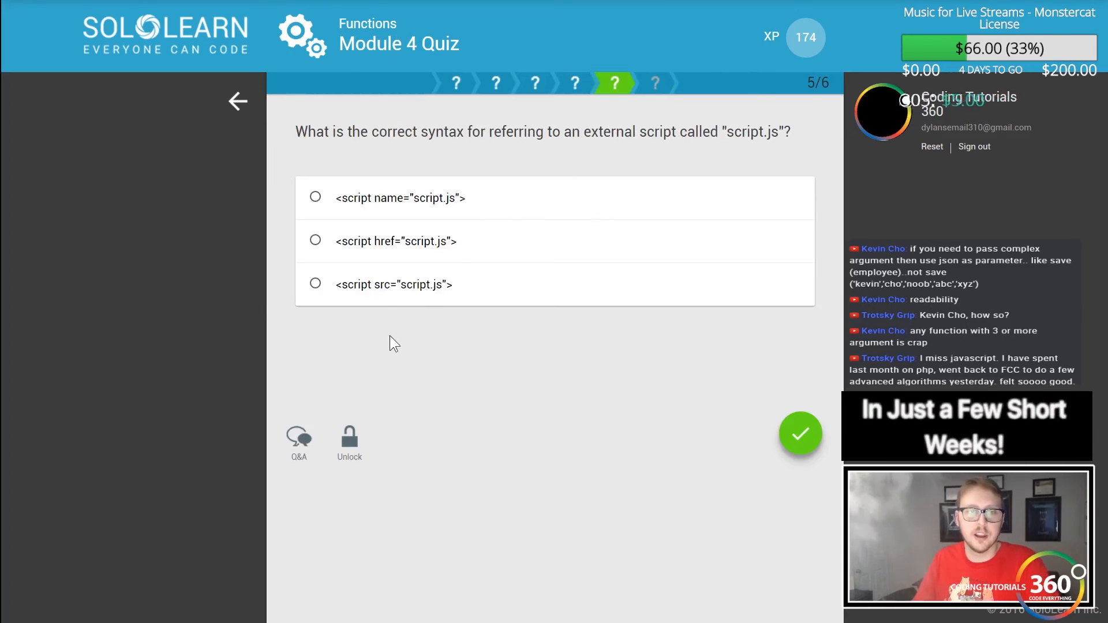
# Answer question 5 with the script src option and question 6 with 3
pyautogui.click(315, 284)
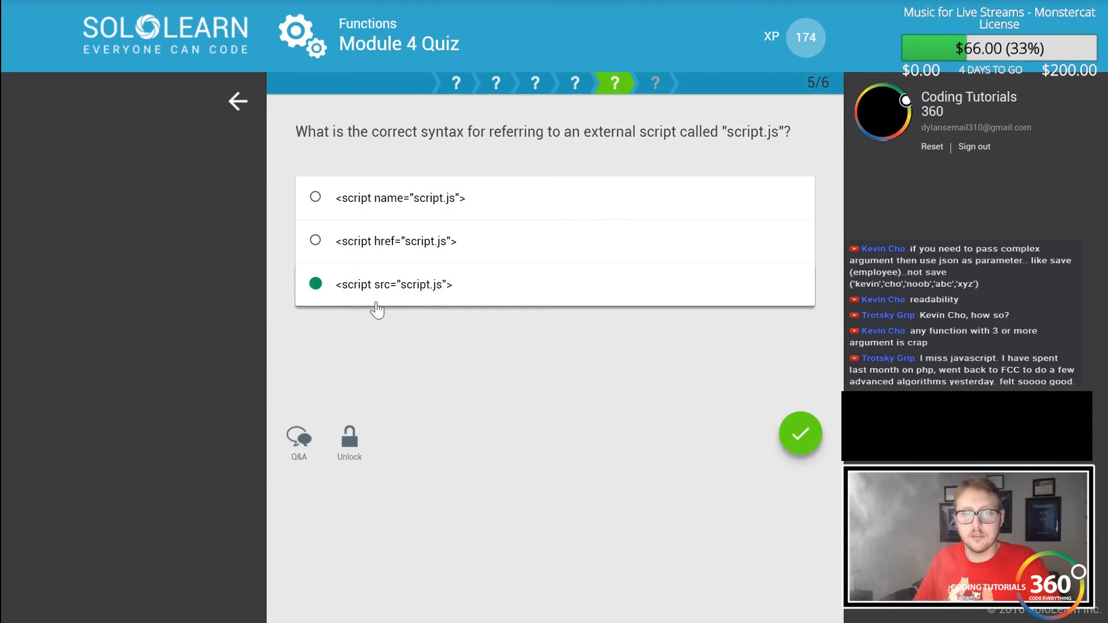
pyautogui.click(799, 434)
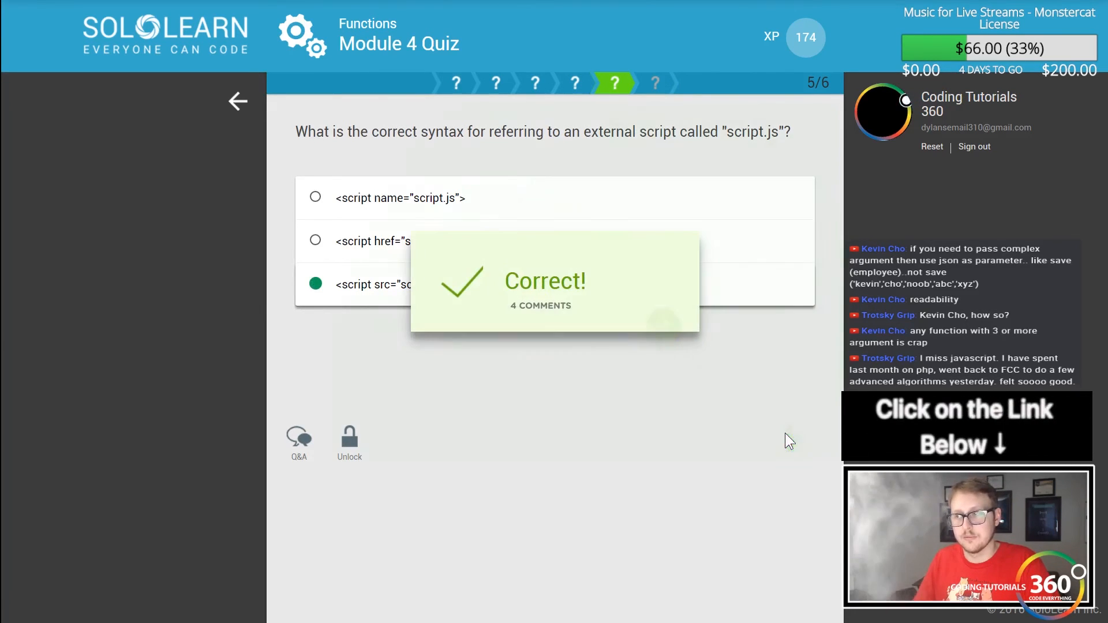
pyautogui.click(544, 281)
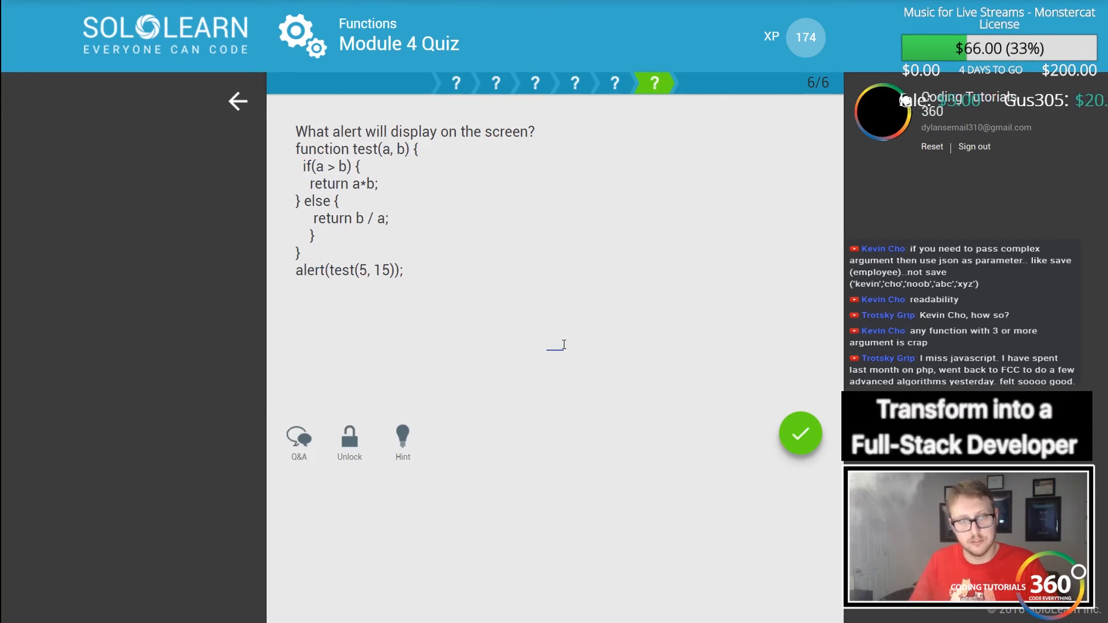
pyautogui.write('3')
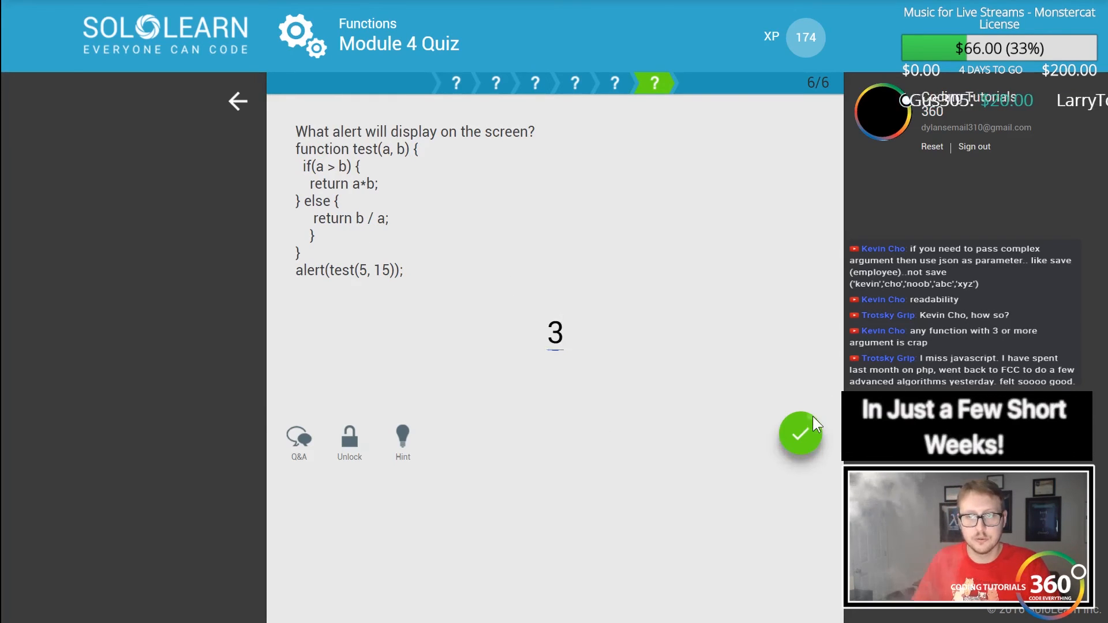
pyautogui.click(799, 434)
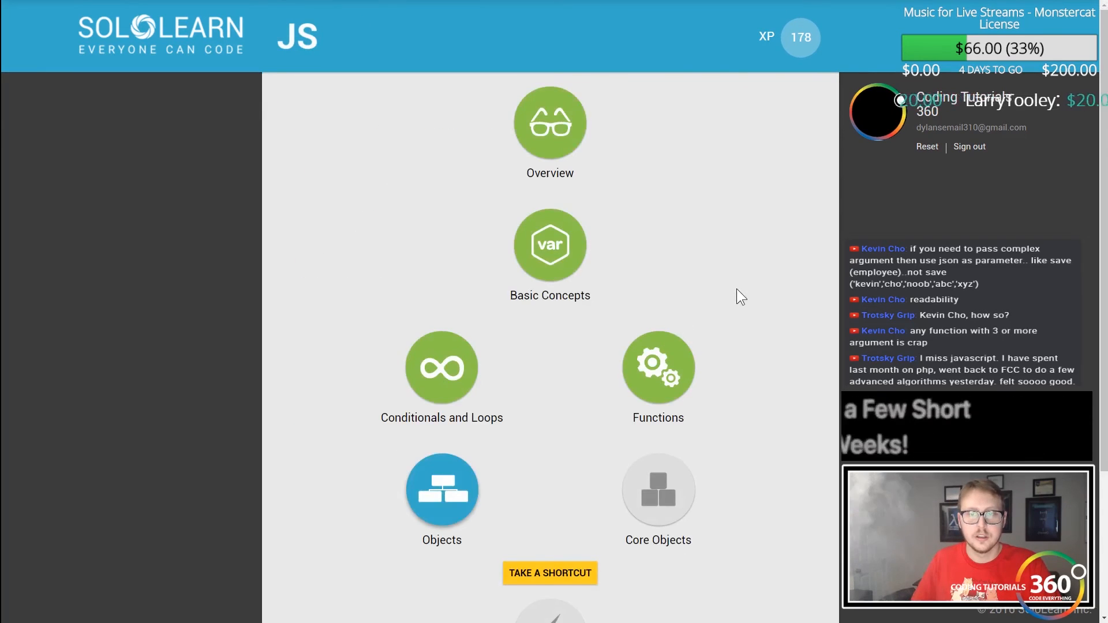
pyautogui.scroll(-3)
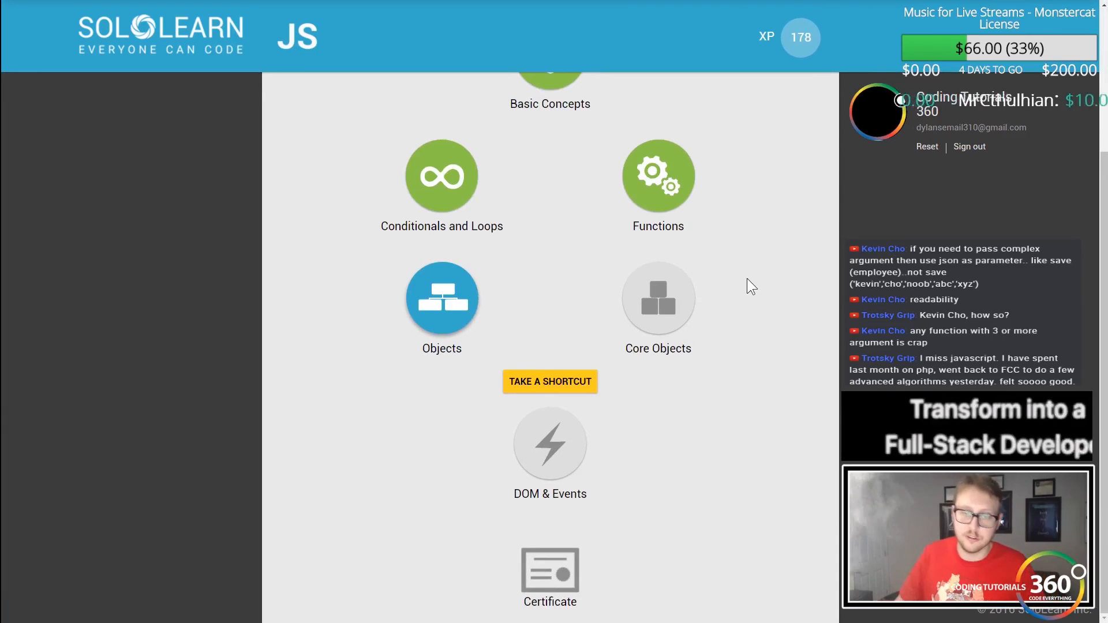
pyautogui.moveTo(585, 518)
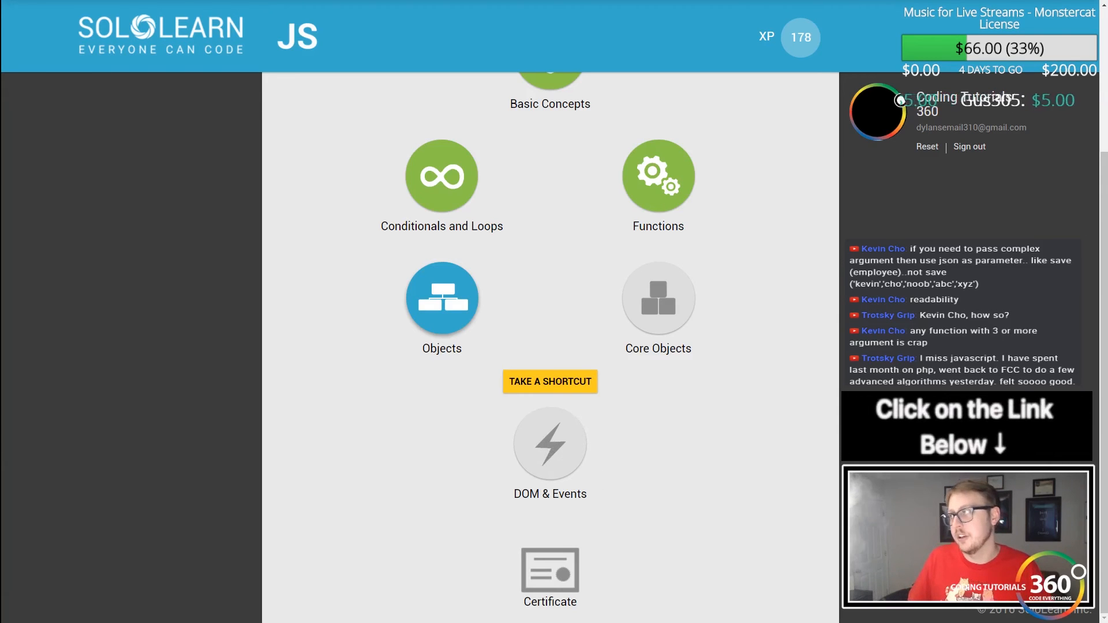
pyautogui.moveTo(686, 374)
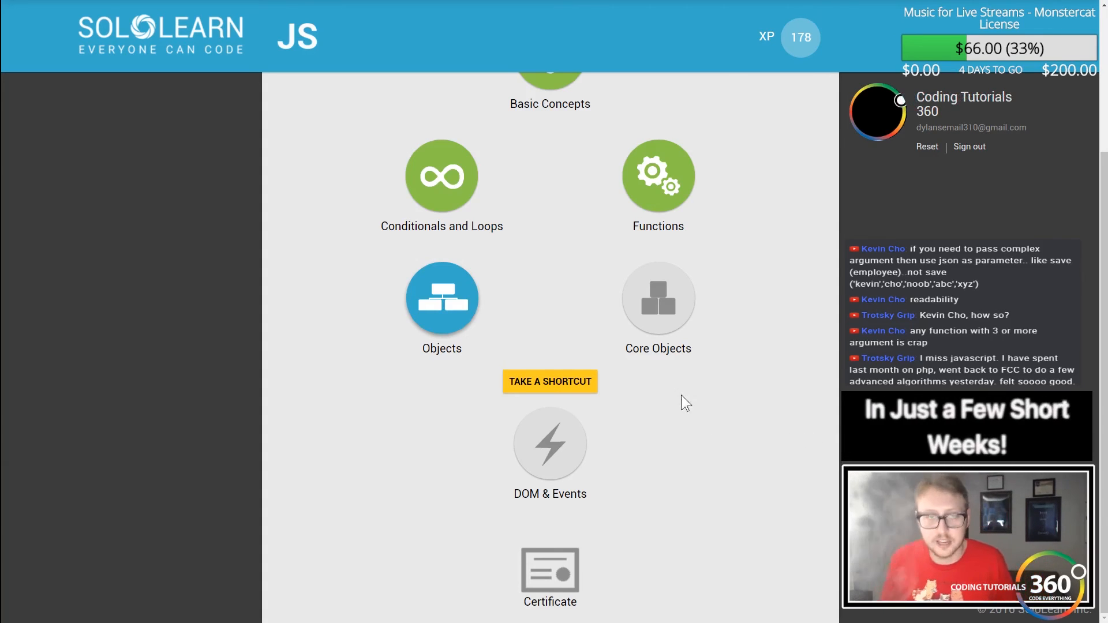
pyautogui.moveTo(839, 317)
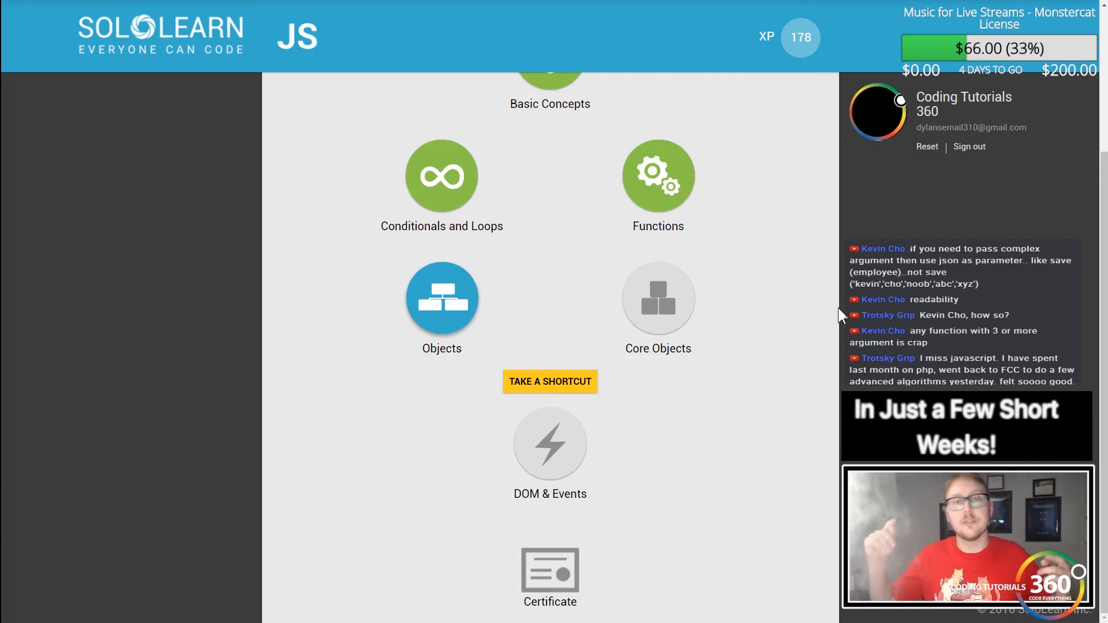